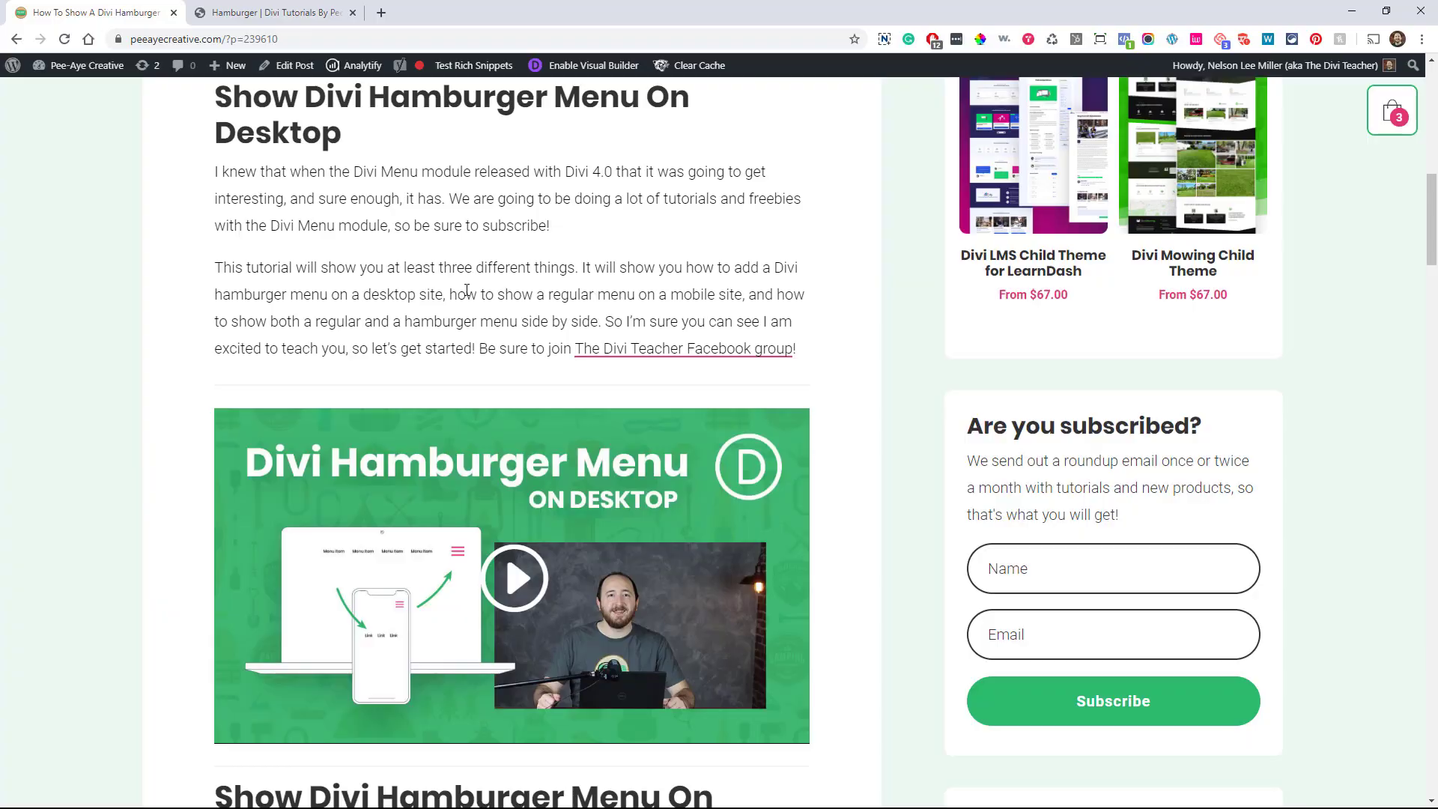
pyautogui.moveTo(537, 379)
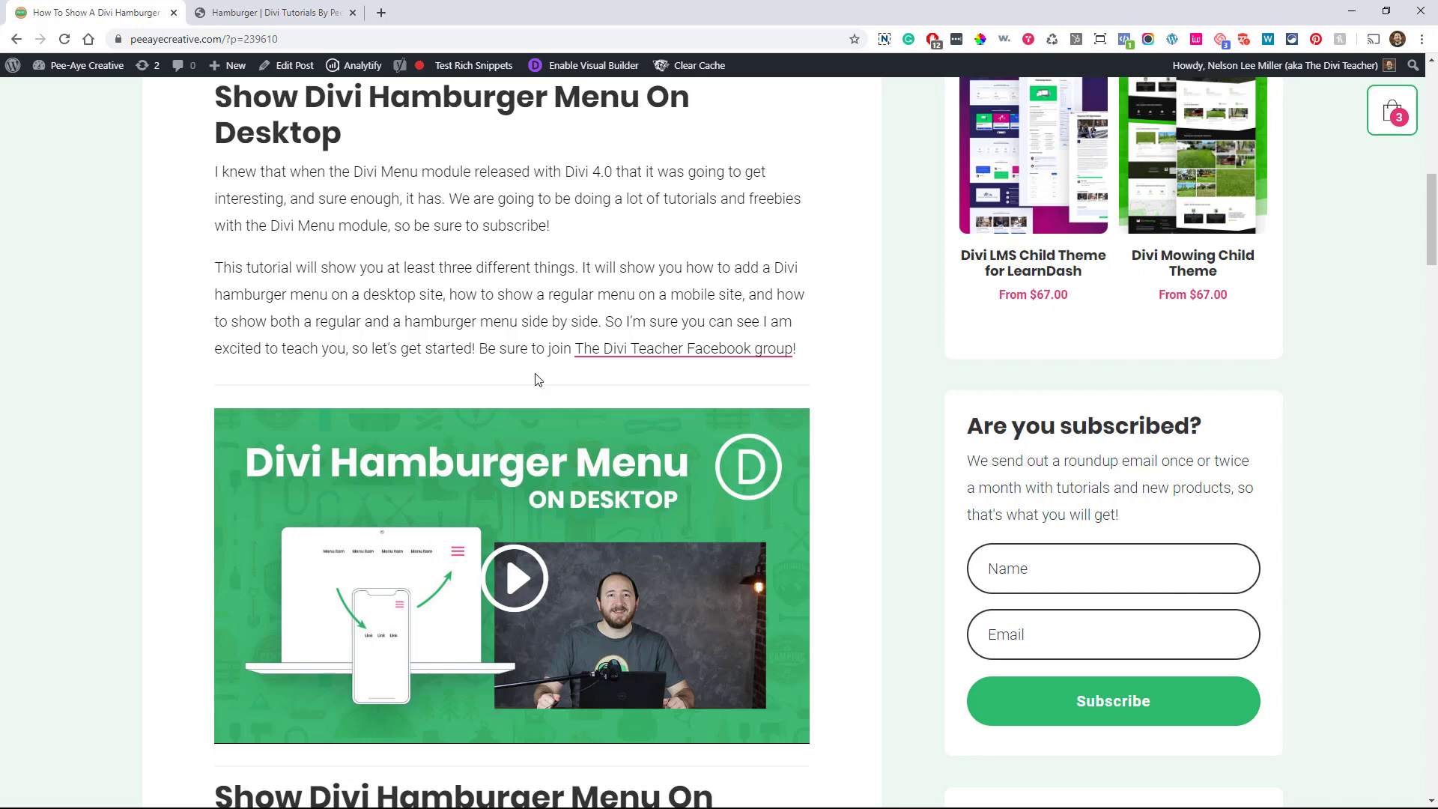
pyautogui.moveTo(500, 374)
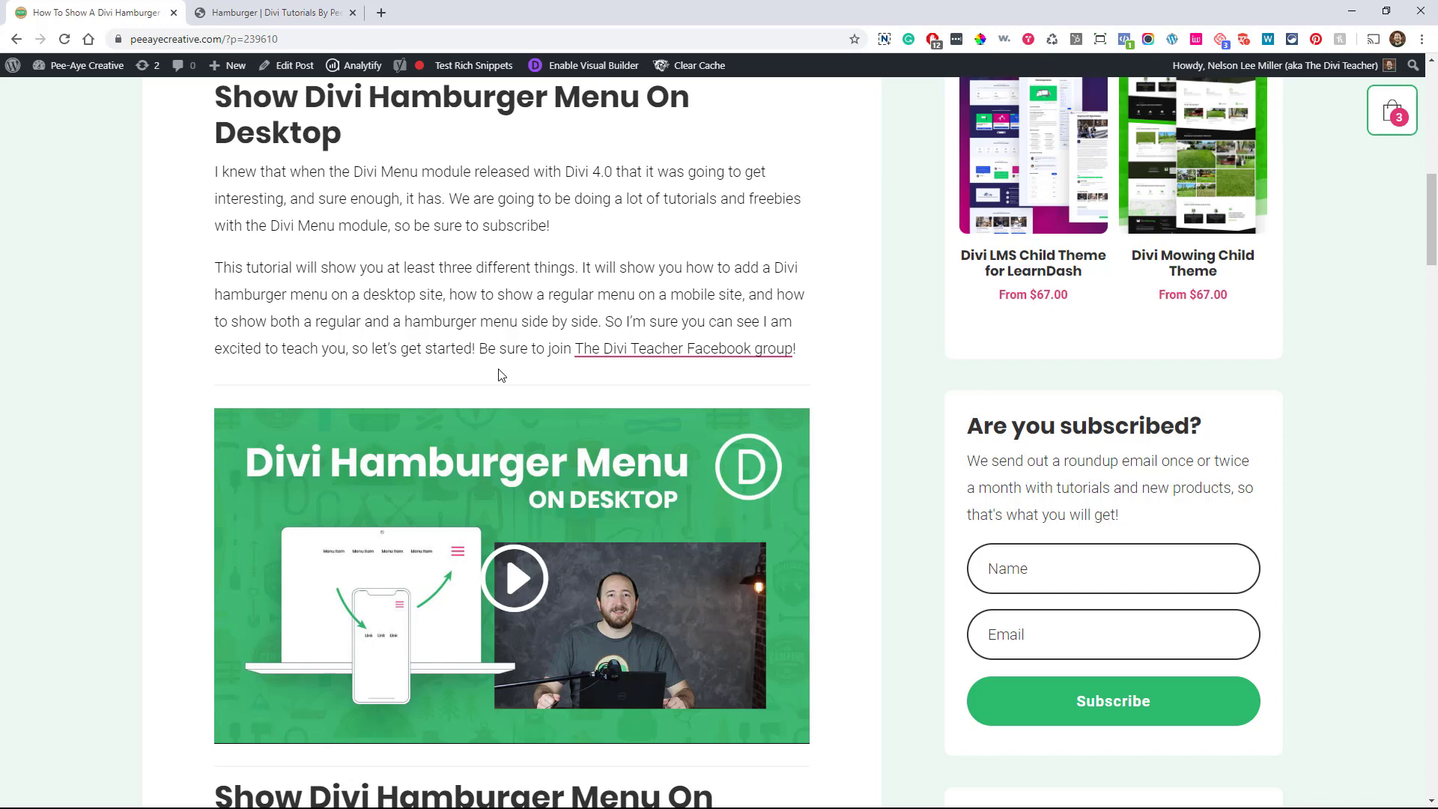
pyautogui.moveTo(476, 401)
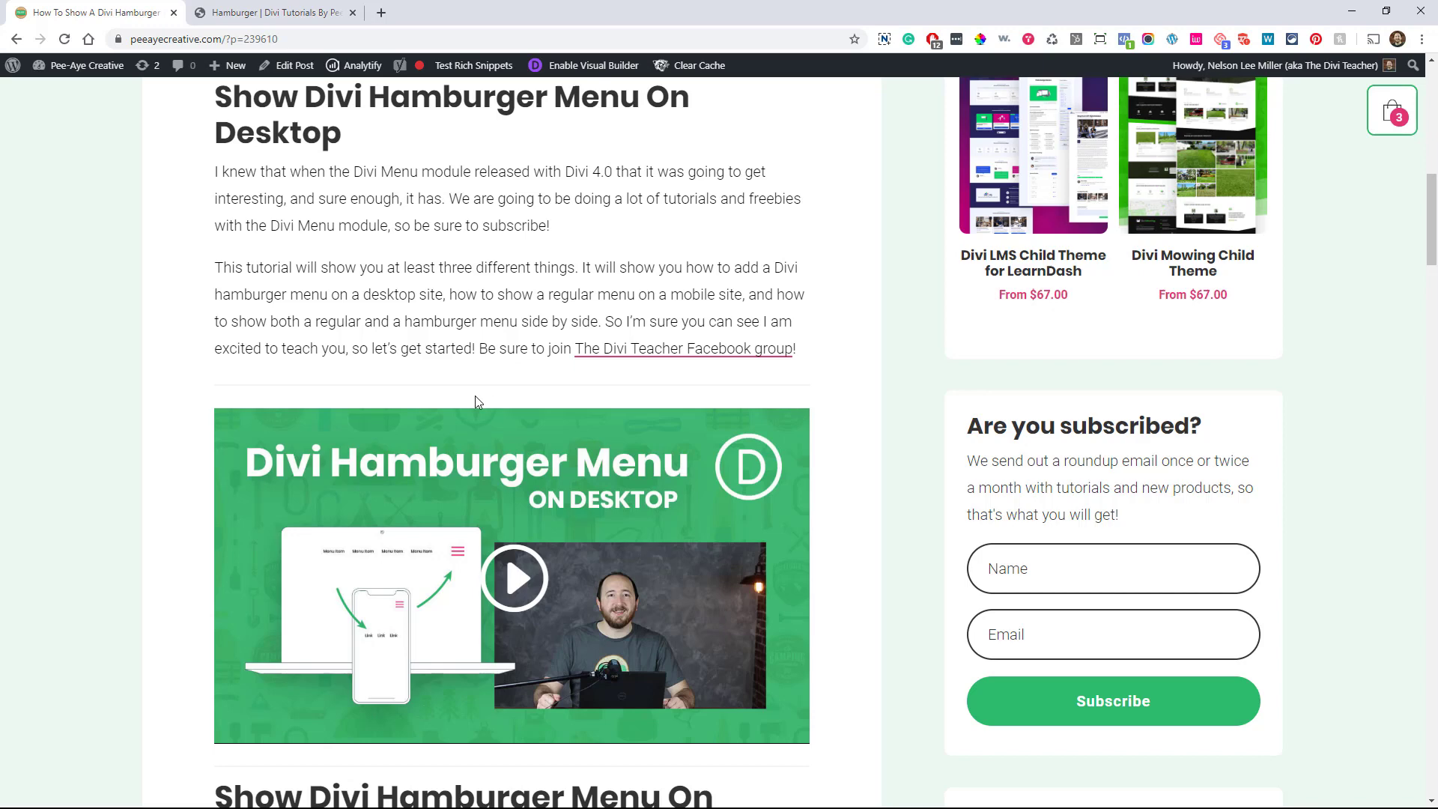
# Scroll the tutorial post down to the 'show hamburger menu on desktop' CSS code block
pyautogui.scroll(-3)
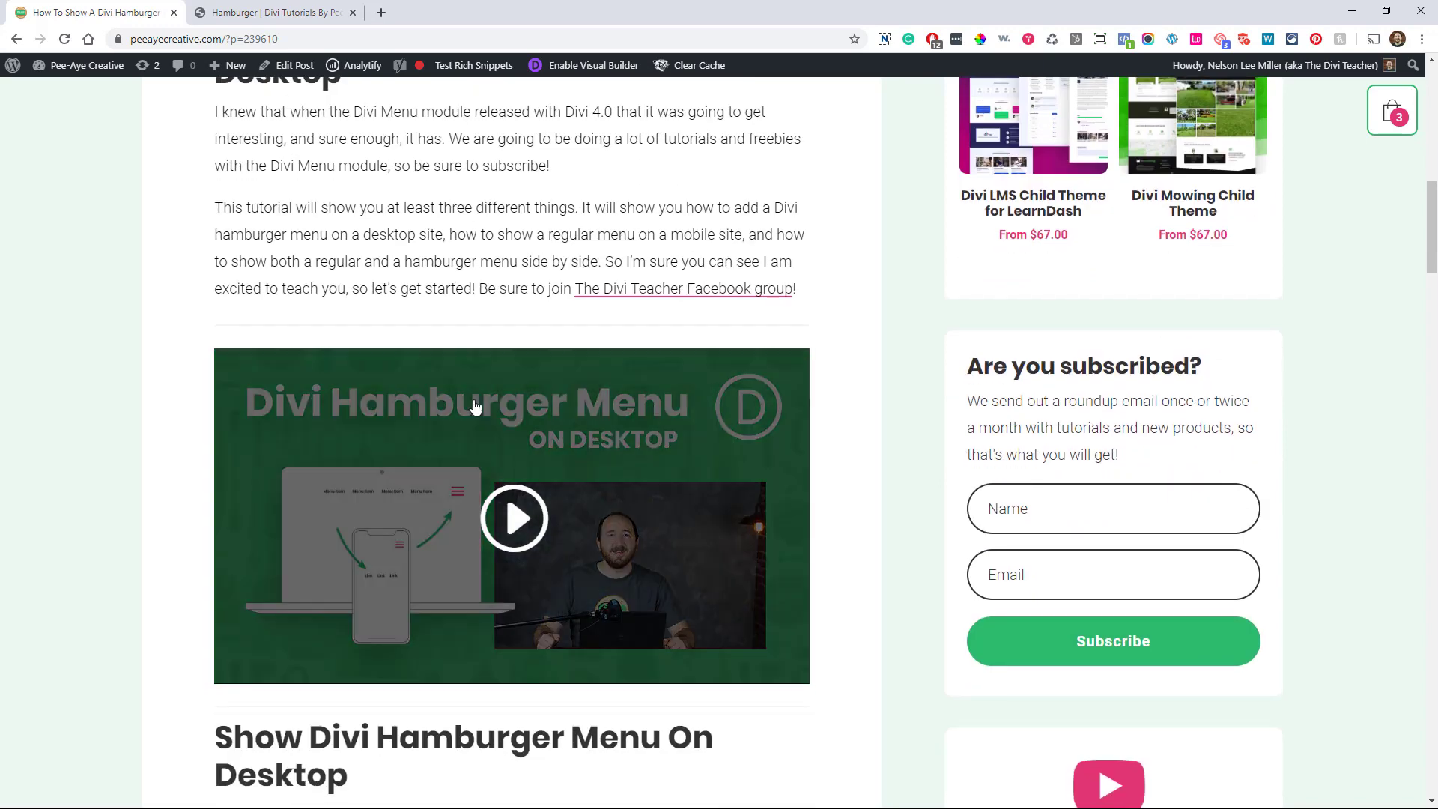
pyautogui.scroll(-3)
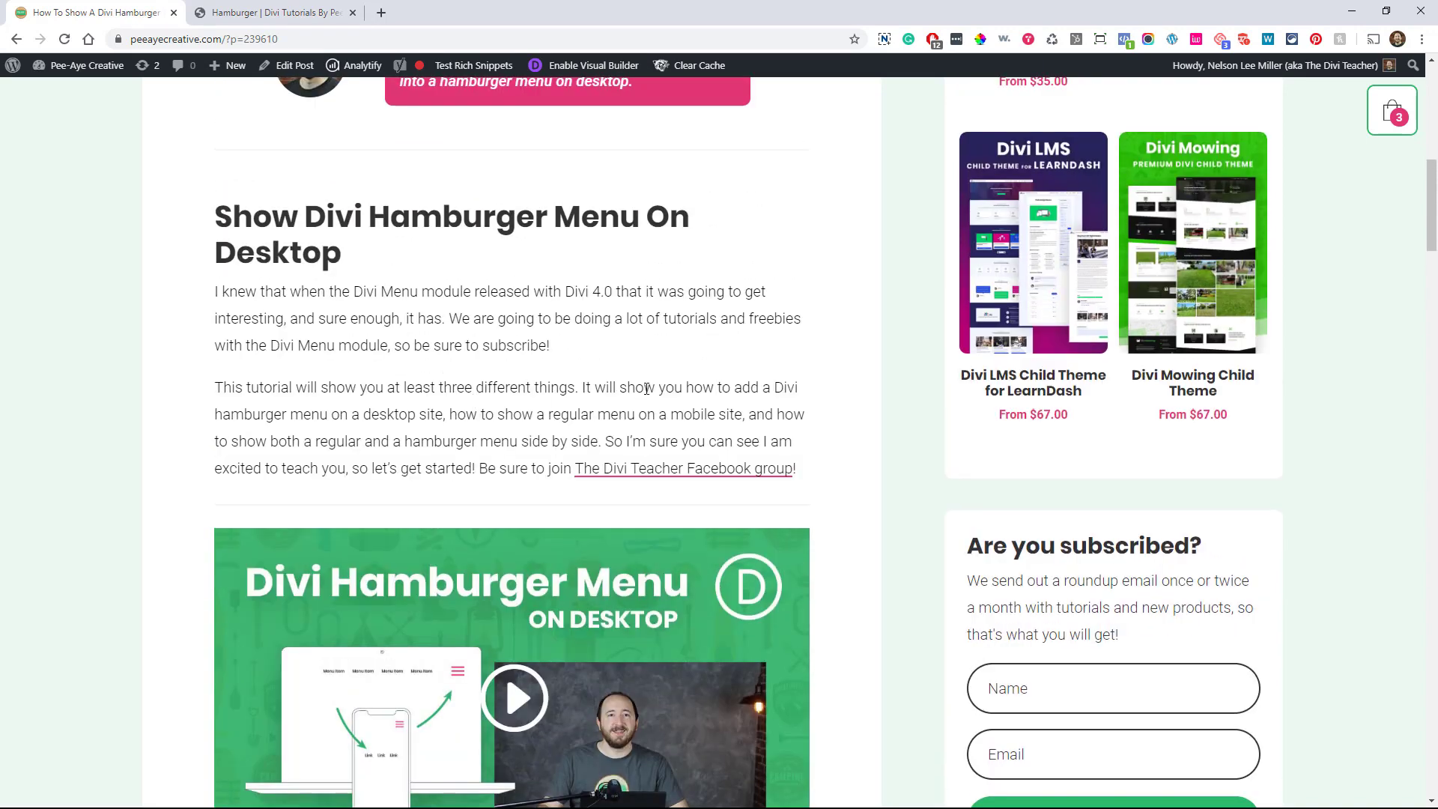
pyautogui.scroll(-3)
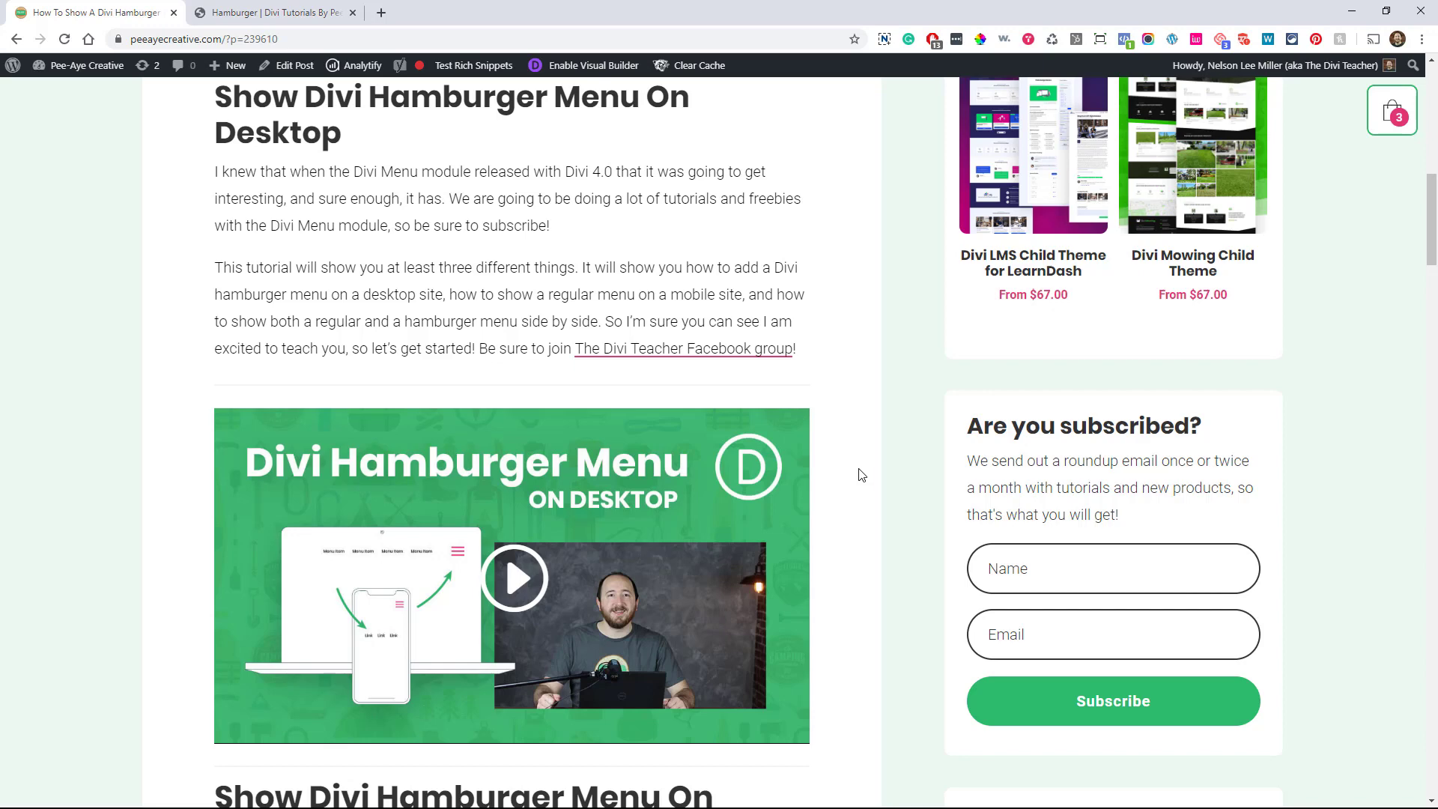
pyautogui.scroll(-3)
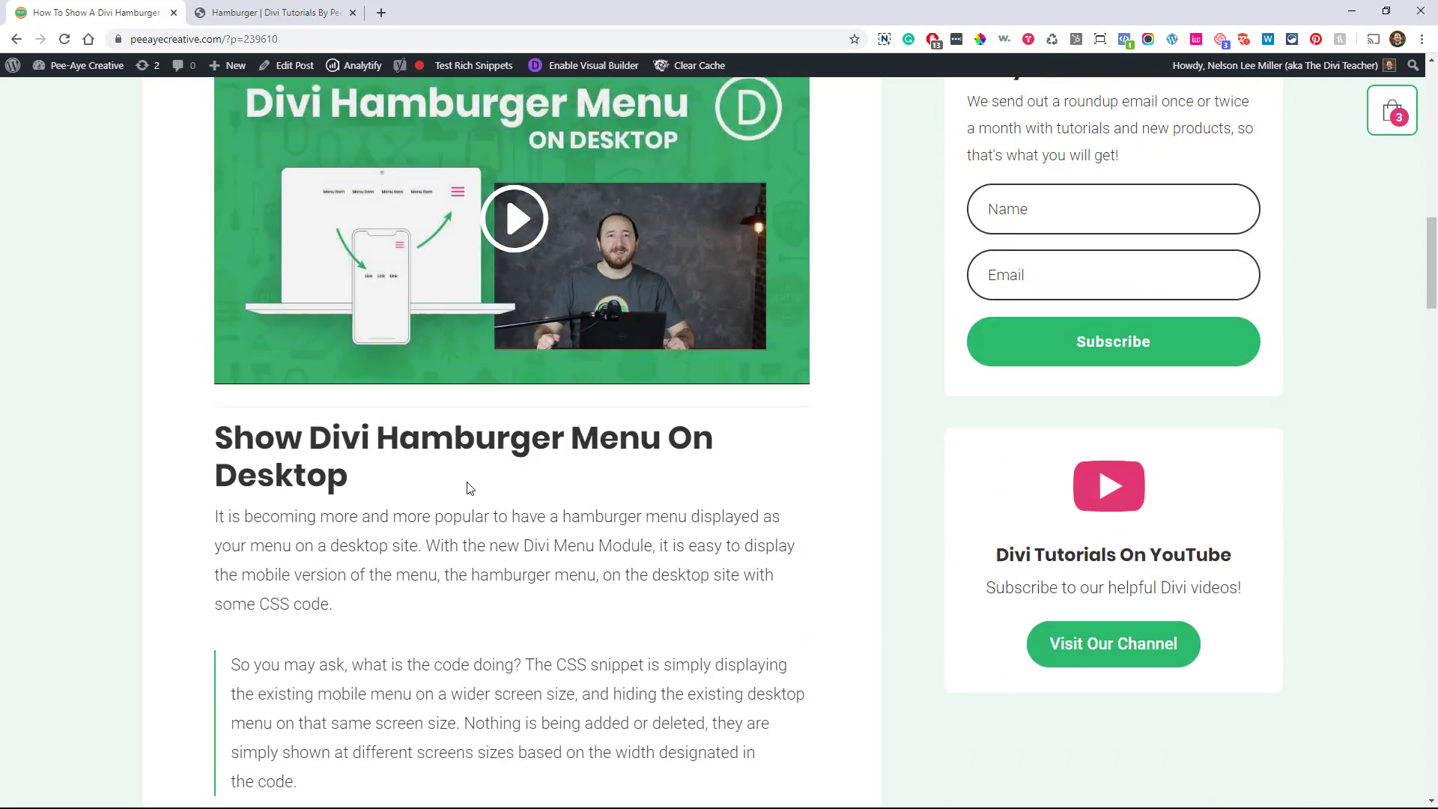
pyautogui.scroll(-3)
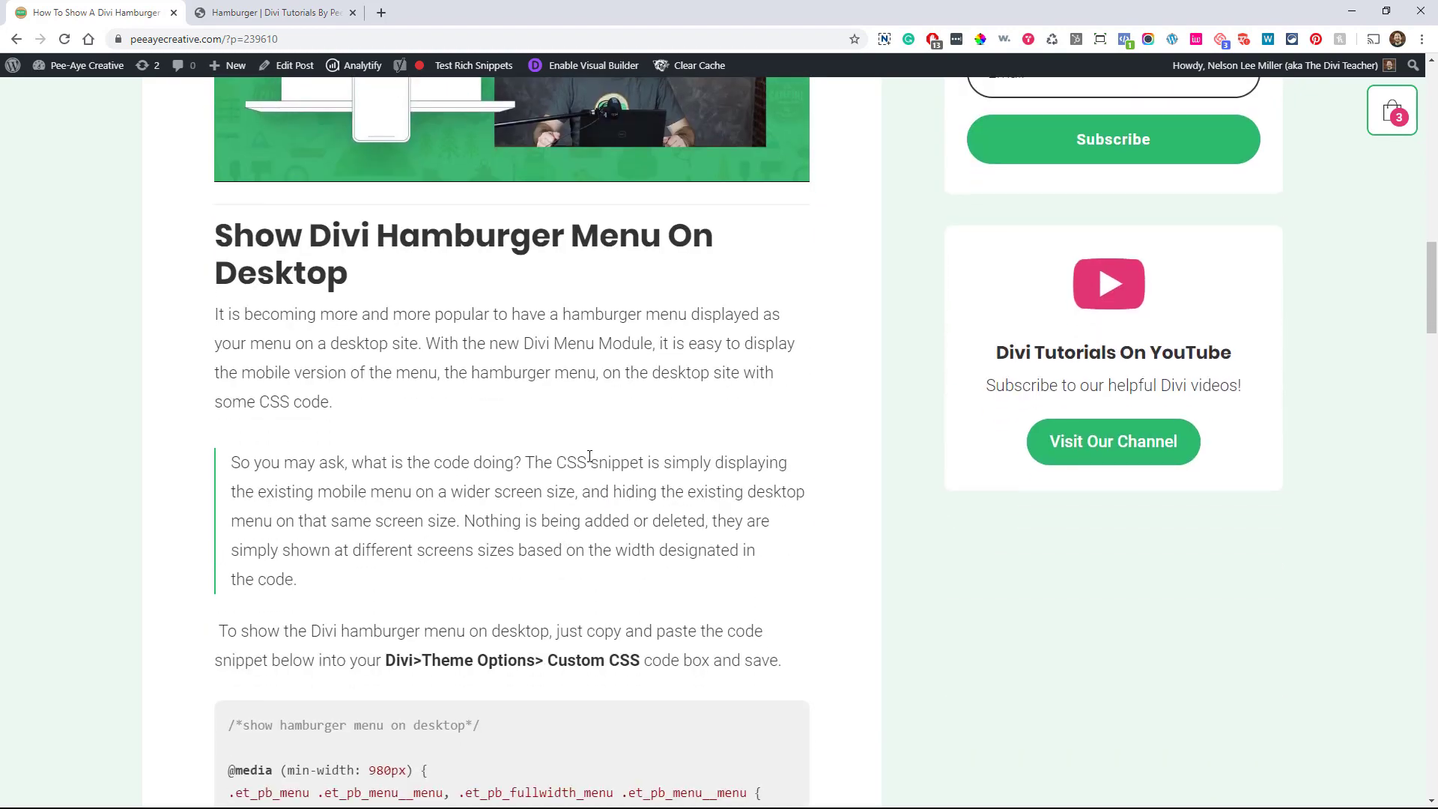
pyautogui.scroll(-3)
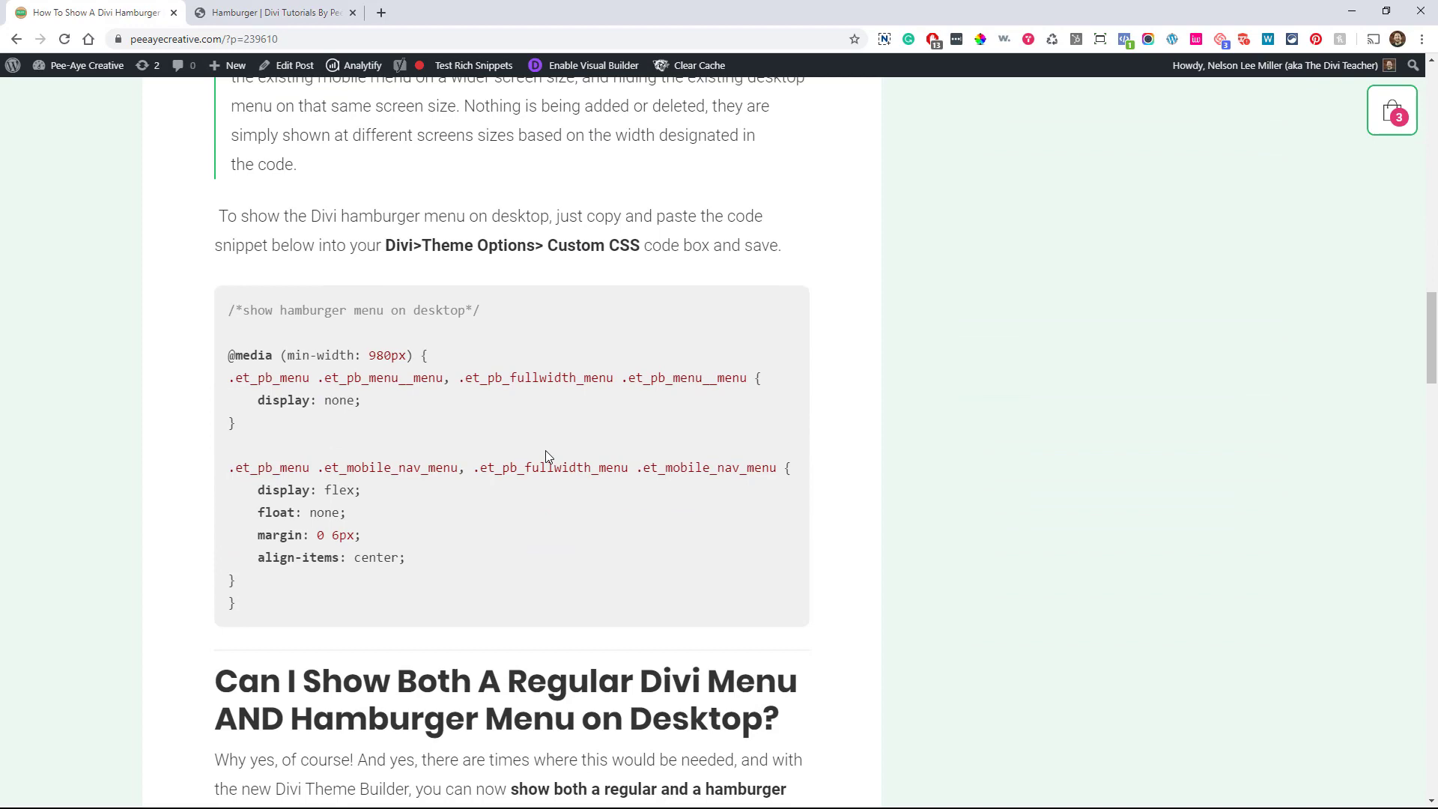
pyautogui.scroll(-3)
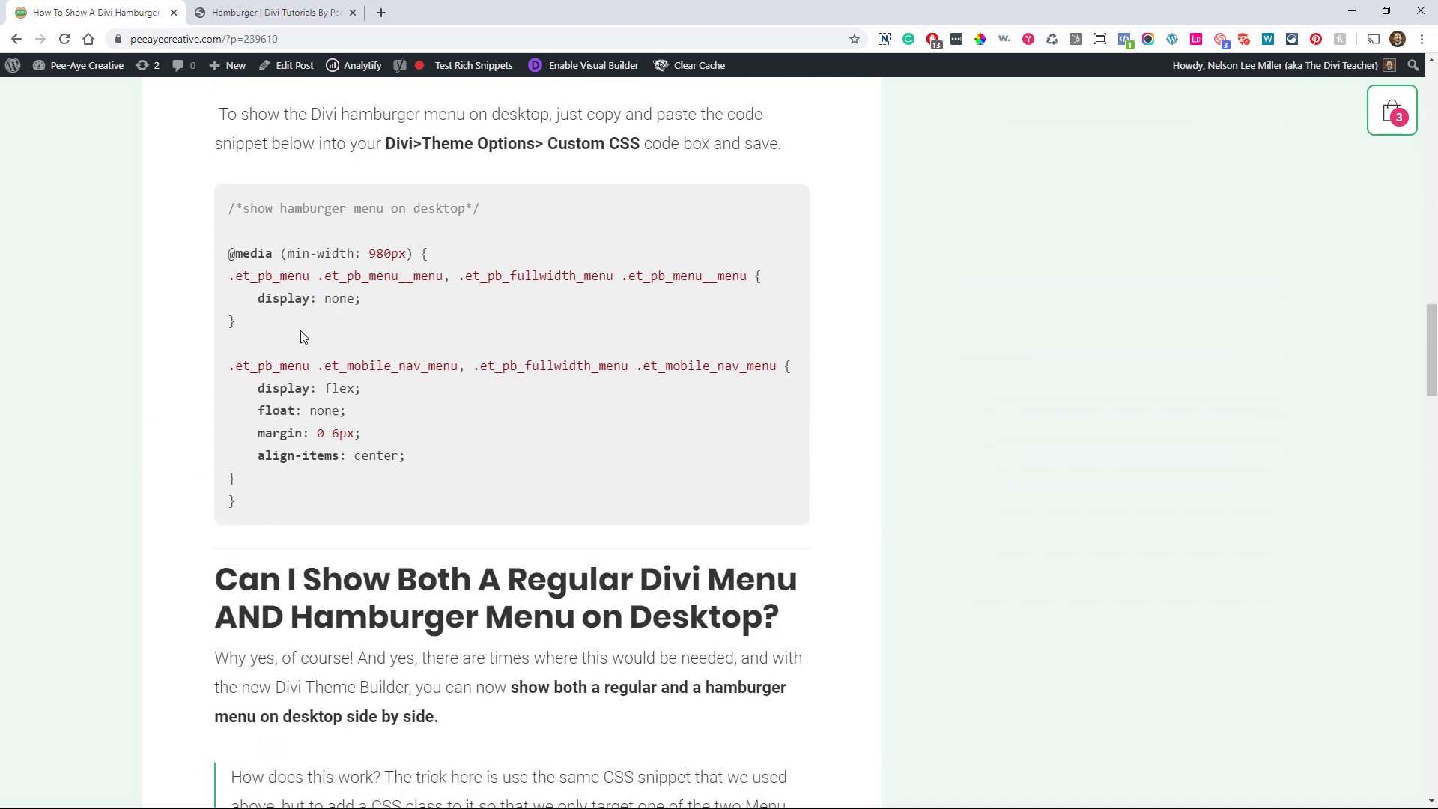
pyautogui.scroll(-3)
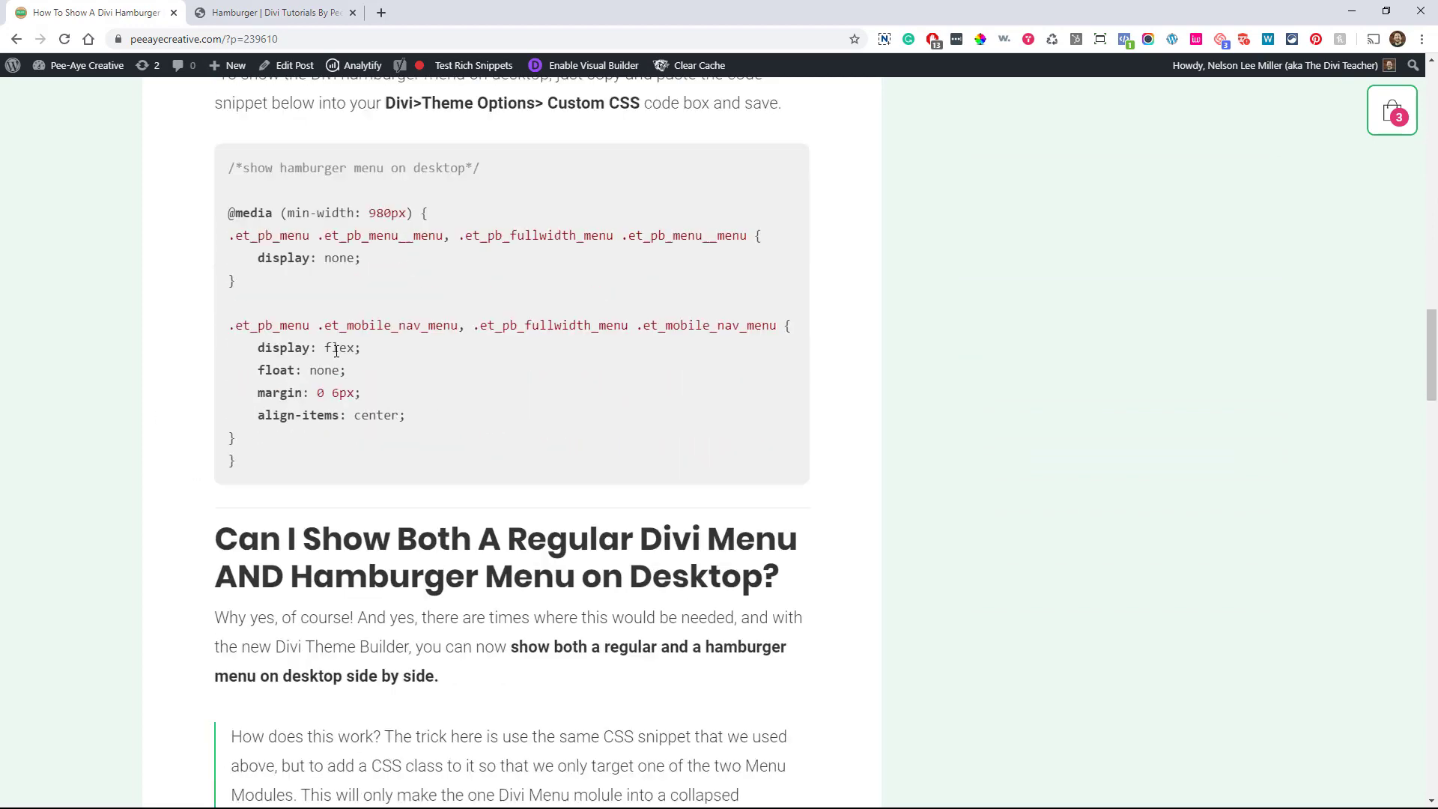
pyautogui.scroll(-3)
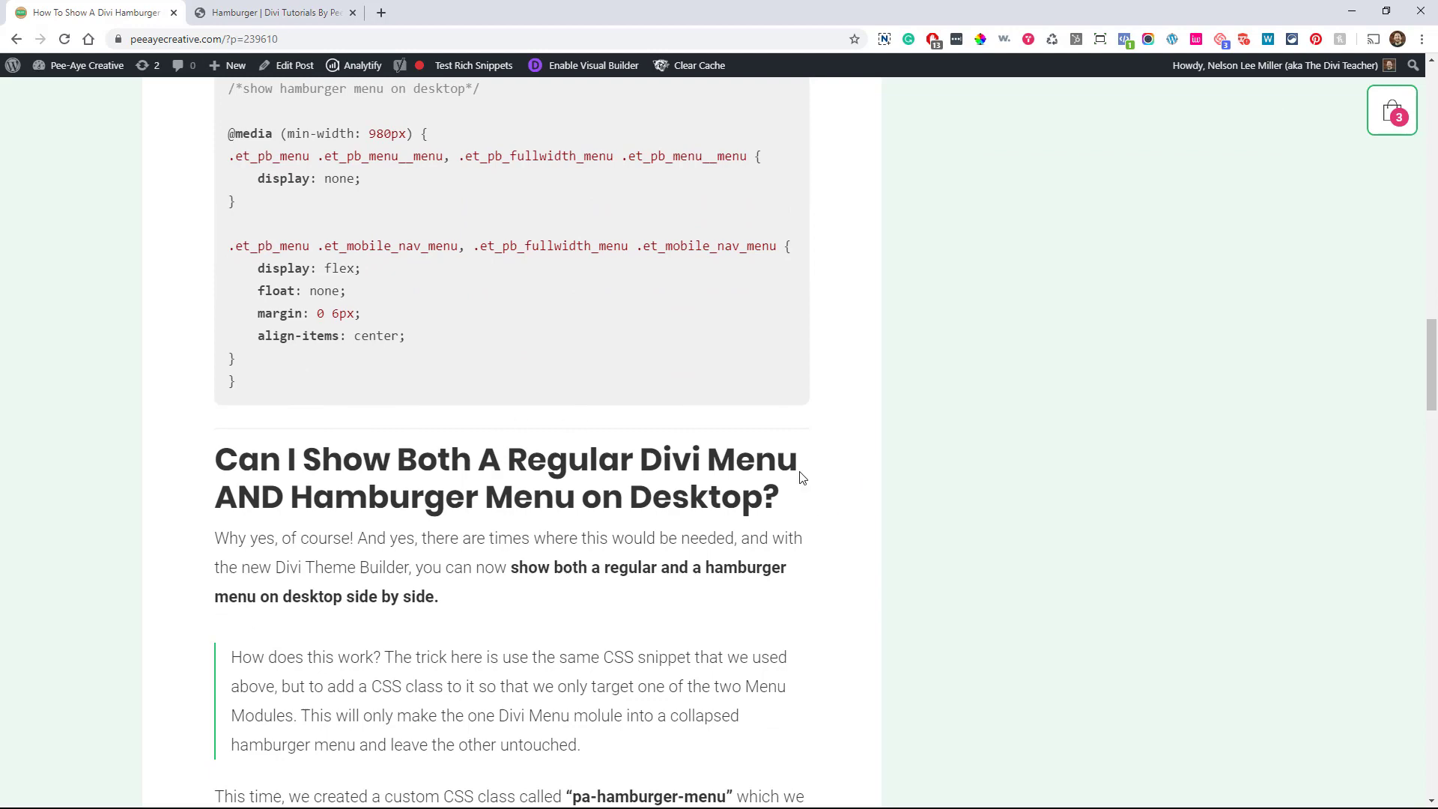
pyautogui.moveTo(502, 488)
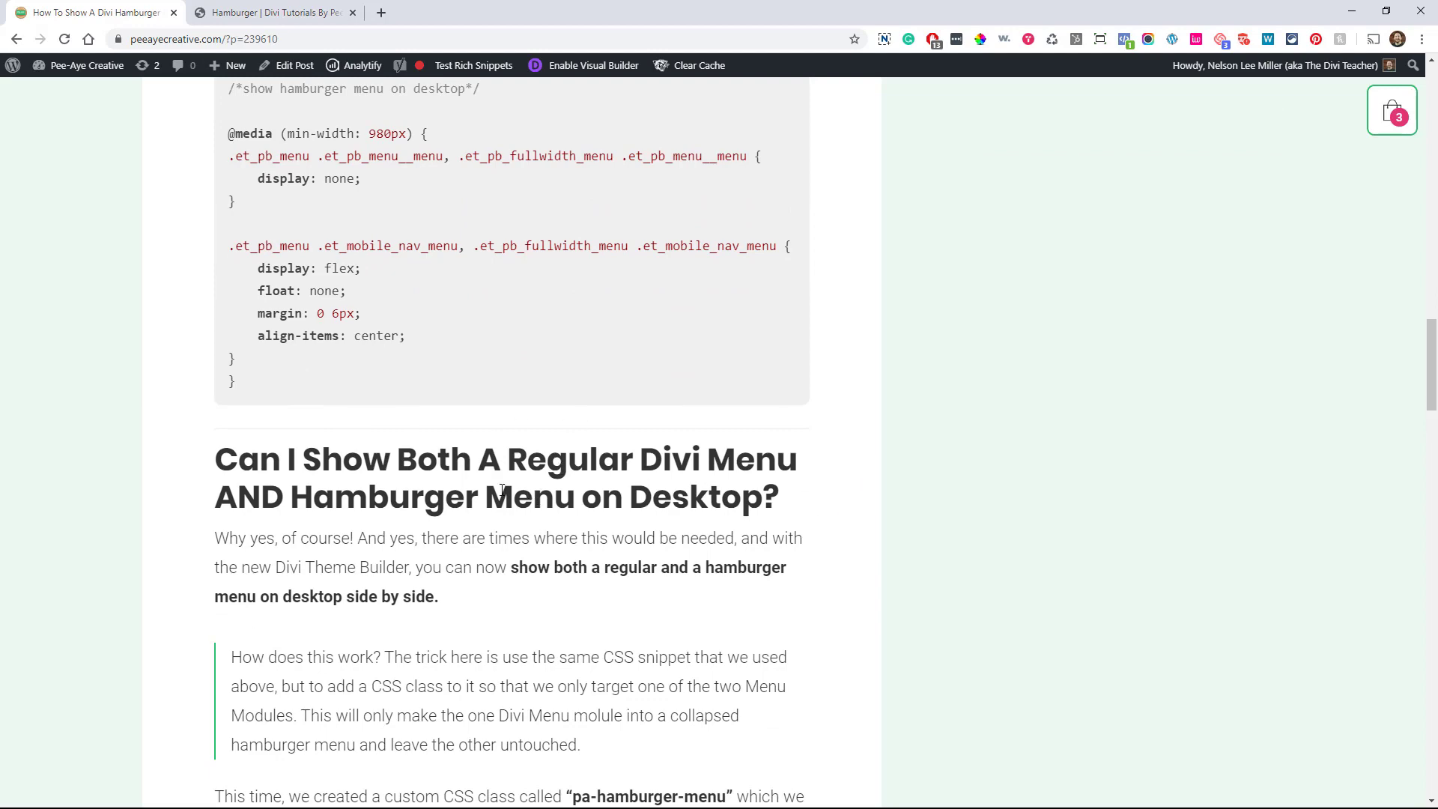
pyautogui.scroll(-3)
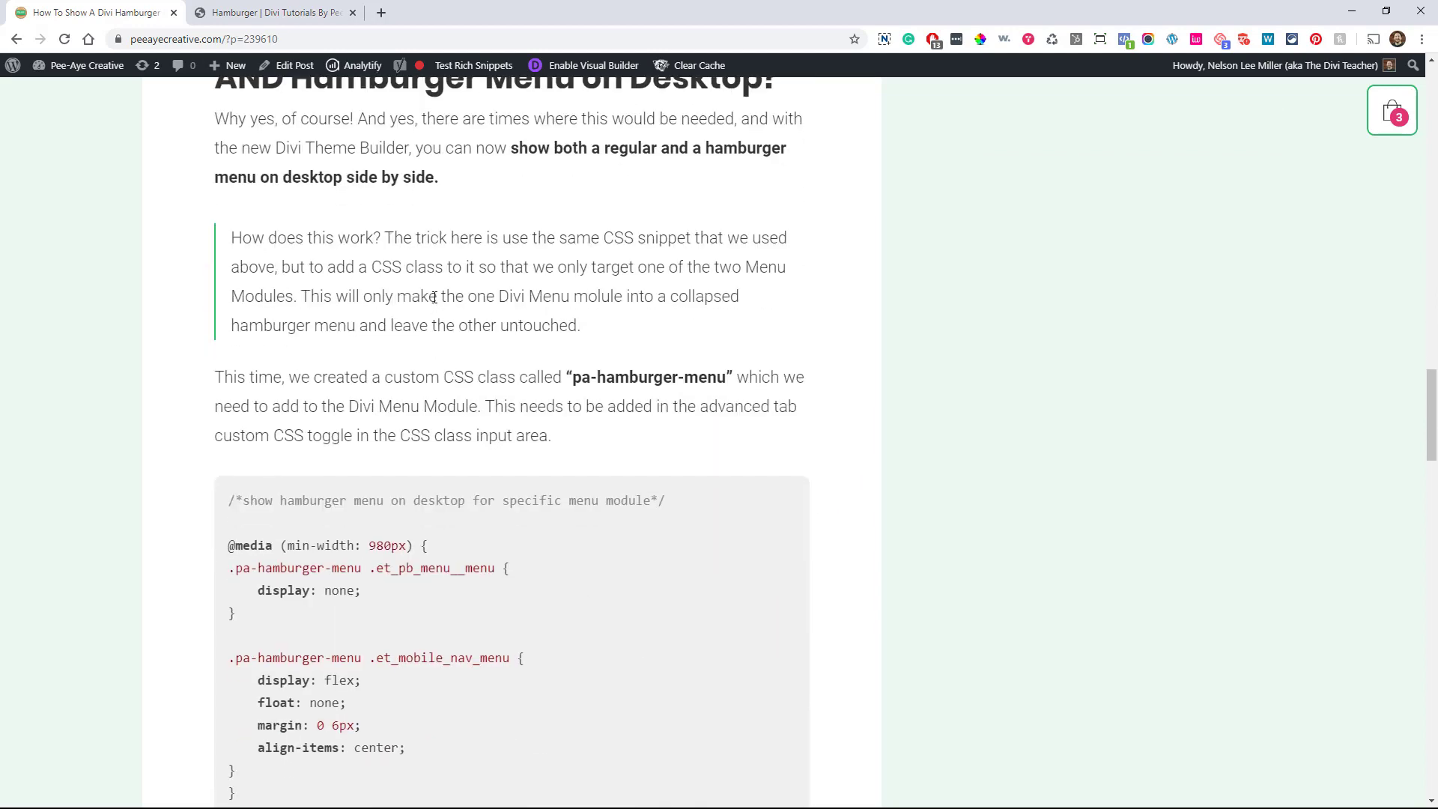
pyautogui.scroll(-3)
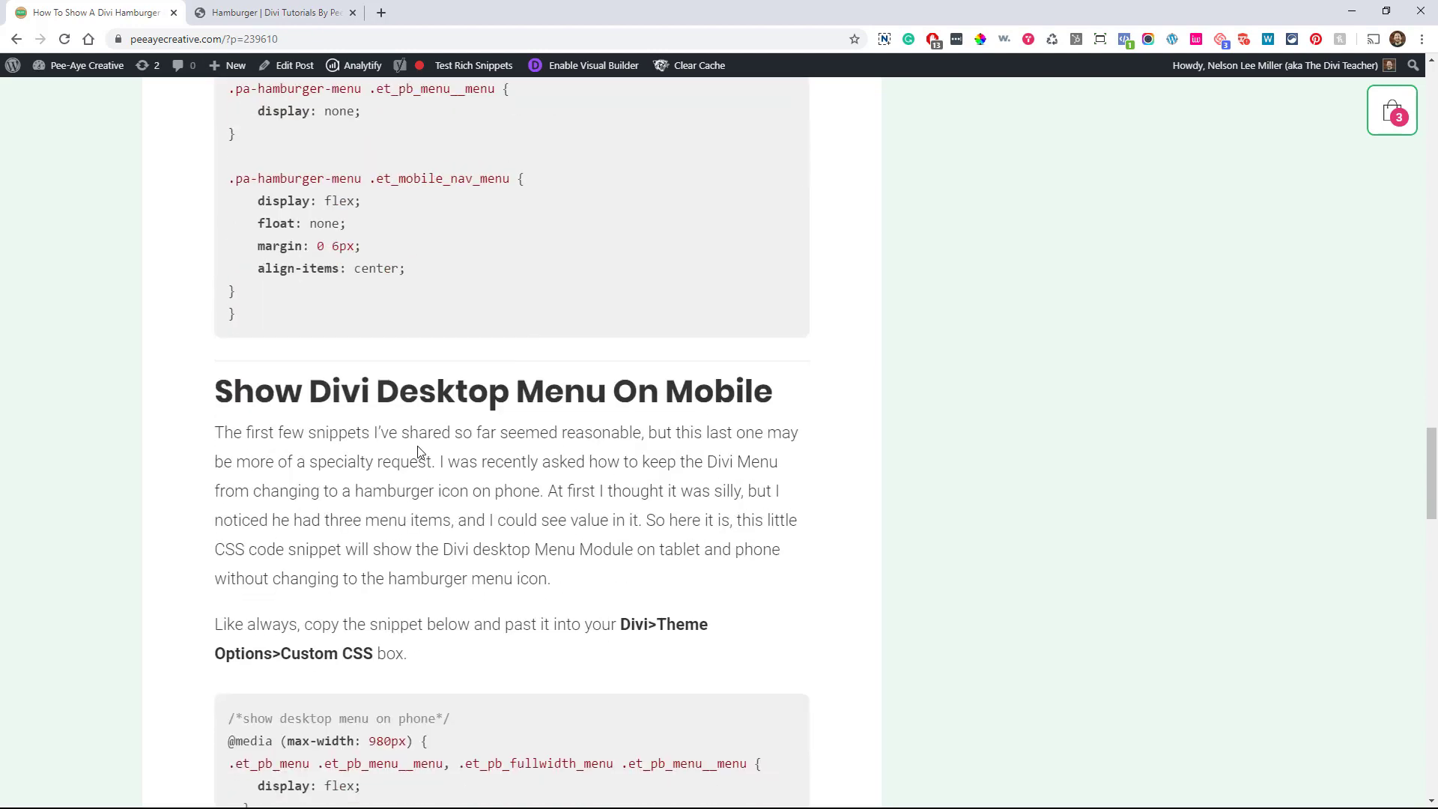
pyautogui.scroll(-3)
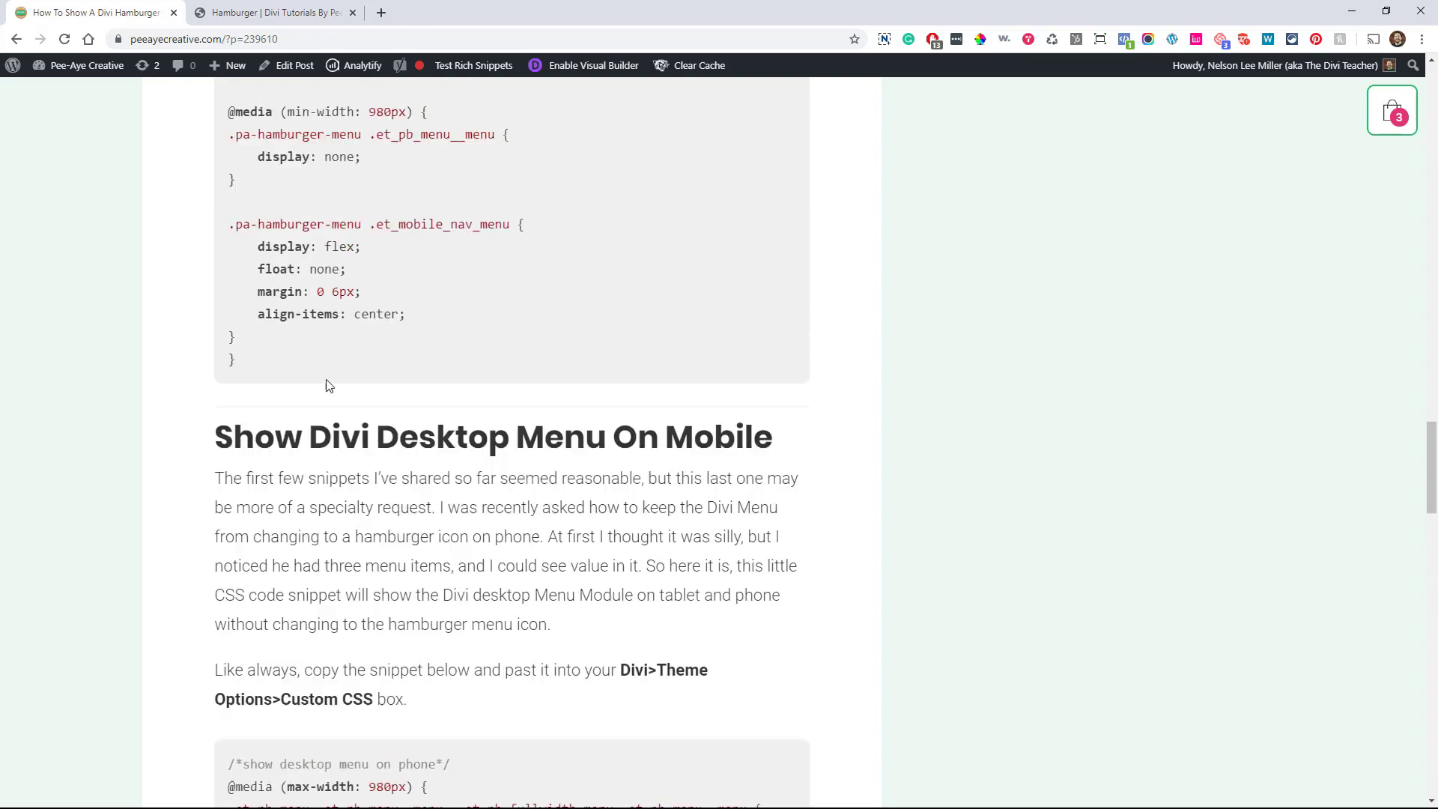
pyautogui.scroll(3)
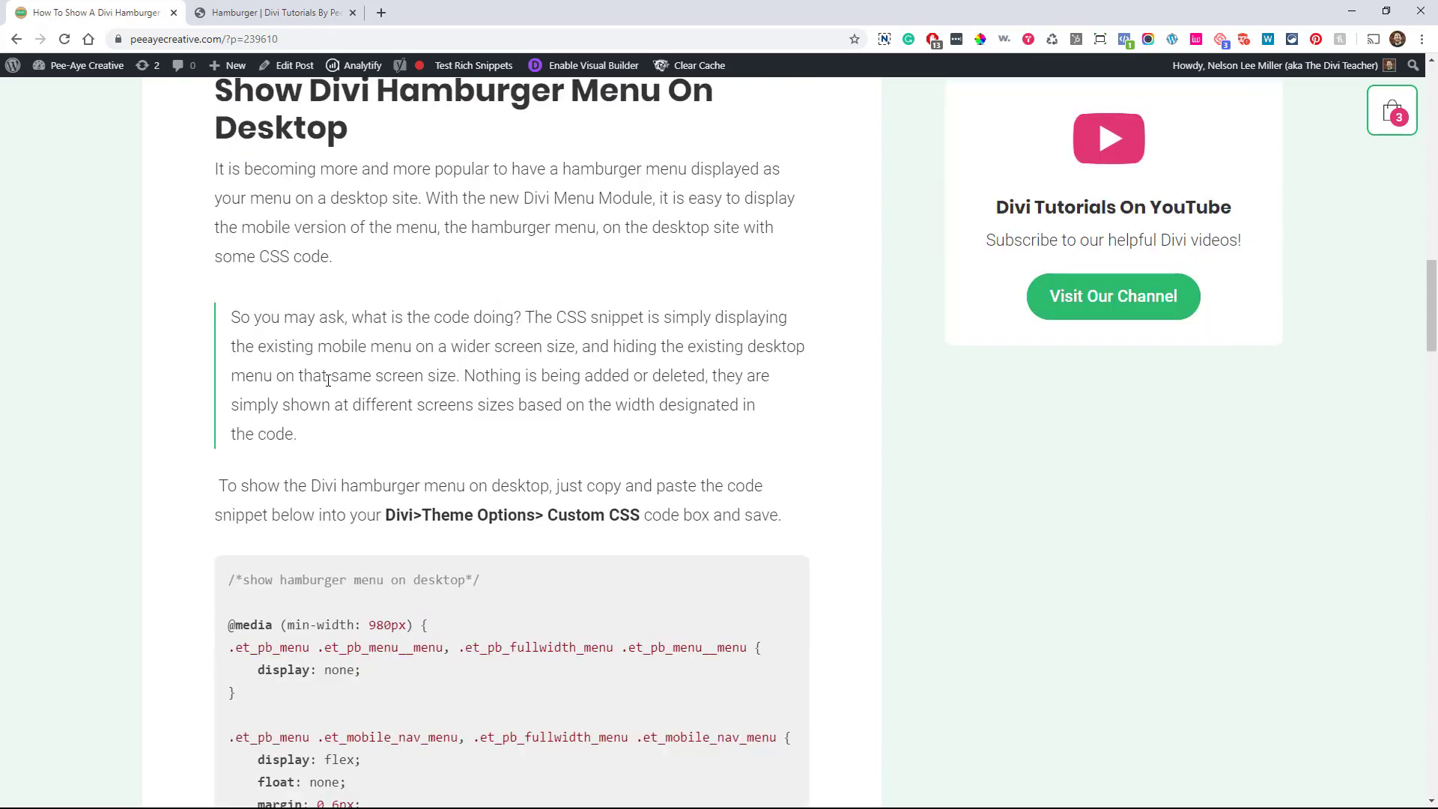
pyautogui.scroll(-3)
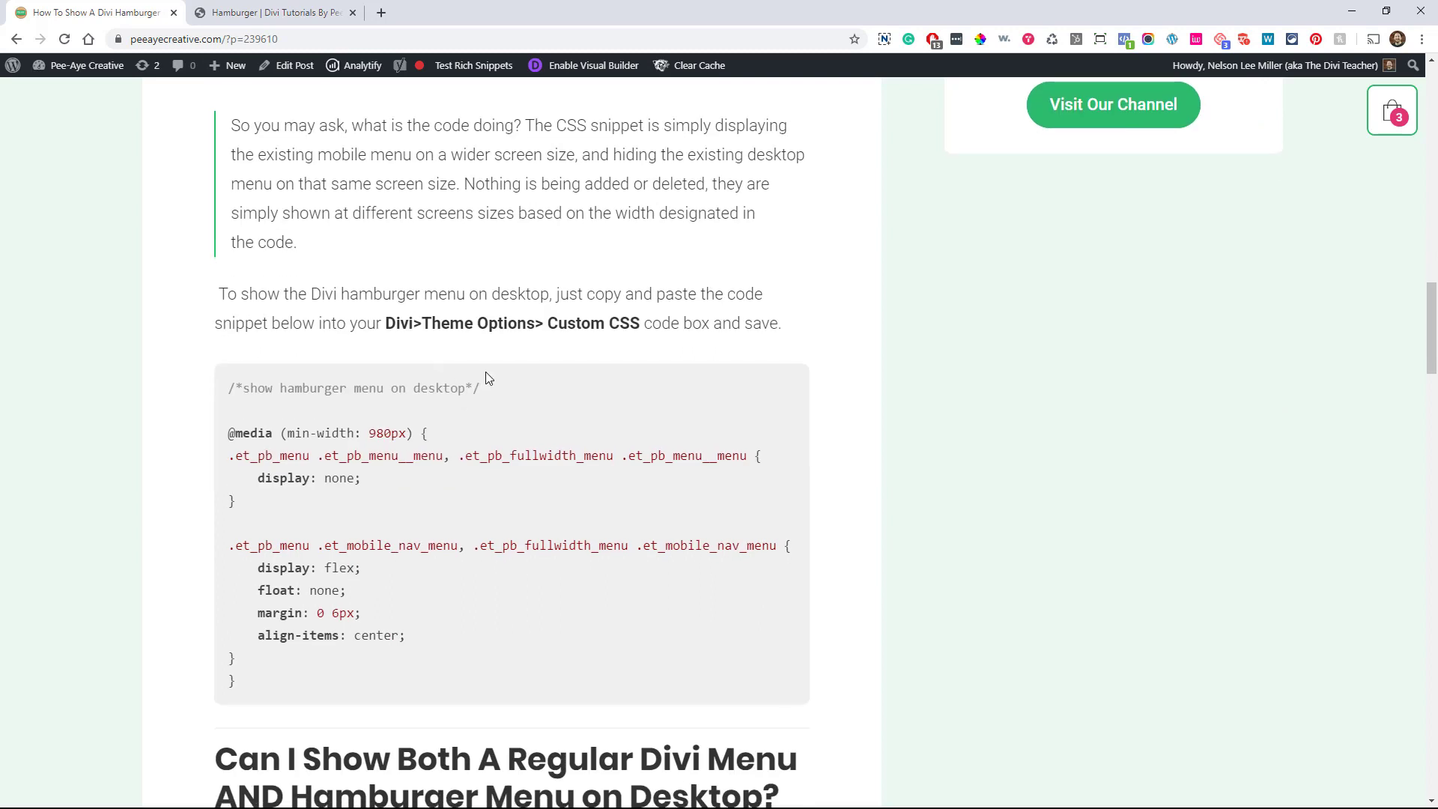
pyautogui.moveTo(267, 681)
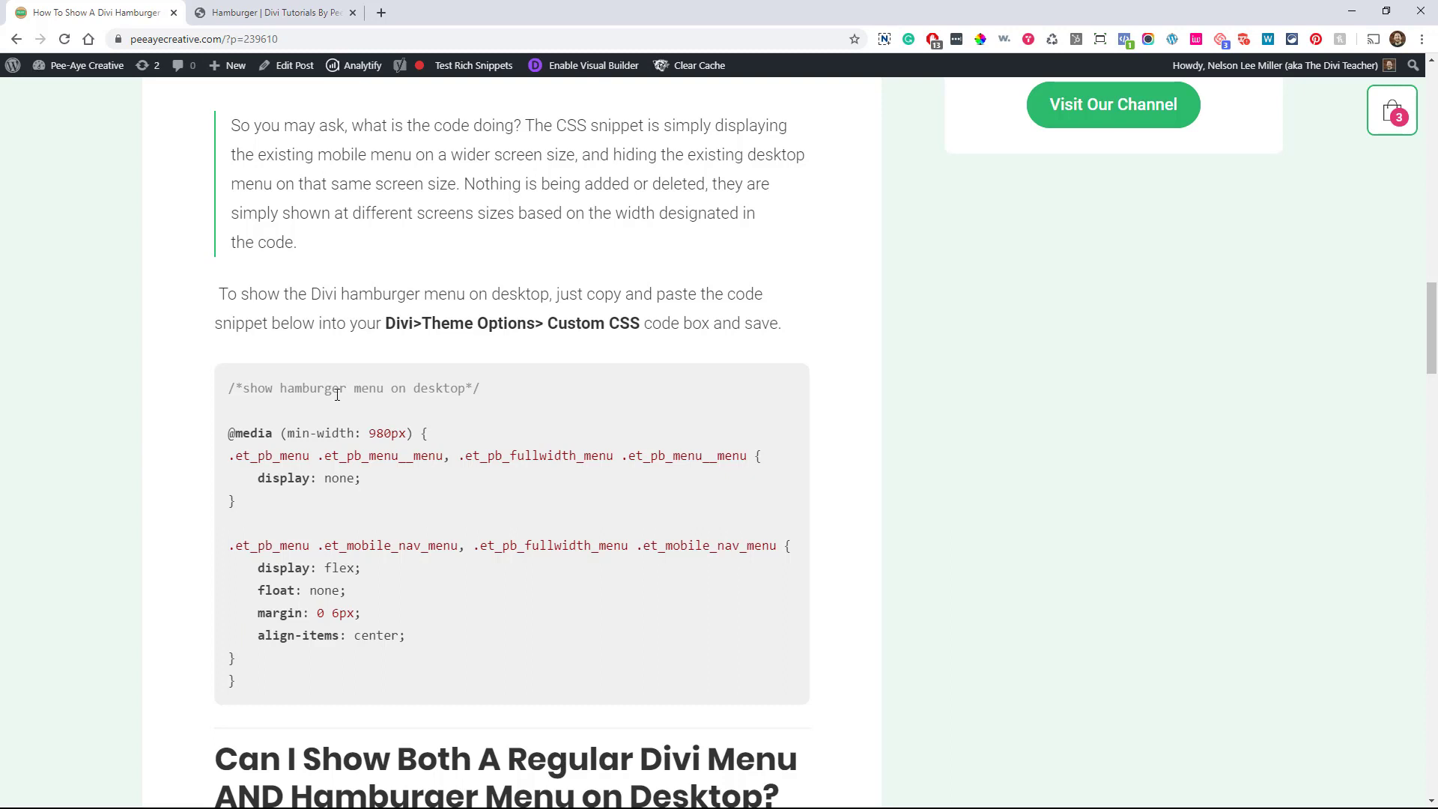
pyautogui.moveTo(325, 407)
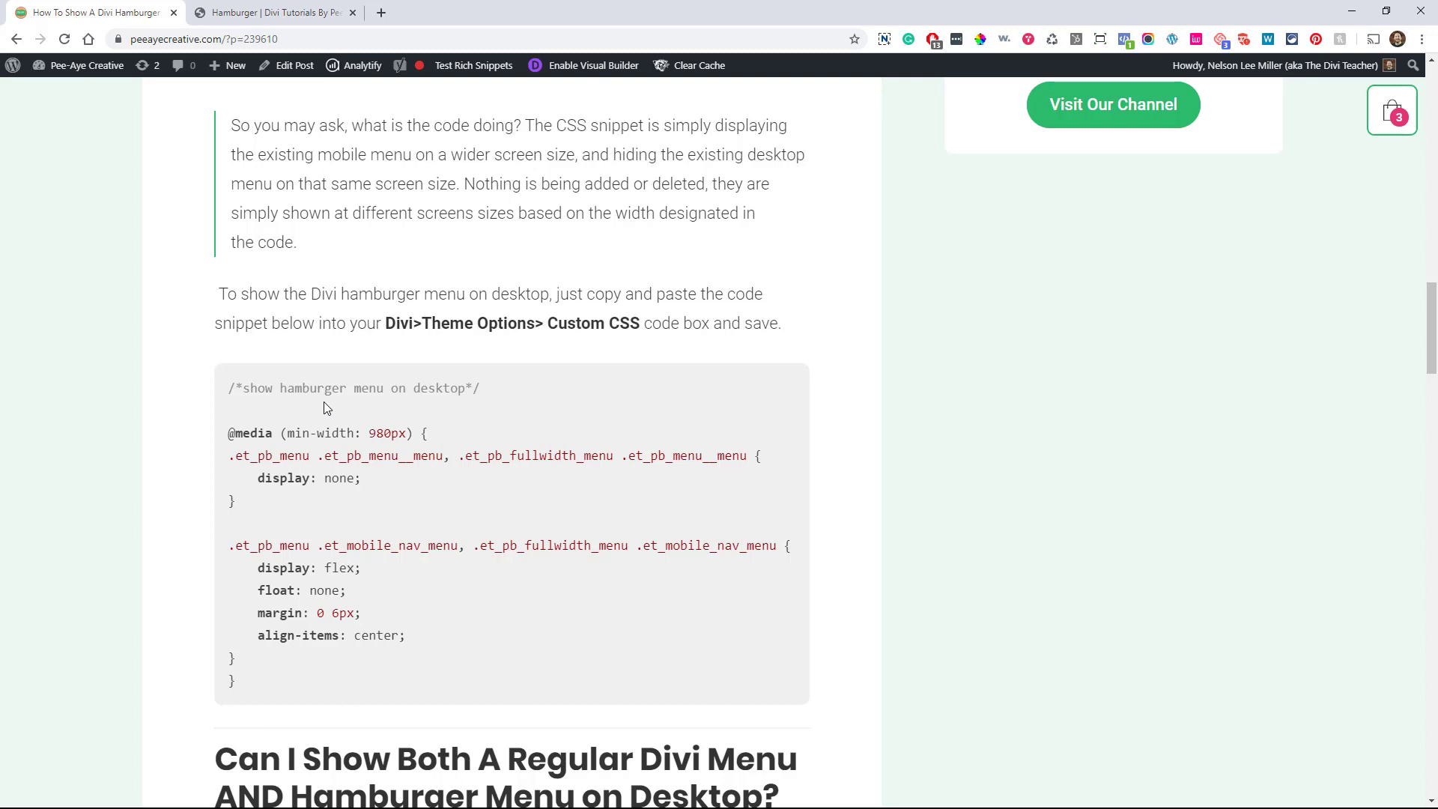
pyautogui.moveTo(354, 520)
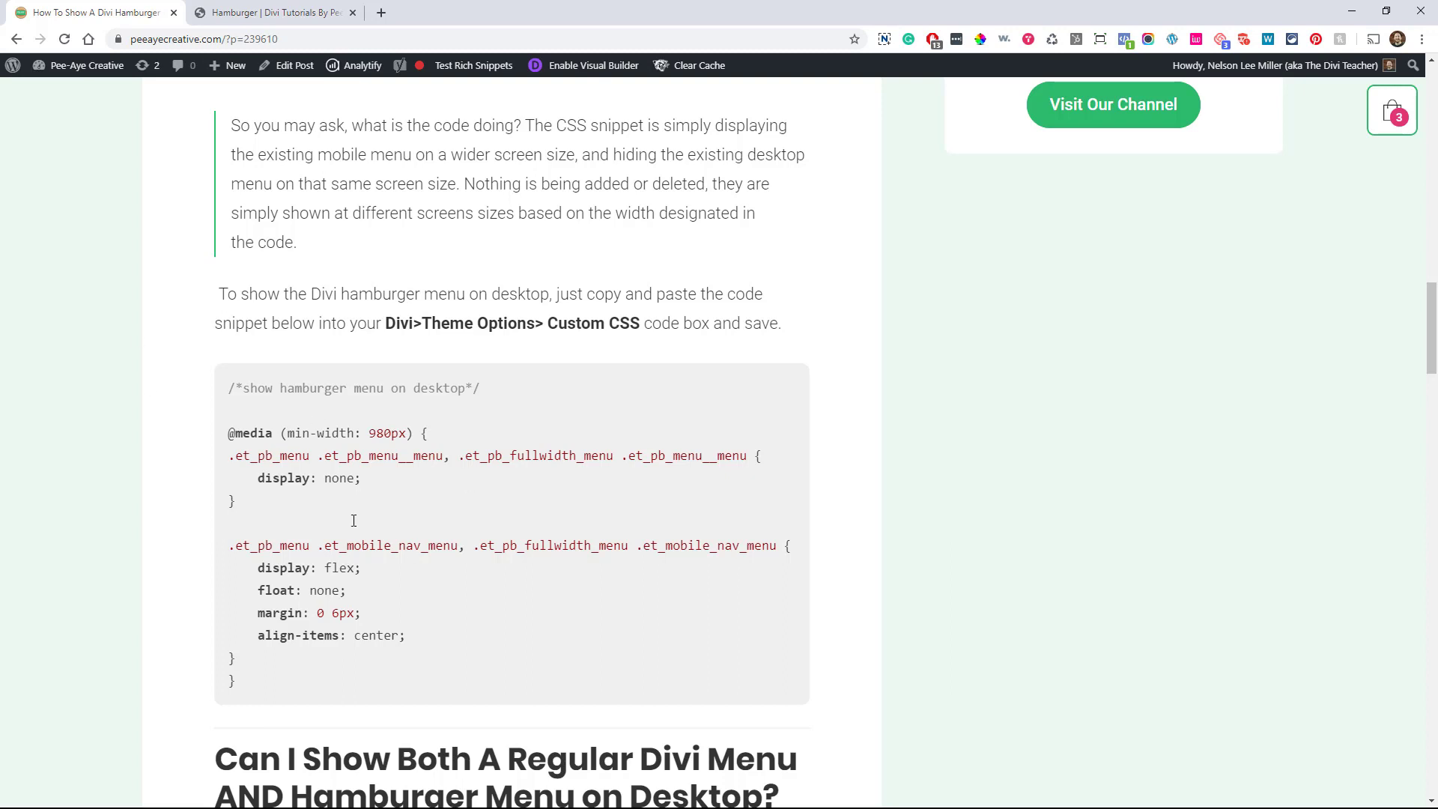
pyautogui.moveTo(251, 422)
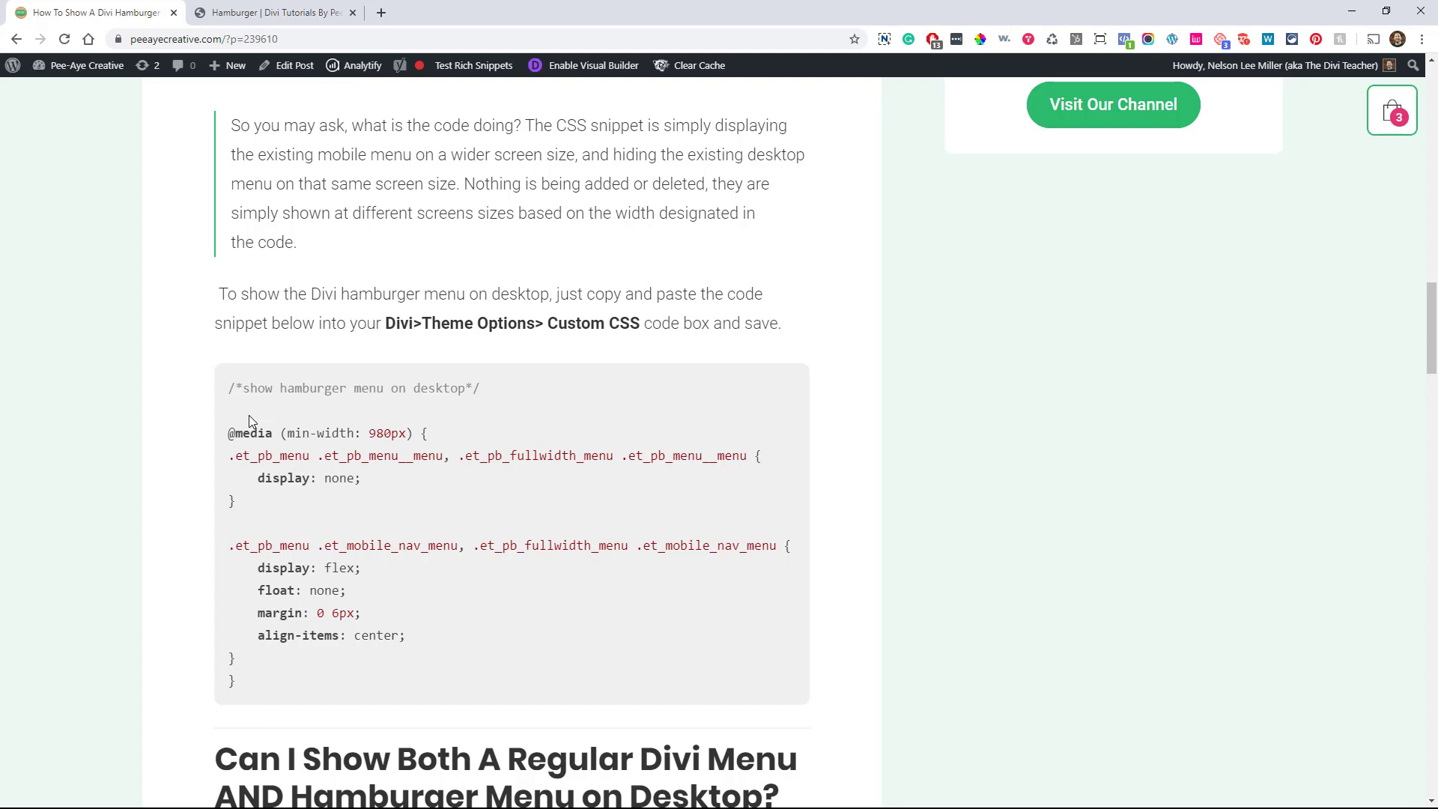
pyautogui.moveTo(189, 540)
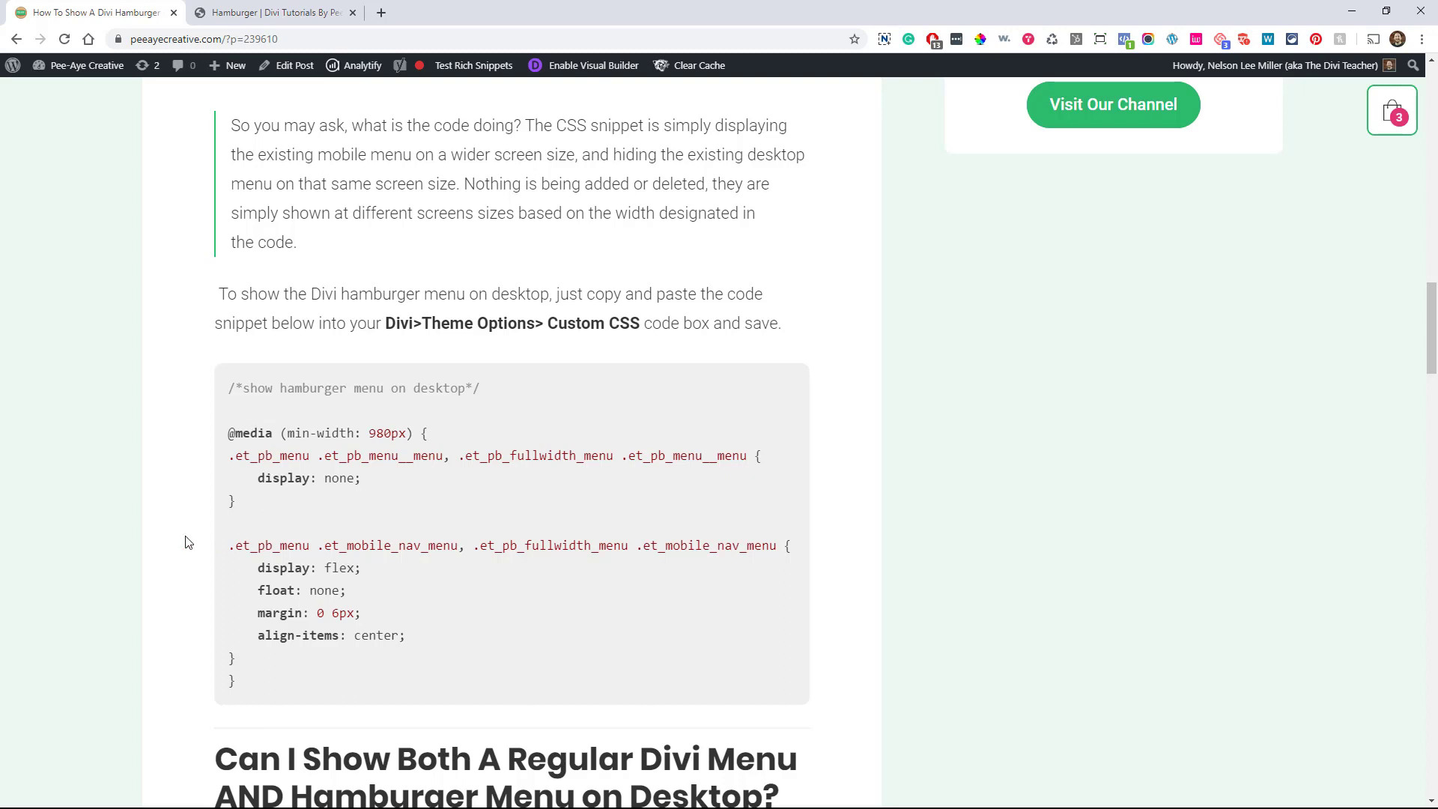
pyautogui.moveTo(259, 690)
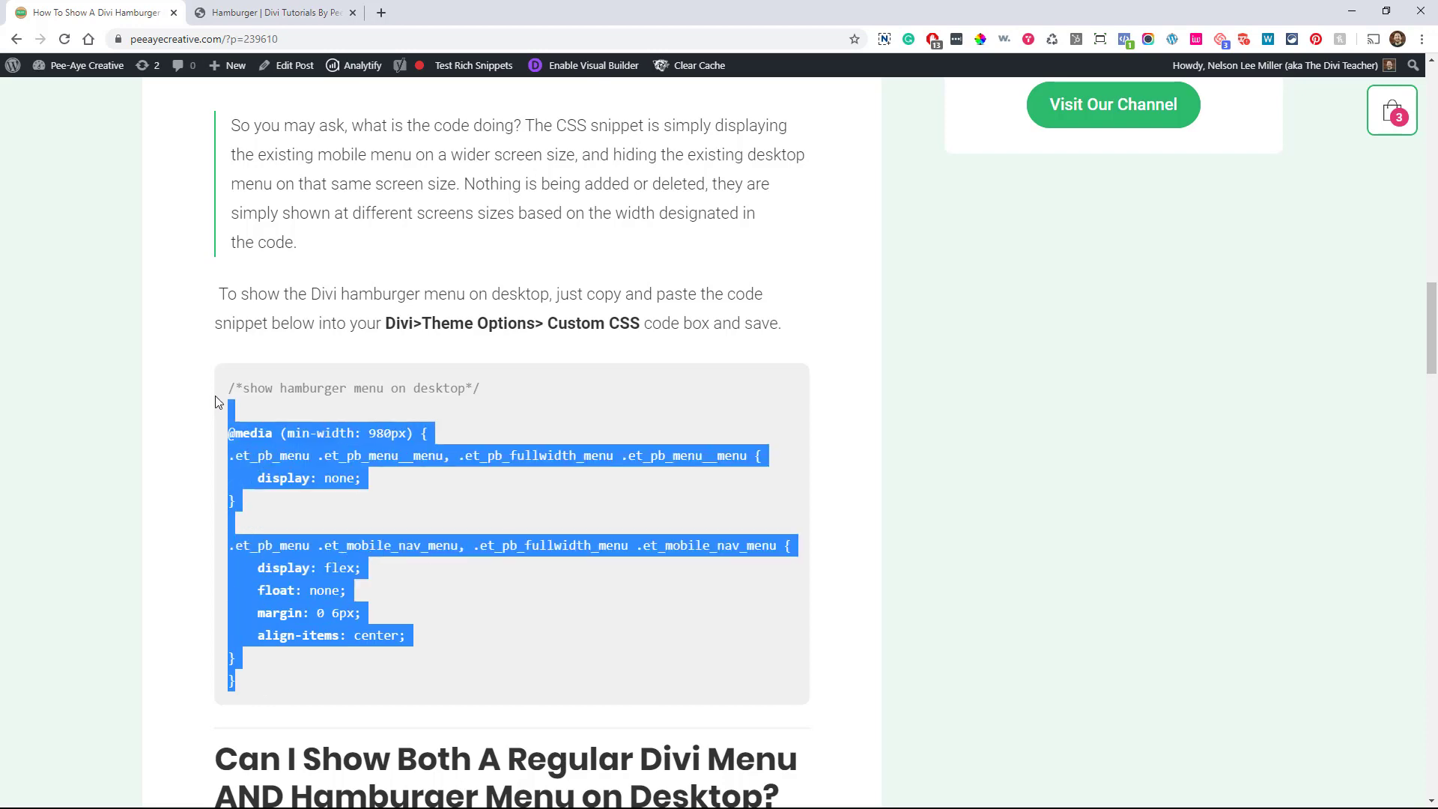
pyautogui.scroll(3)
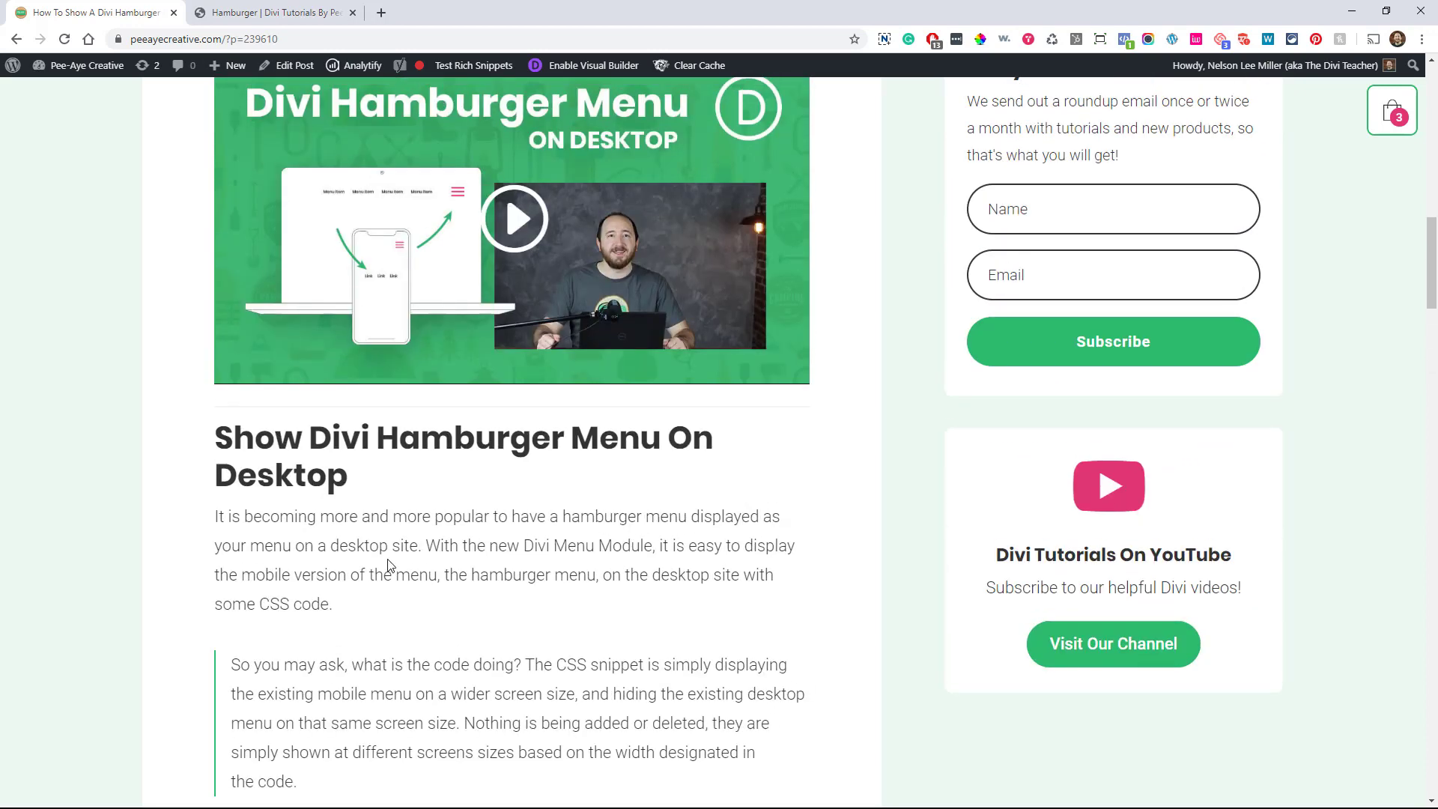
pyautogui.scroll(-3)
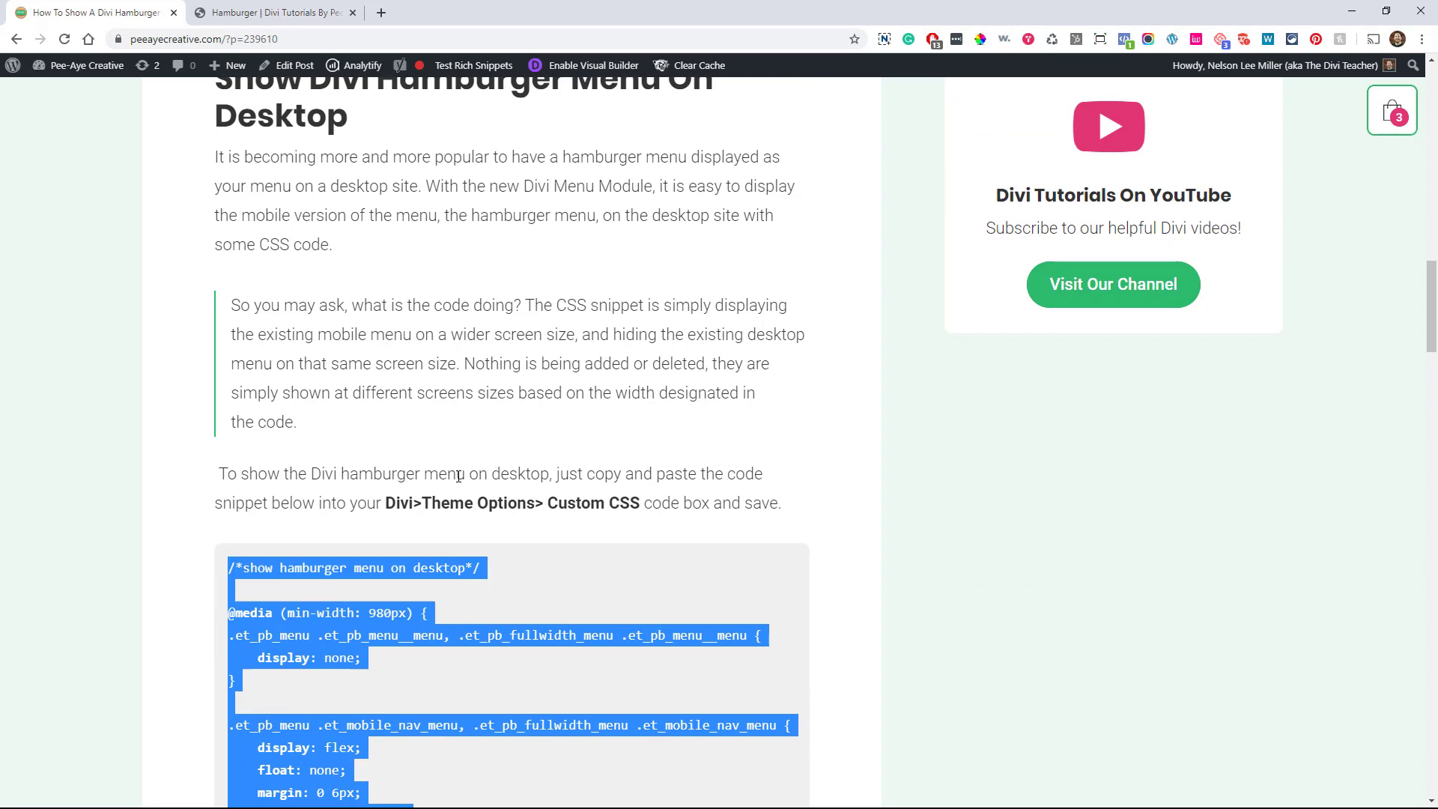
pyautogui.scroll(-3)
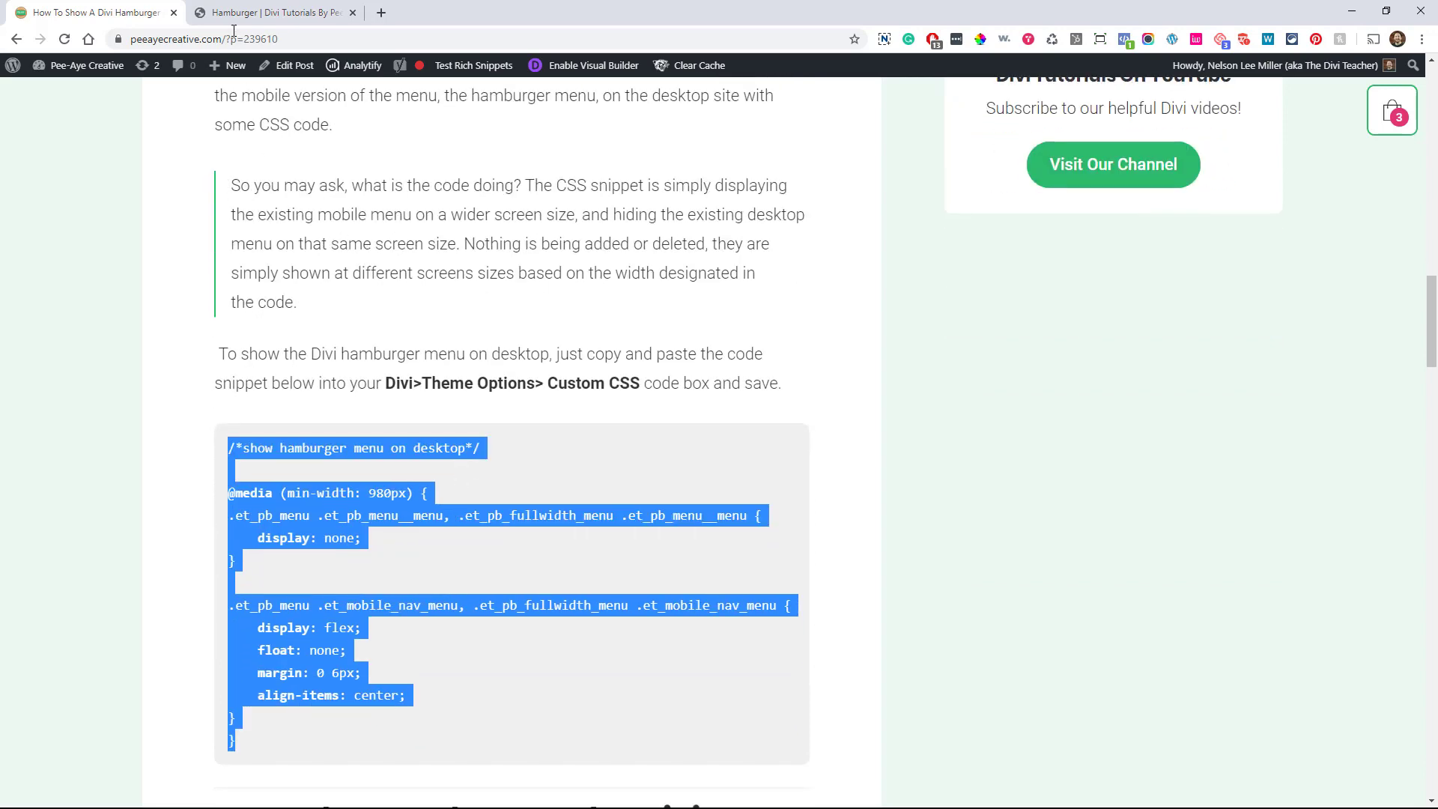
# Return to the builder tab, peek at the menu module settings, and bring up Page Settings
pyautogui.click(276, 12)
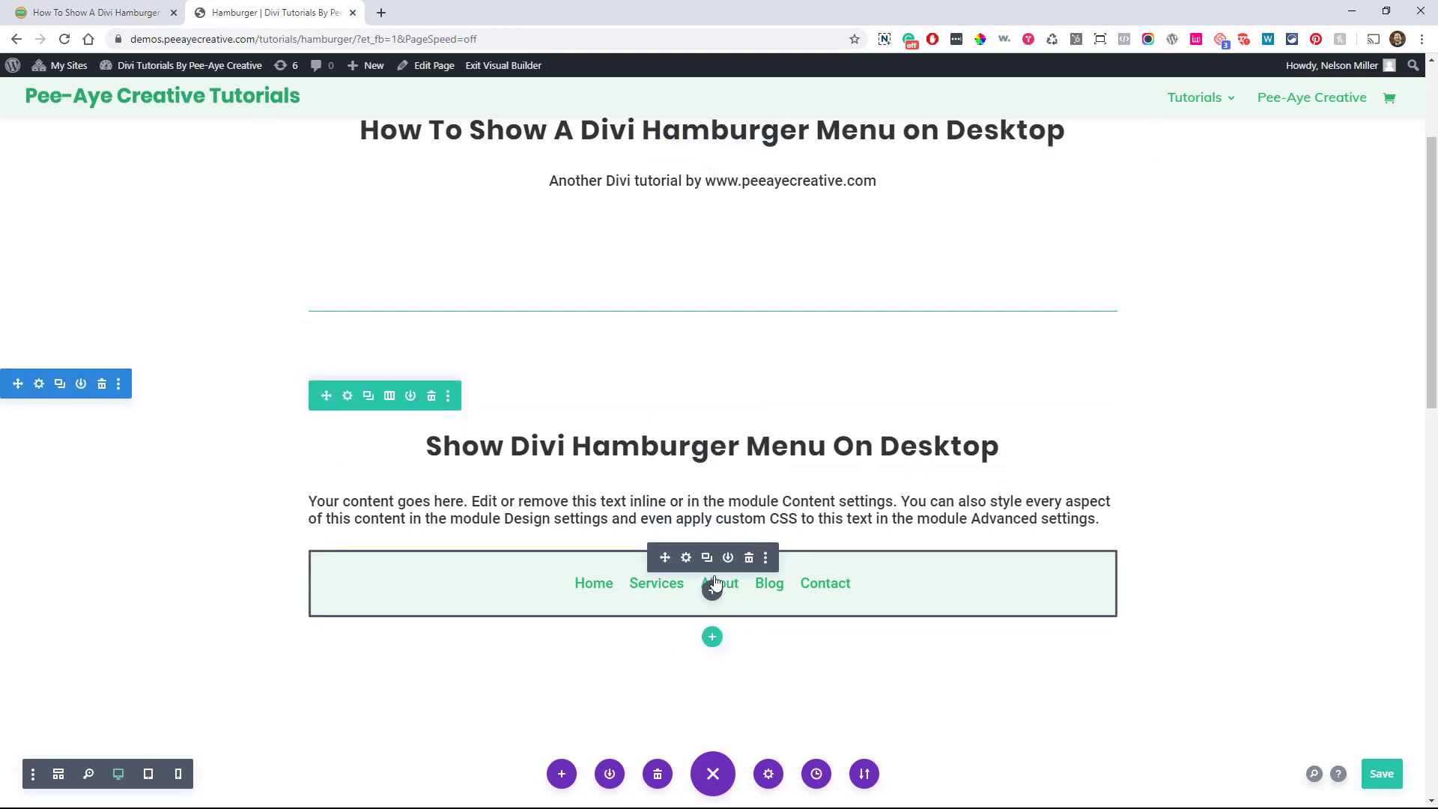
pyautogui.click(685, 557)
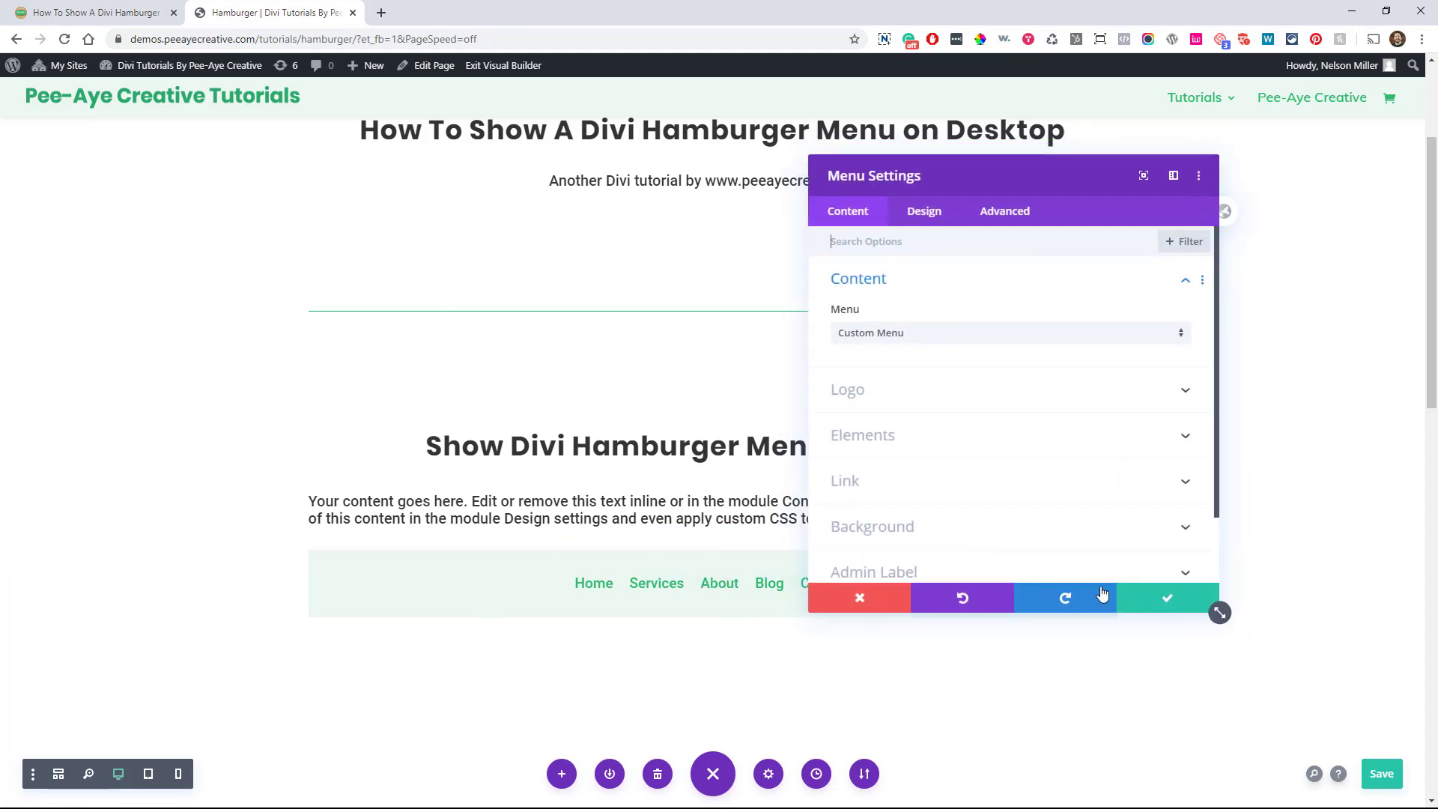
pyautogui.click(860, 597)
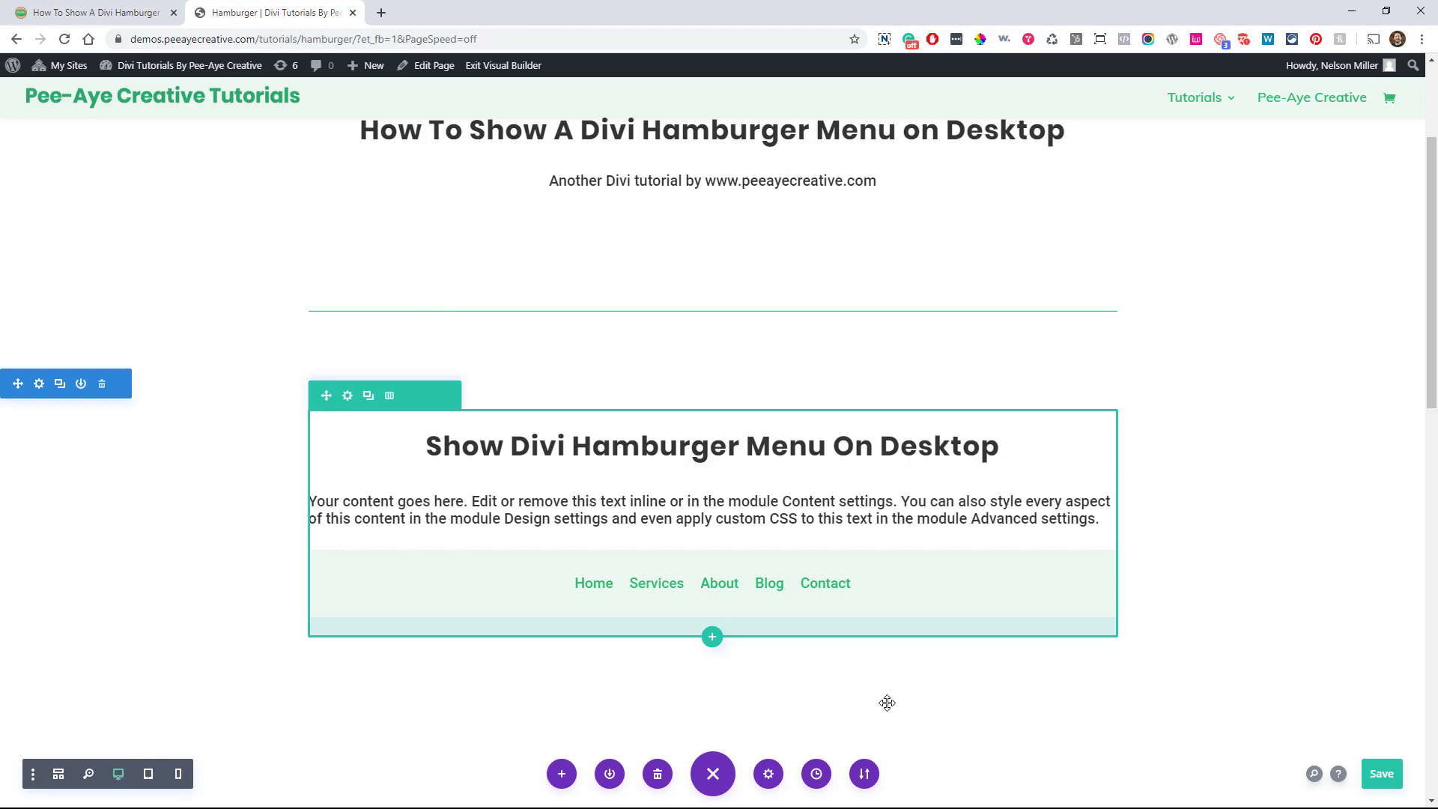
pyautogui.click(768, 772)
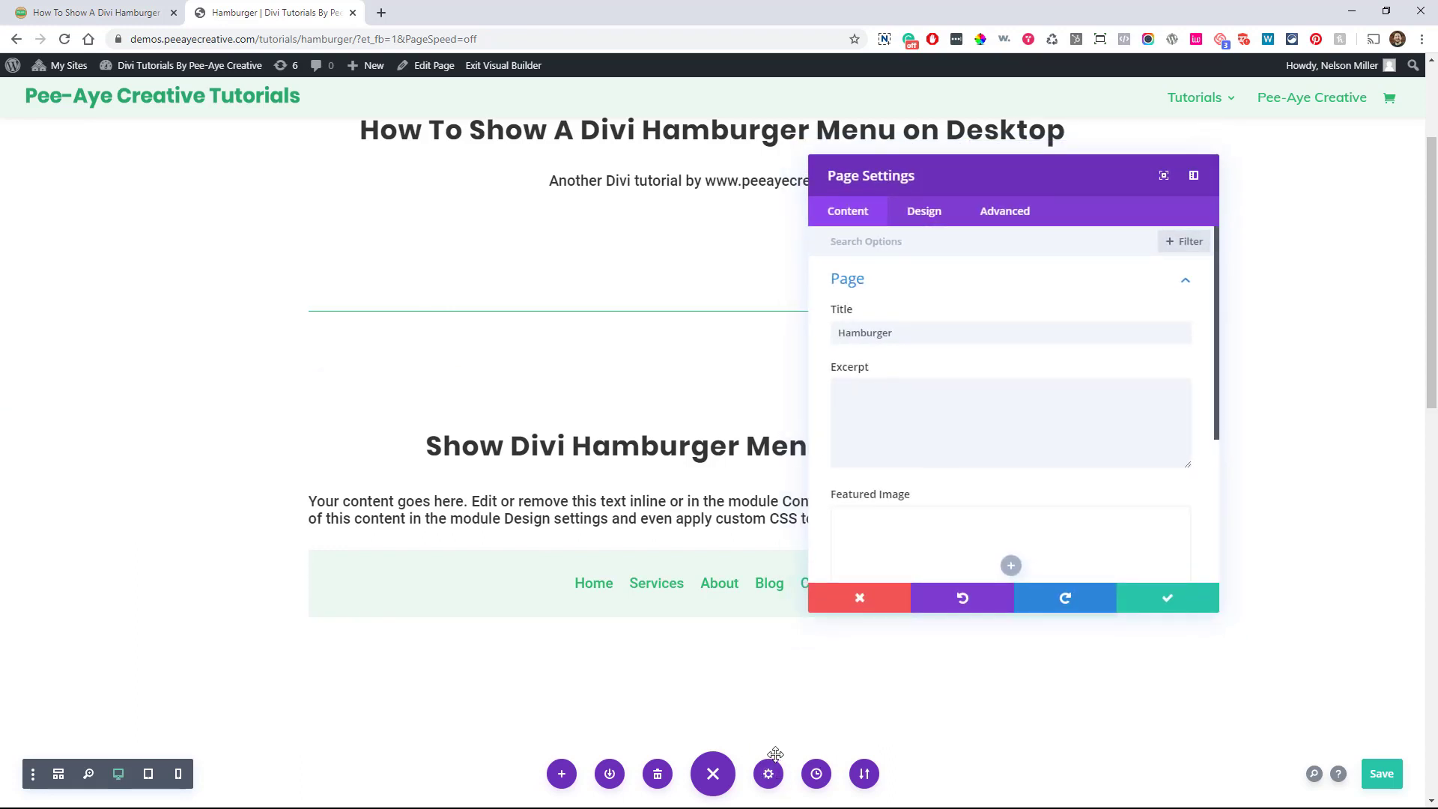
pyautogui.moveTo(880, 245)
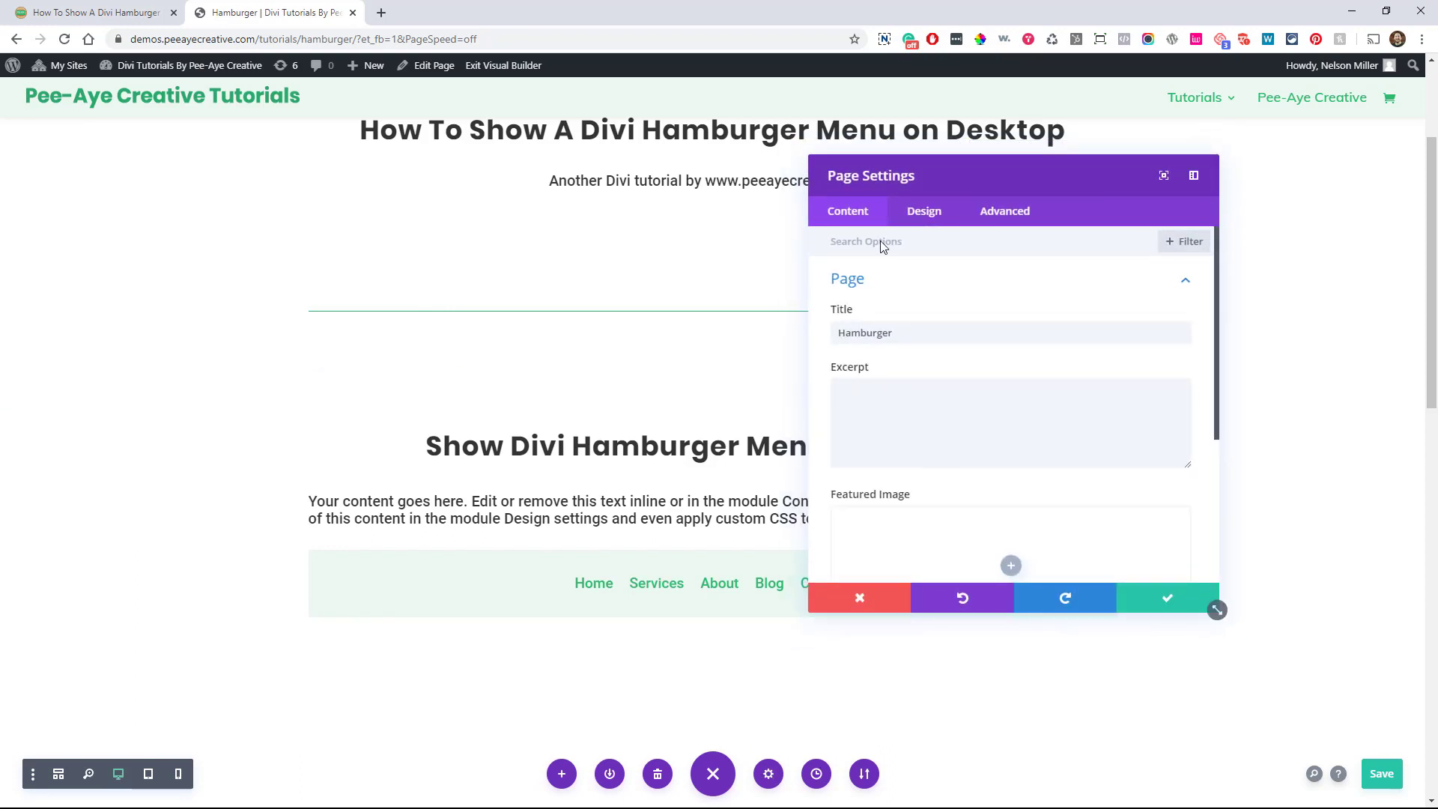
# Paste the desktop hamburger snippet into Page Settings Advanced Custom CSS, then go back to the article
pyautogui.click(1004, 212)
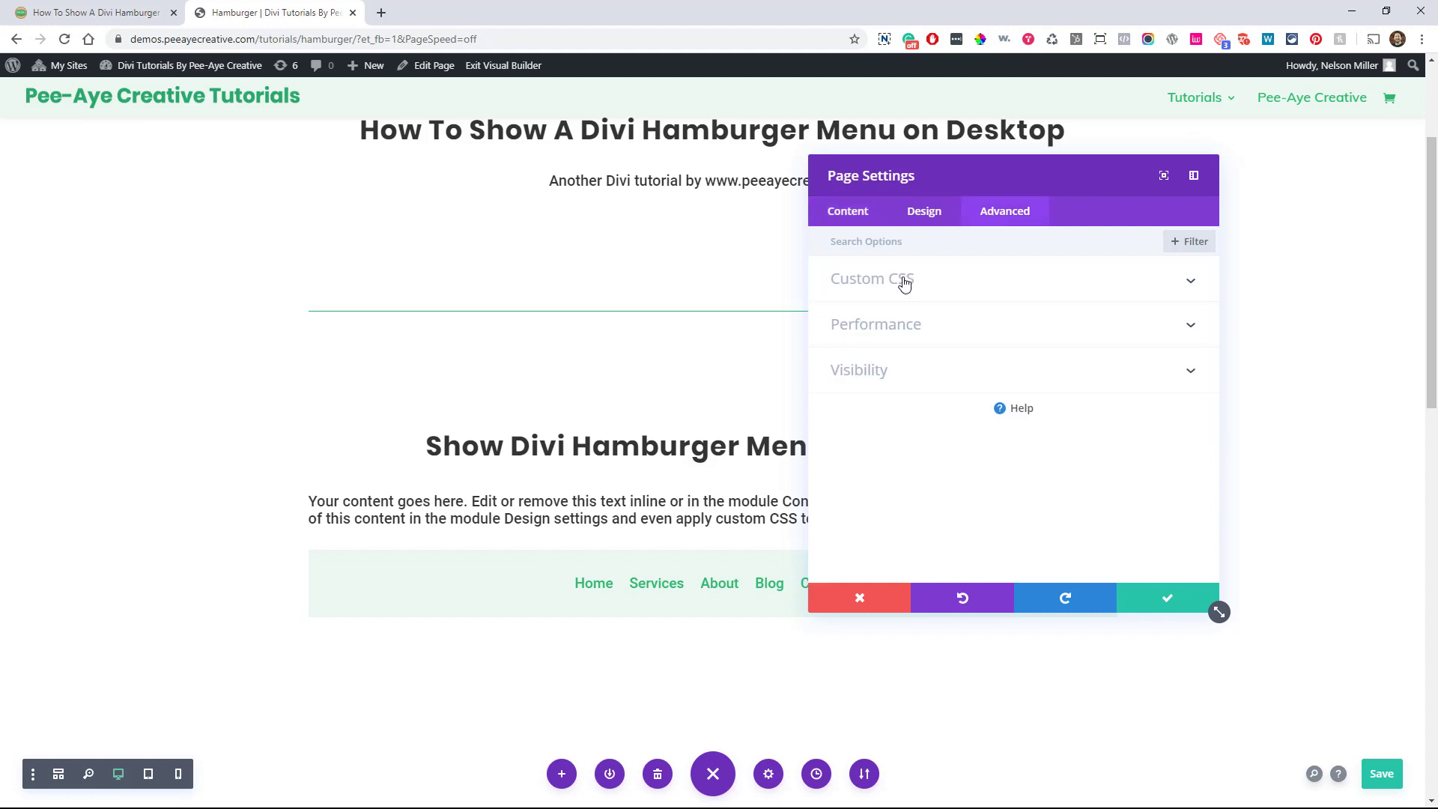
pyautogui.click(871, 279)
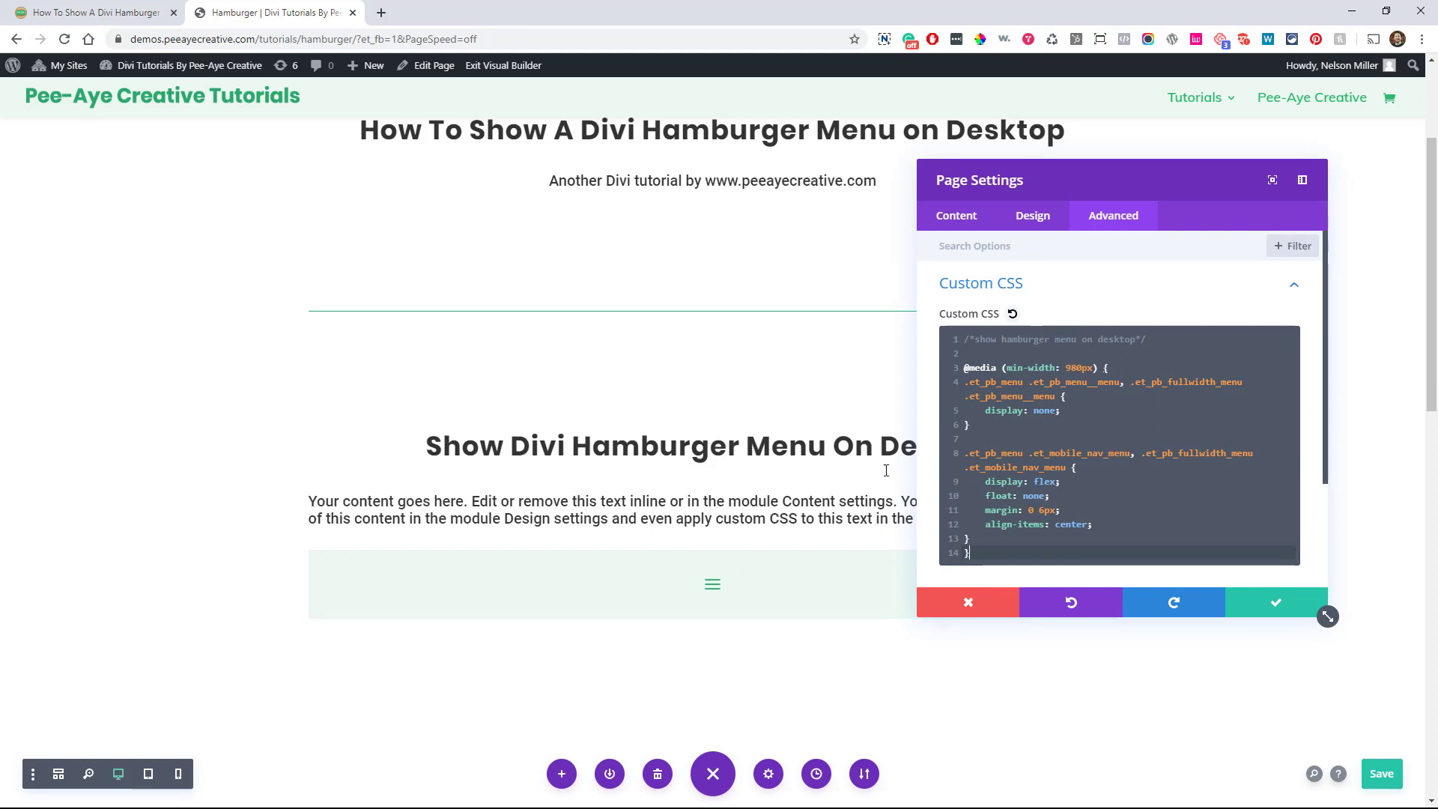
pyautogui.moveTo(668, 505)
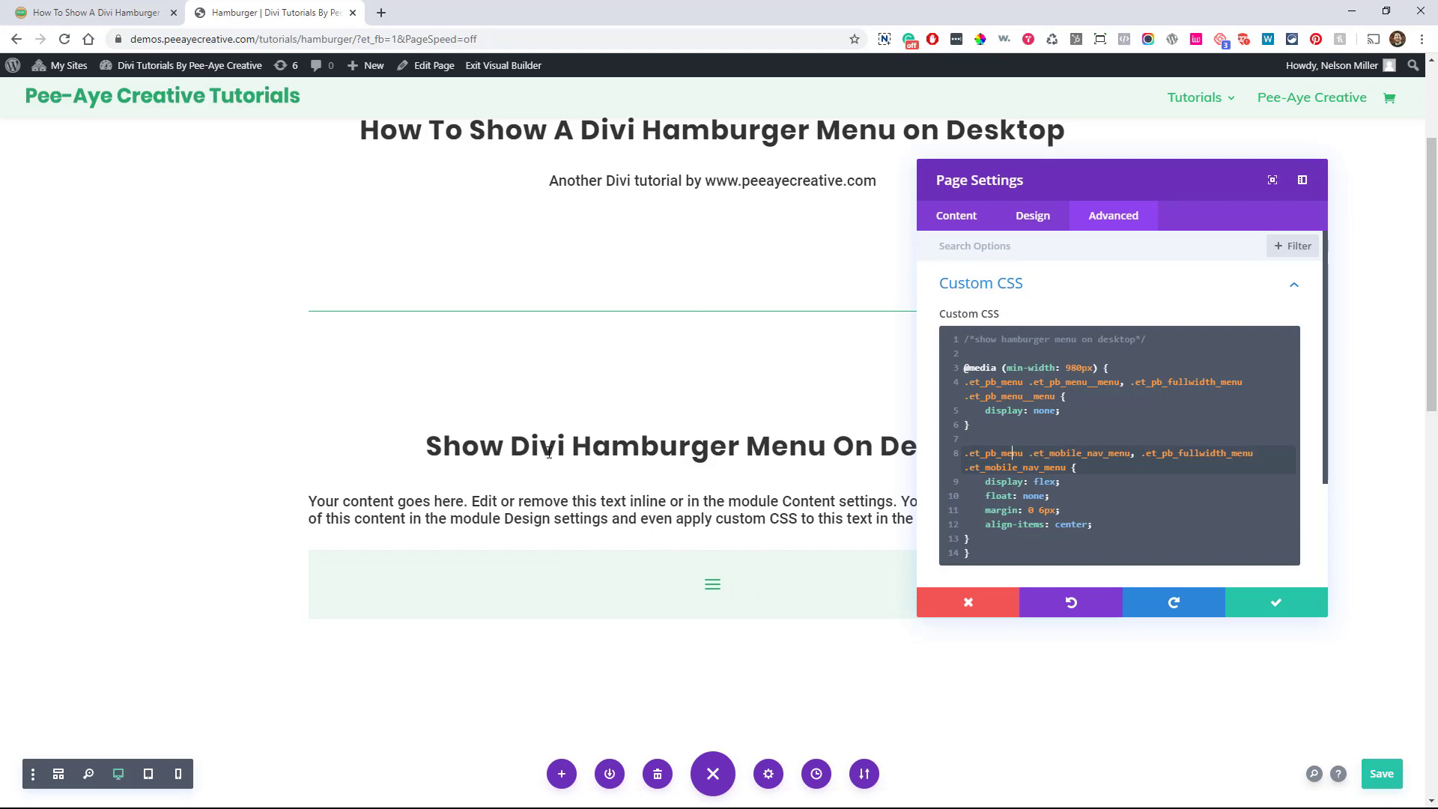
pyautogui.moveTo(737, 337)
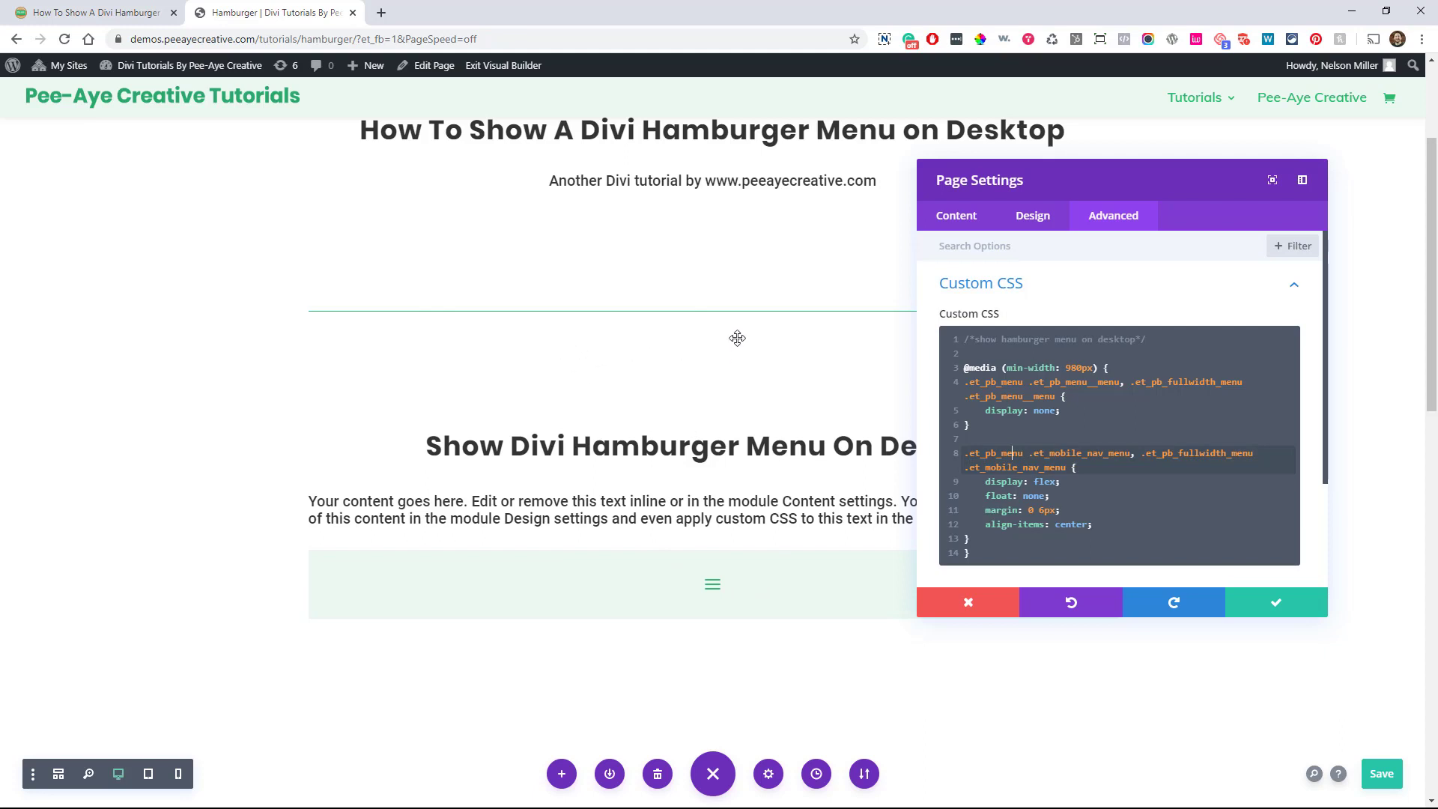
pyautogui.moveTo(990, 452)
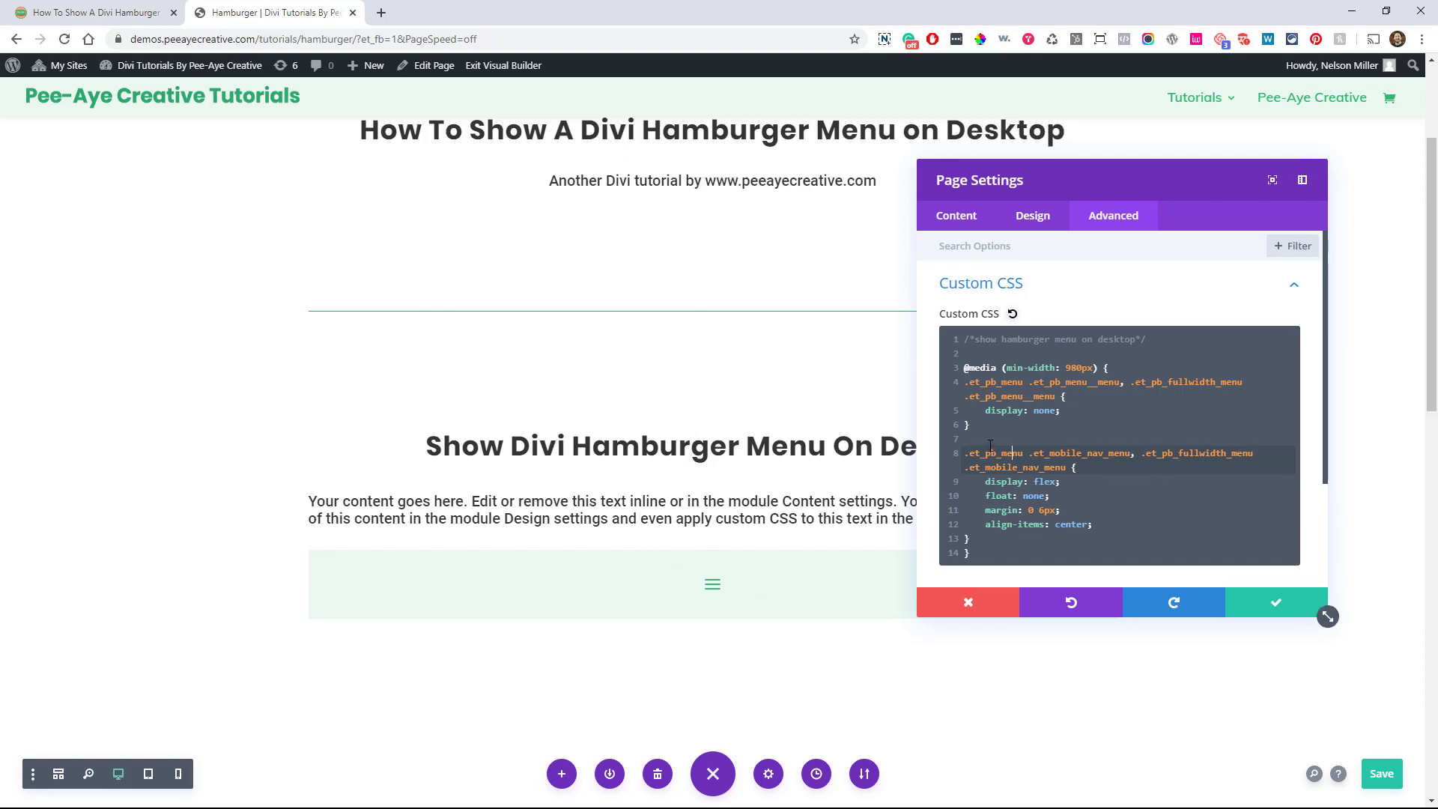
pyautogui.click(1276, 602)
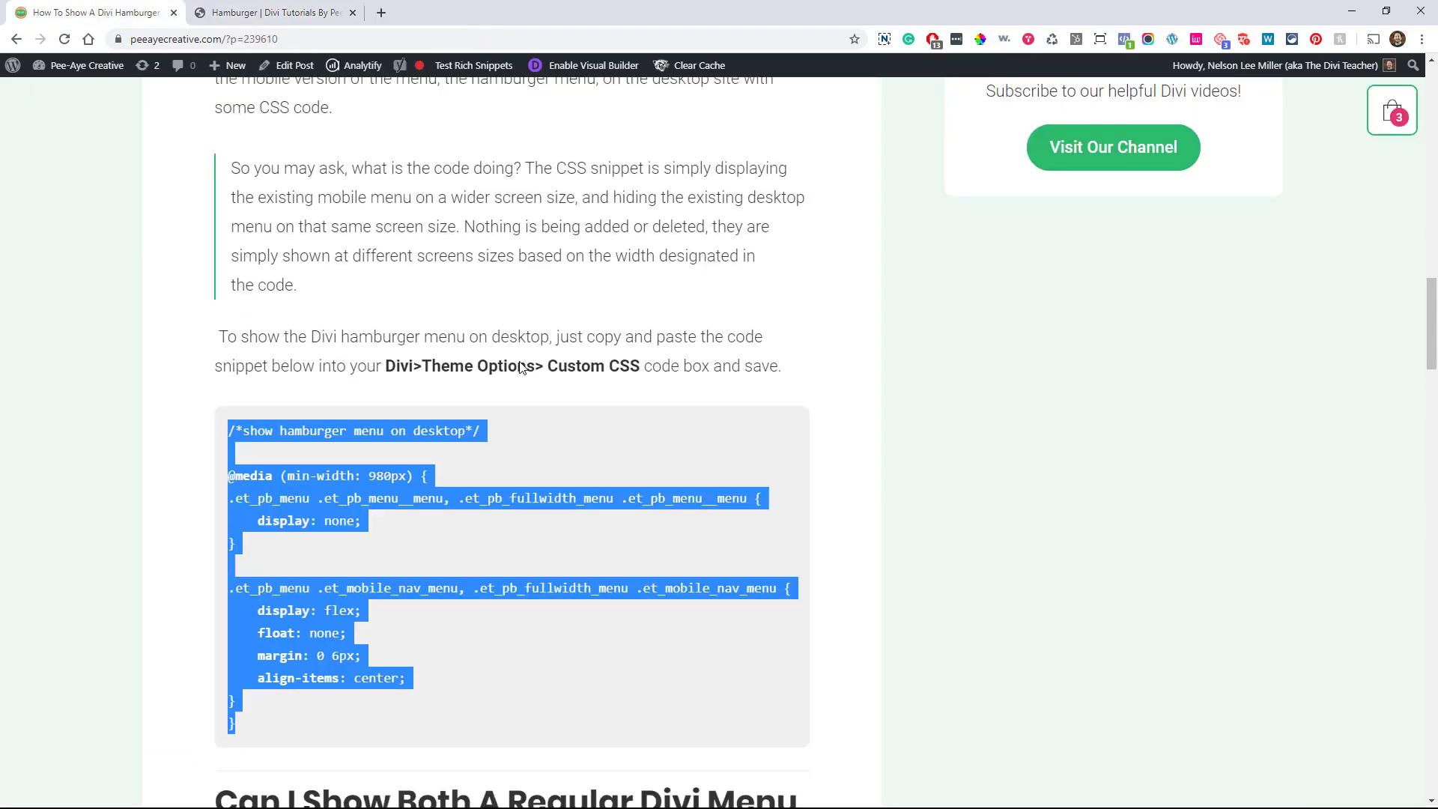
# Find the 'Can I Show Both' section, select the pa-hamburger-menu class name, and return to the builder
pyautogui.scroll(-3)
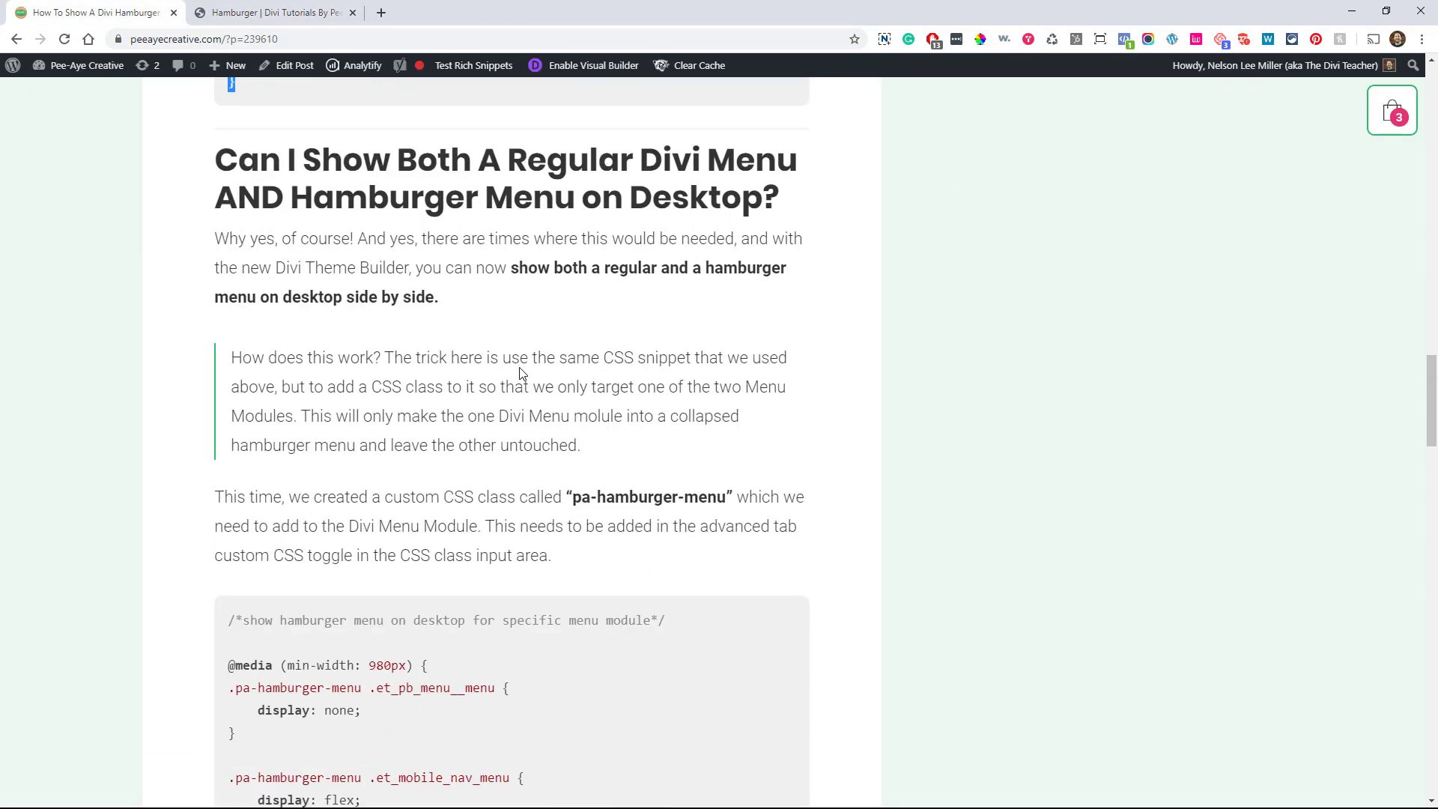
pyautogui.moveTo(474, 379)
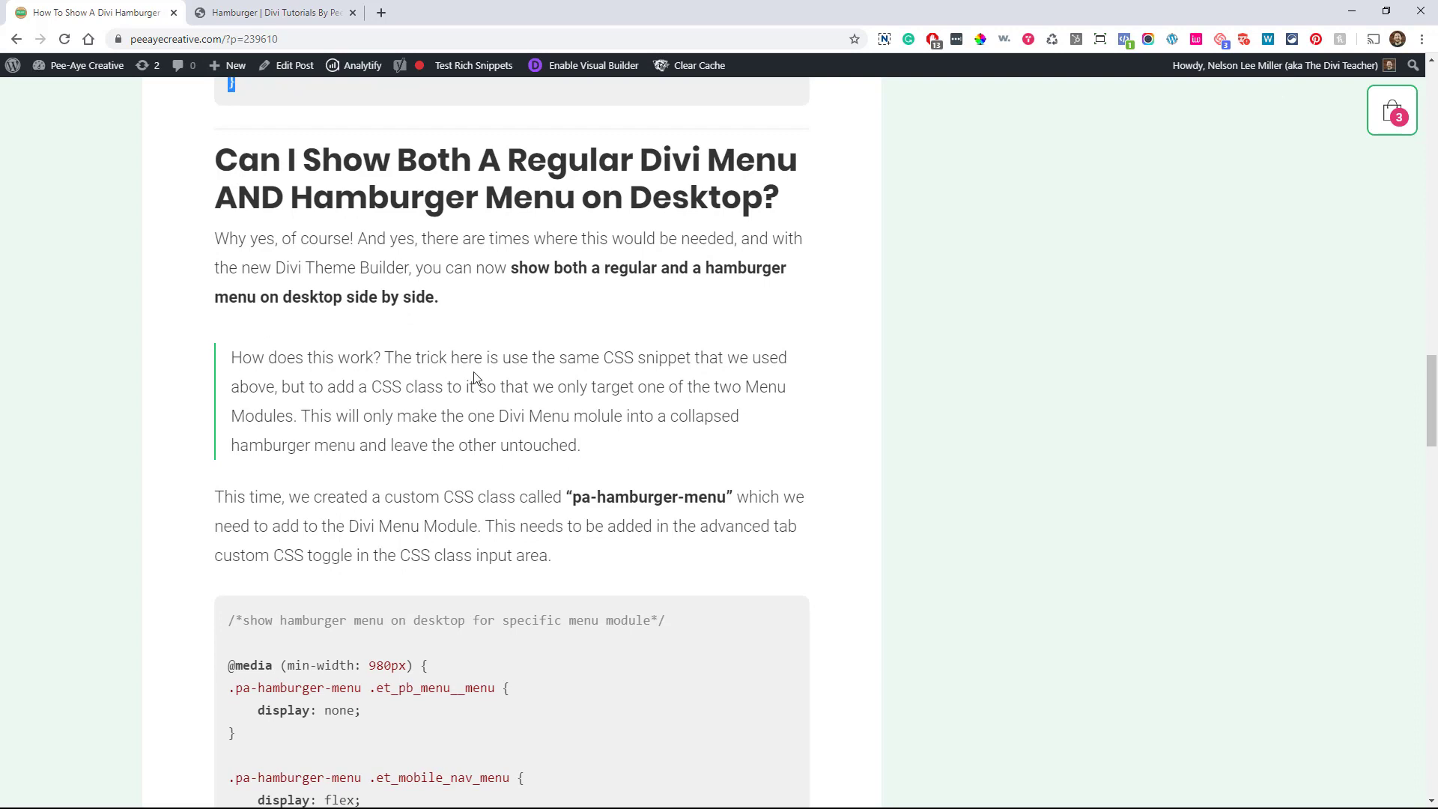
pyautogui.scroll(-3)
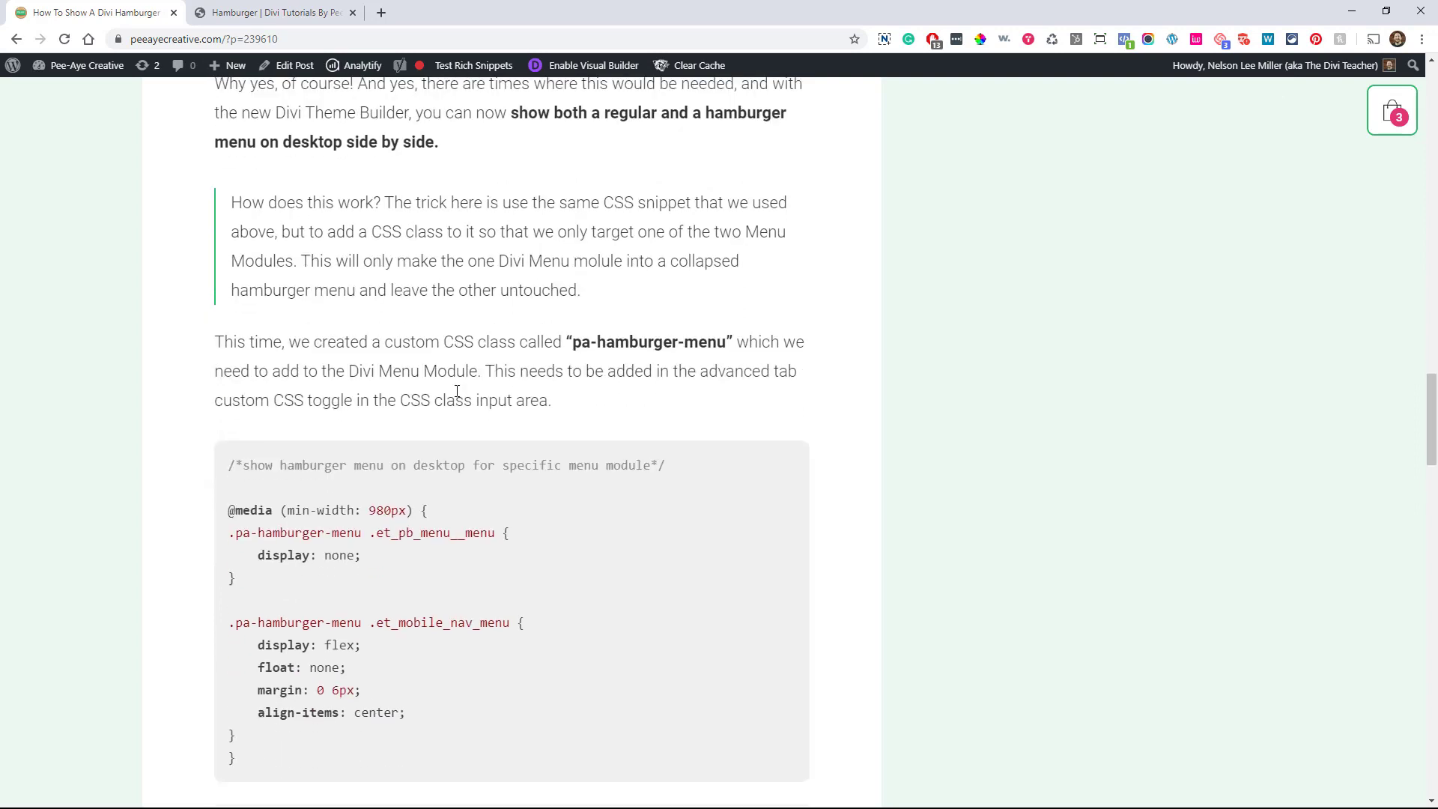
pyautogui.scroll(-3)
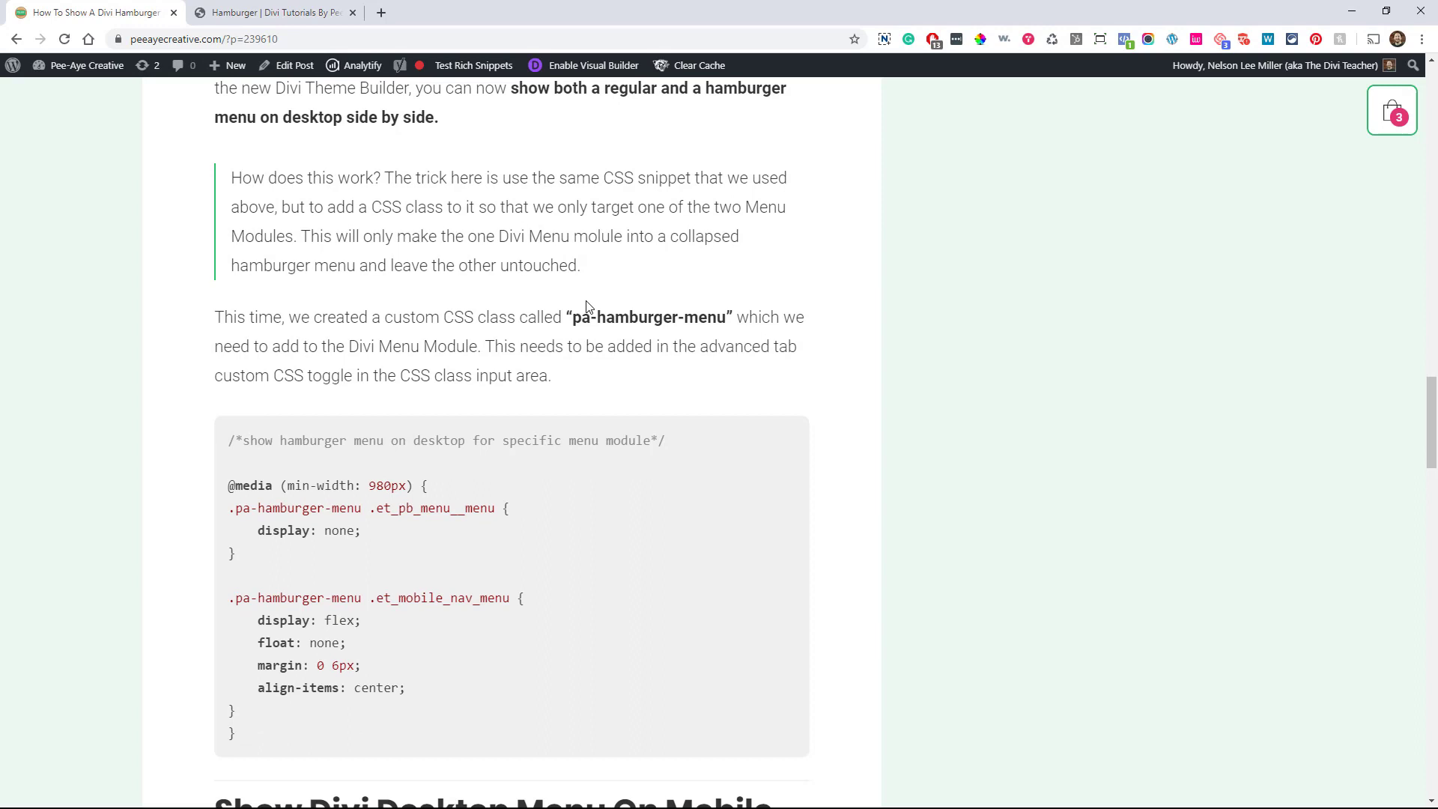
pyautogui.moveTo(627, 345)
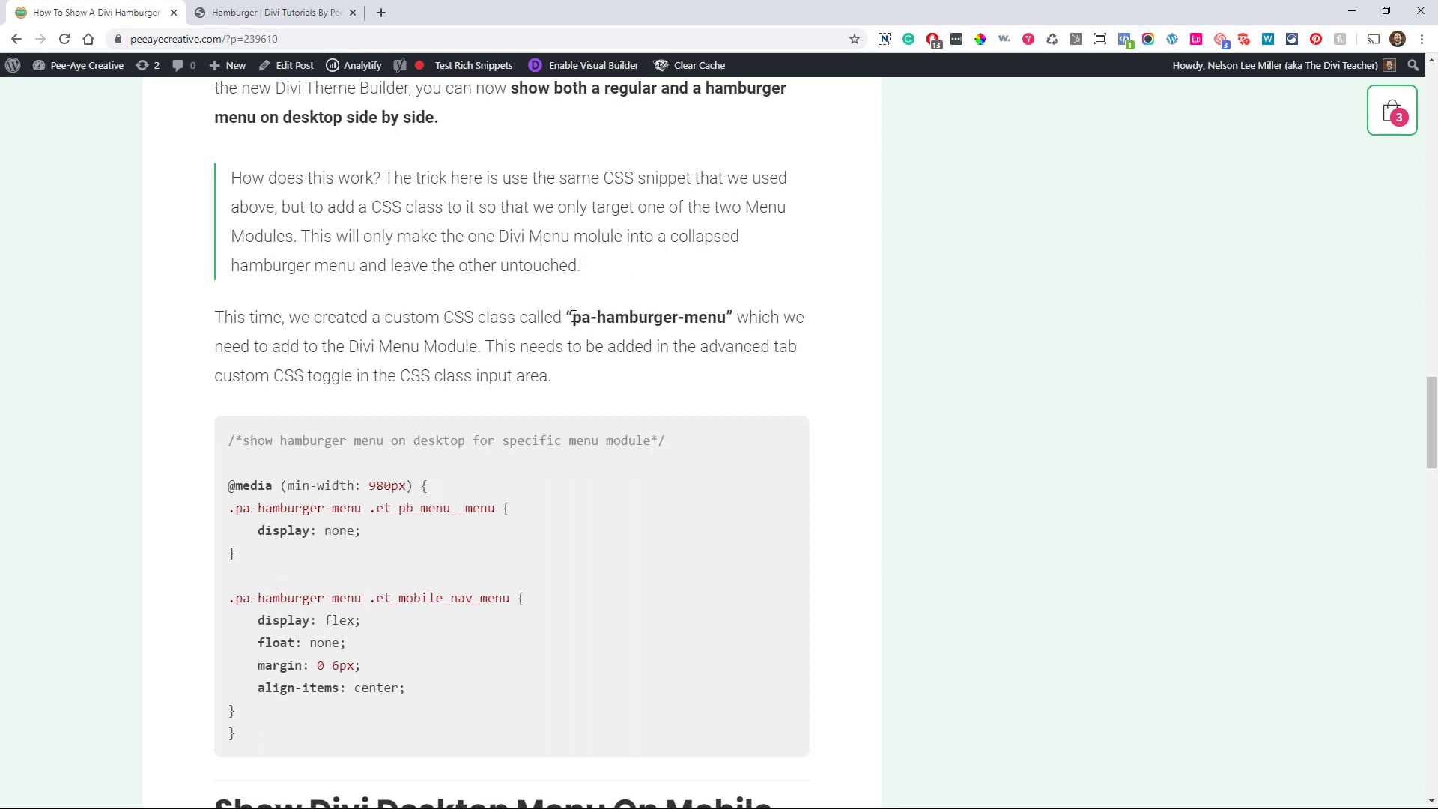
pyautogui.doubleClick(649, 317)
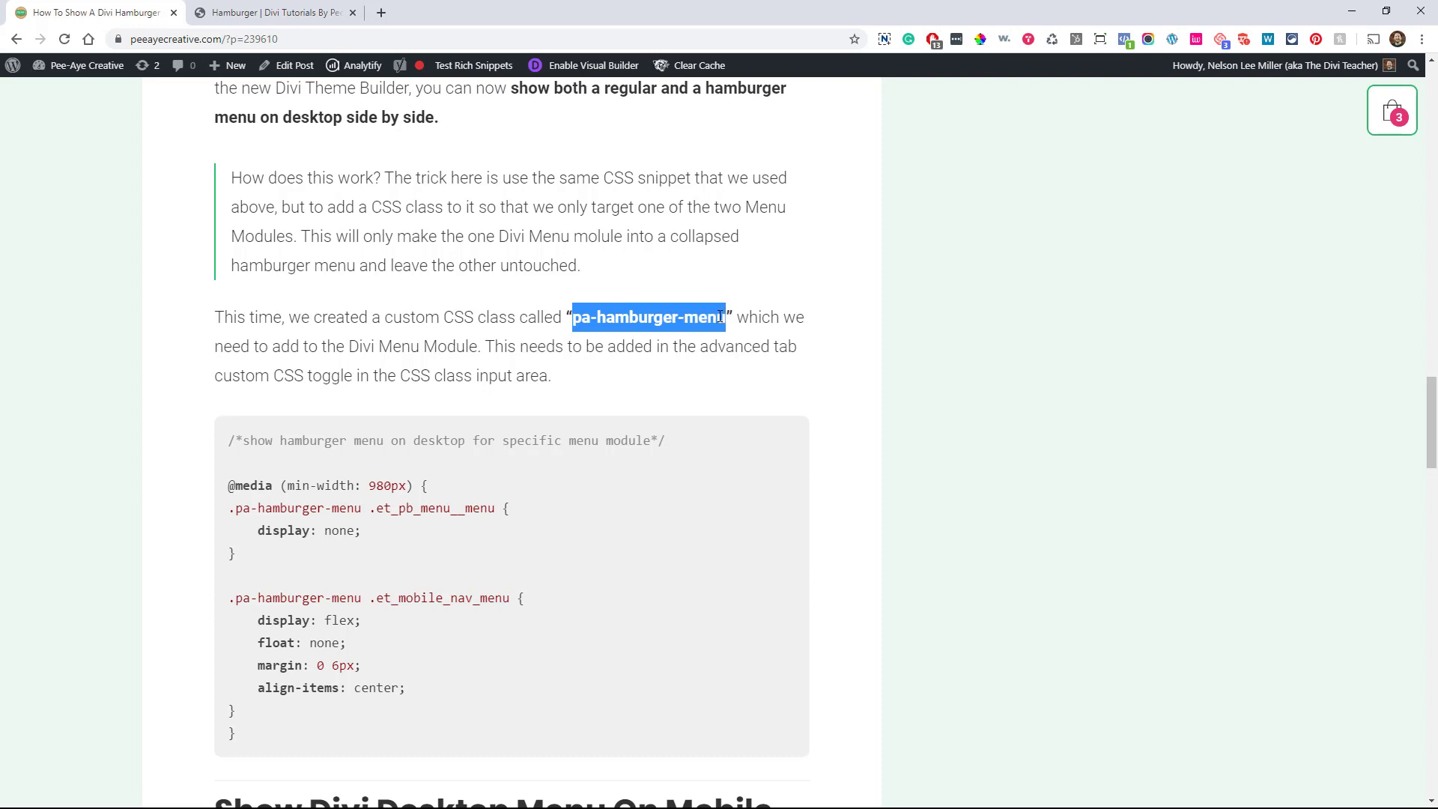
pyautogui.click(271, 11)
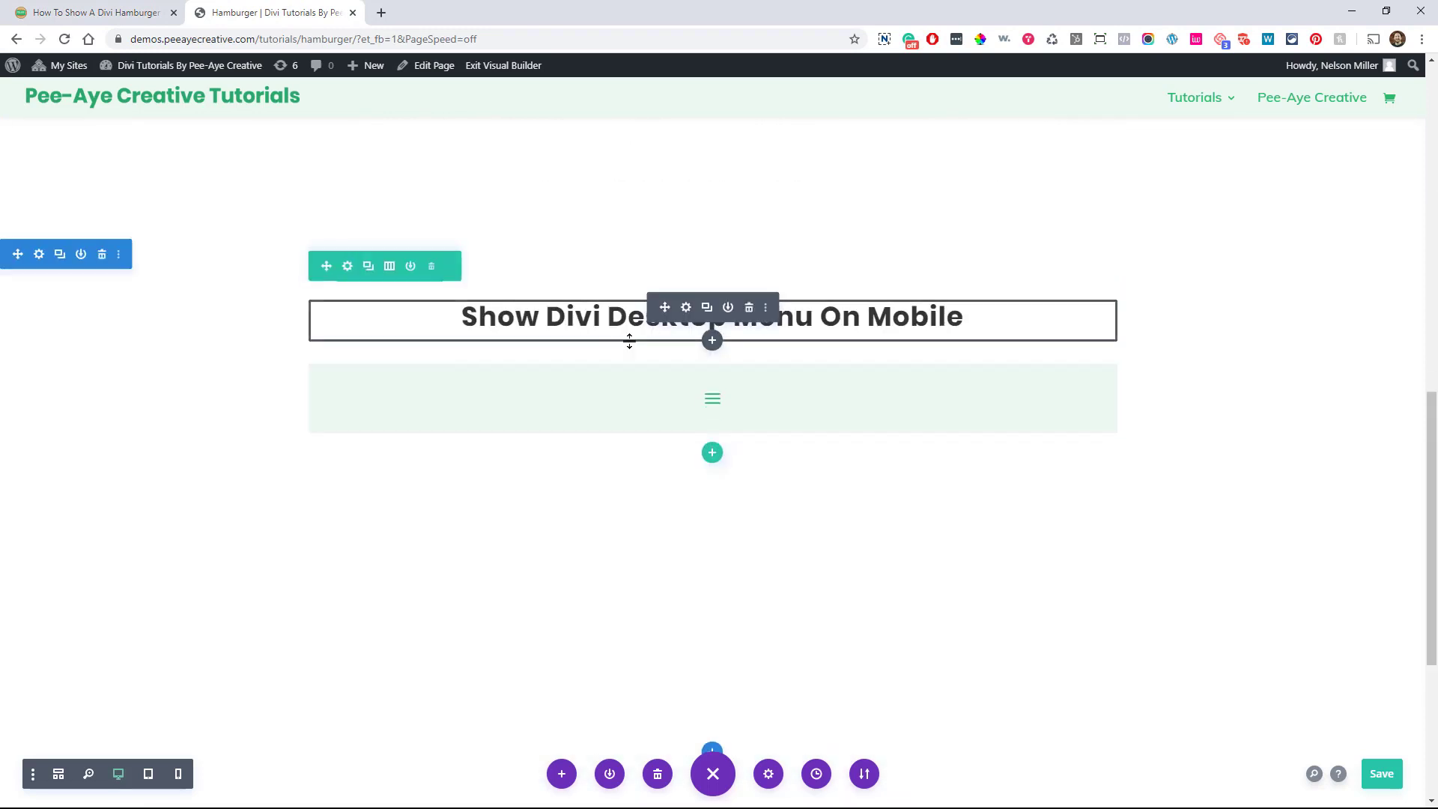
# Reopen Page Settings Custom CSS to delete the snippet so both menus show regular links
pyautogui.scroll(-3)
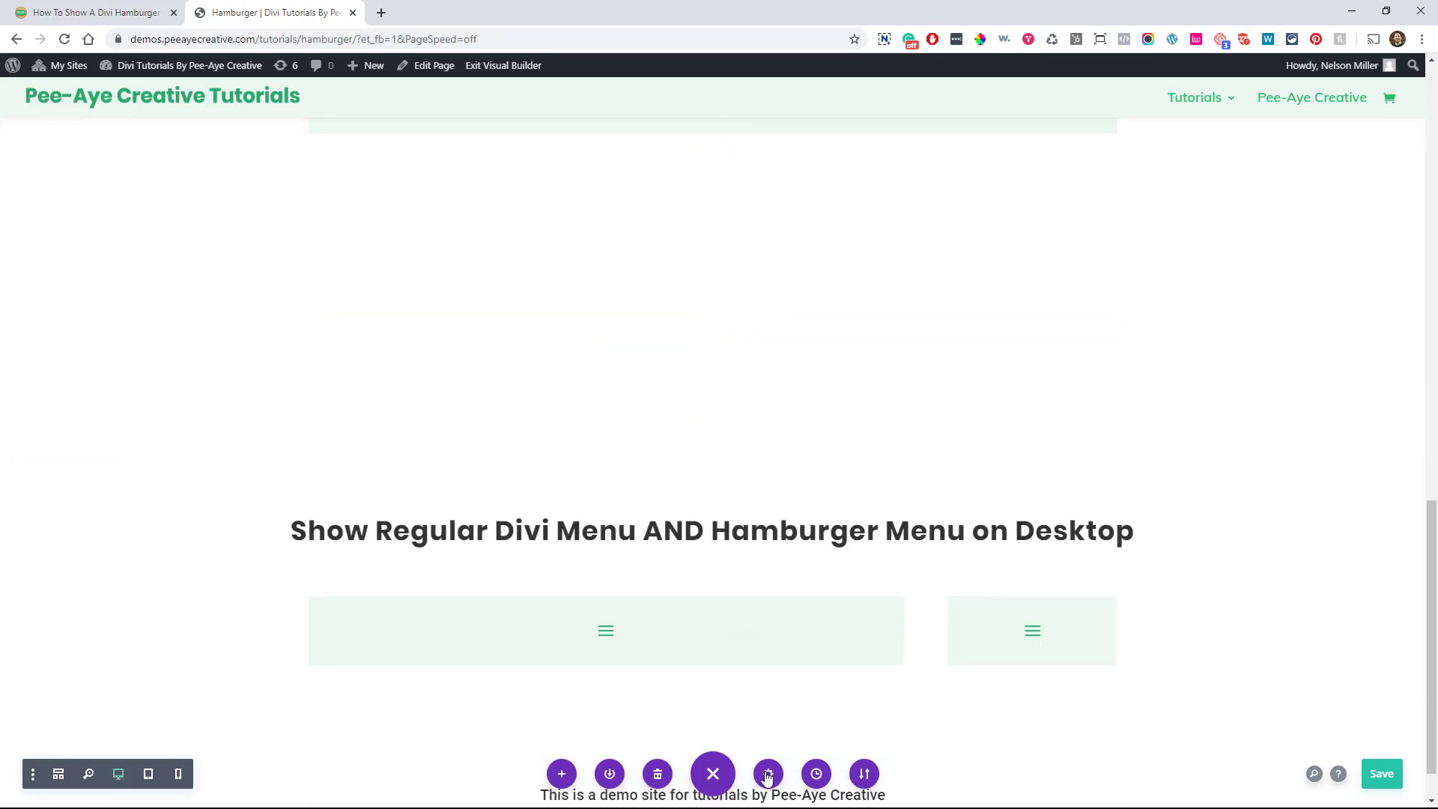
pyautogui.click(766, 773)
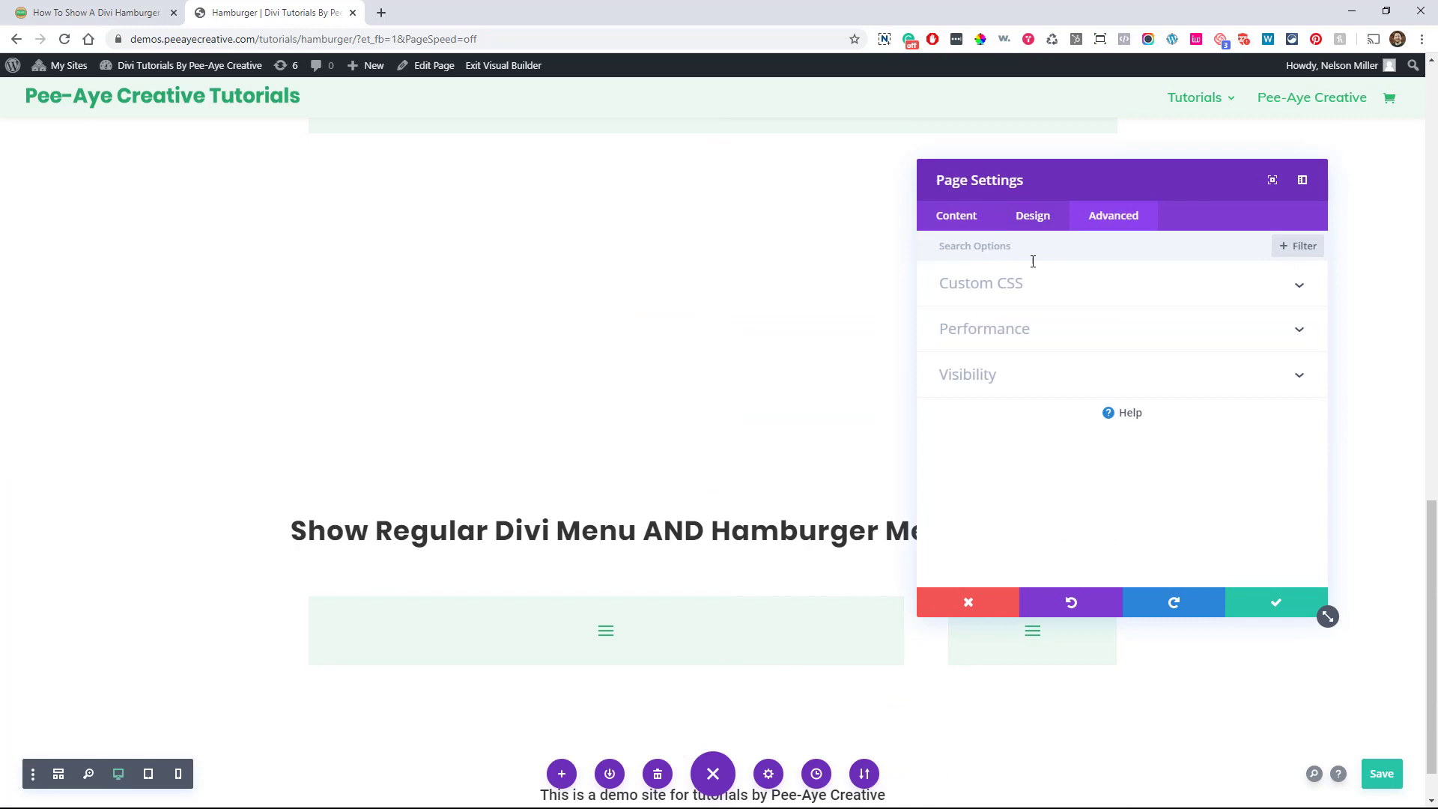
pyautogui.click(980, 283)
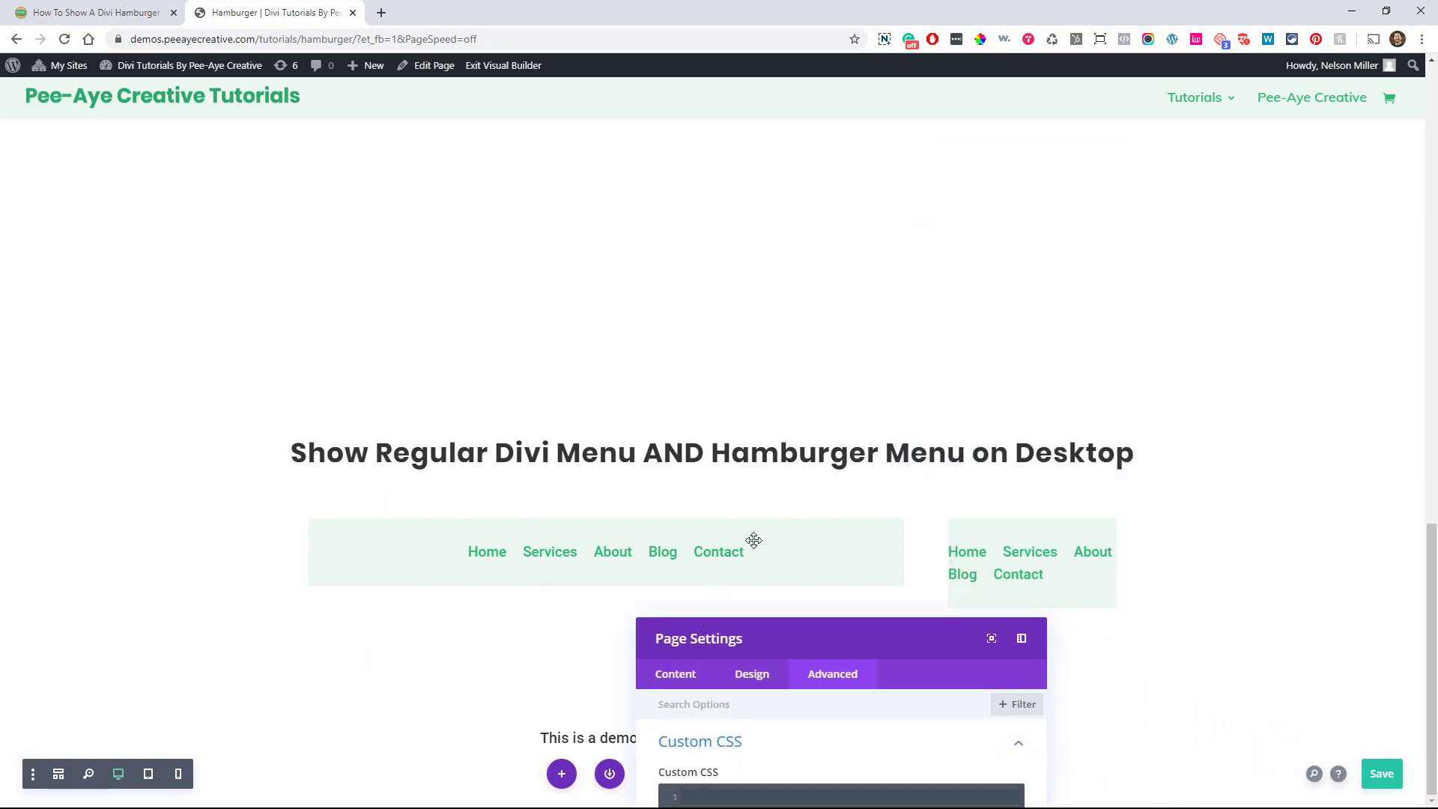
pyautogui.moveTo(833, 642)
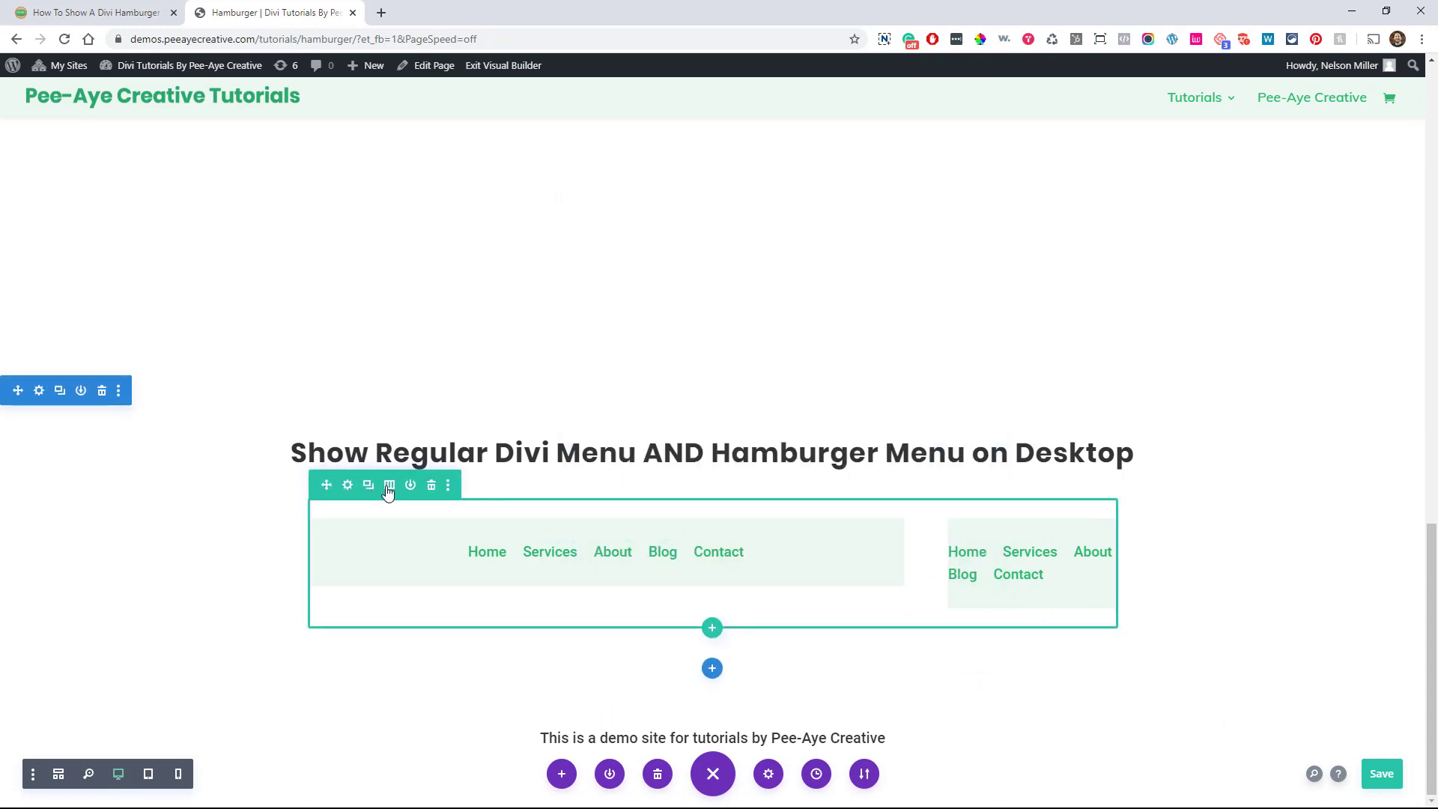
pyautogui.click(388, 484)
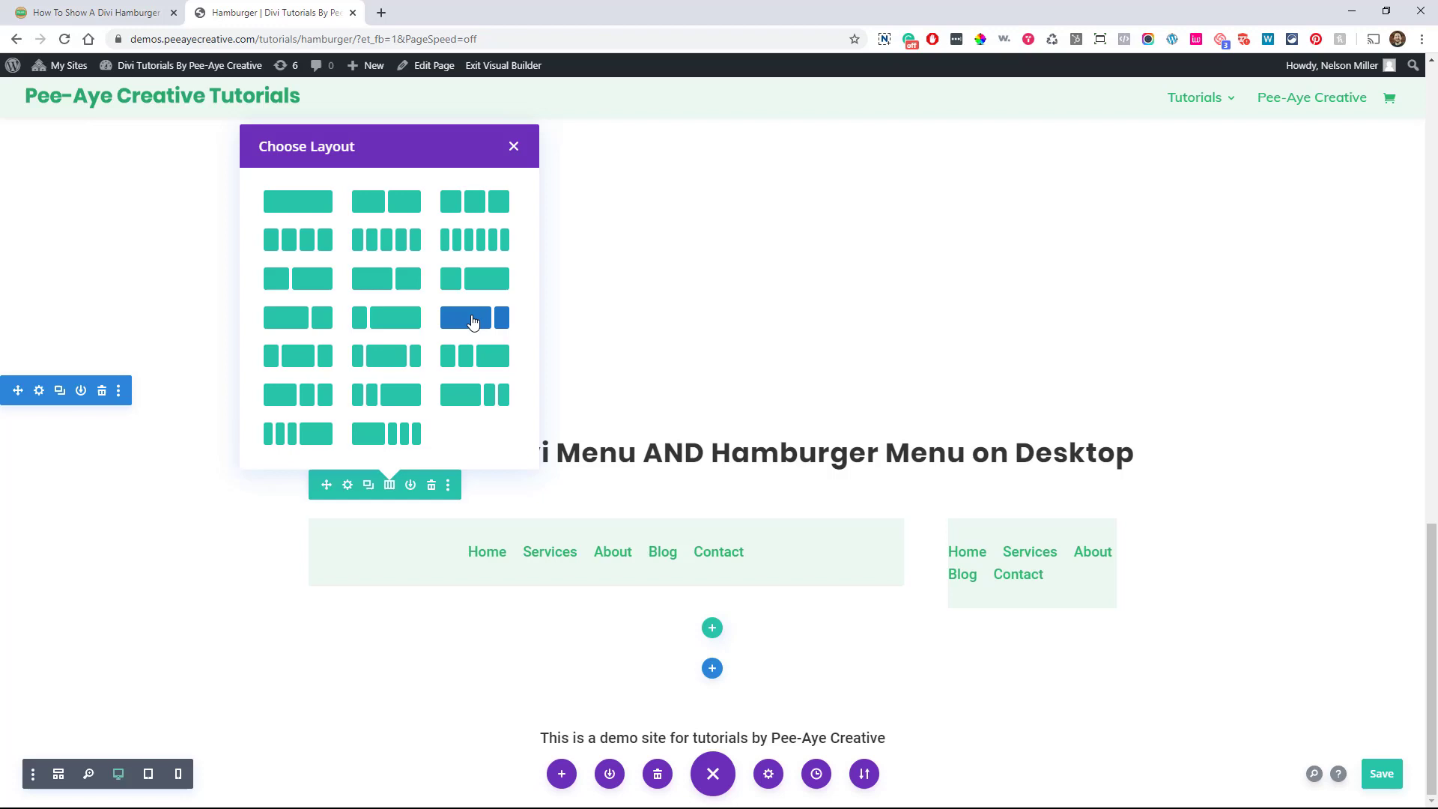
pyautogui.moveTo(512, 150)
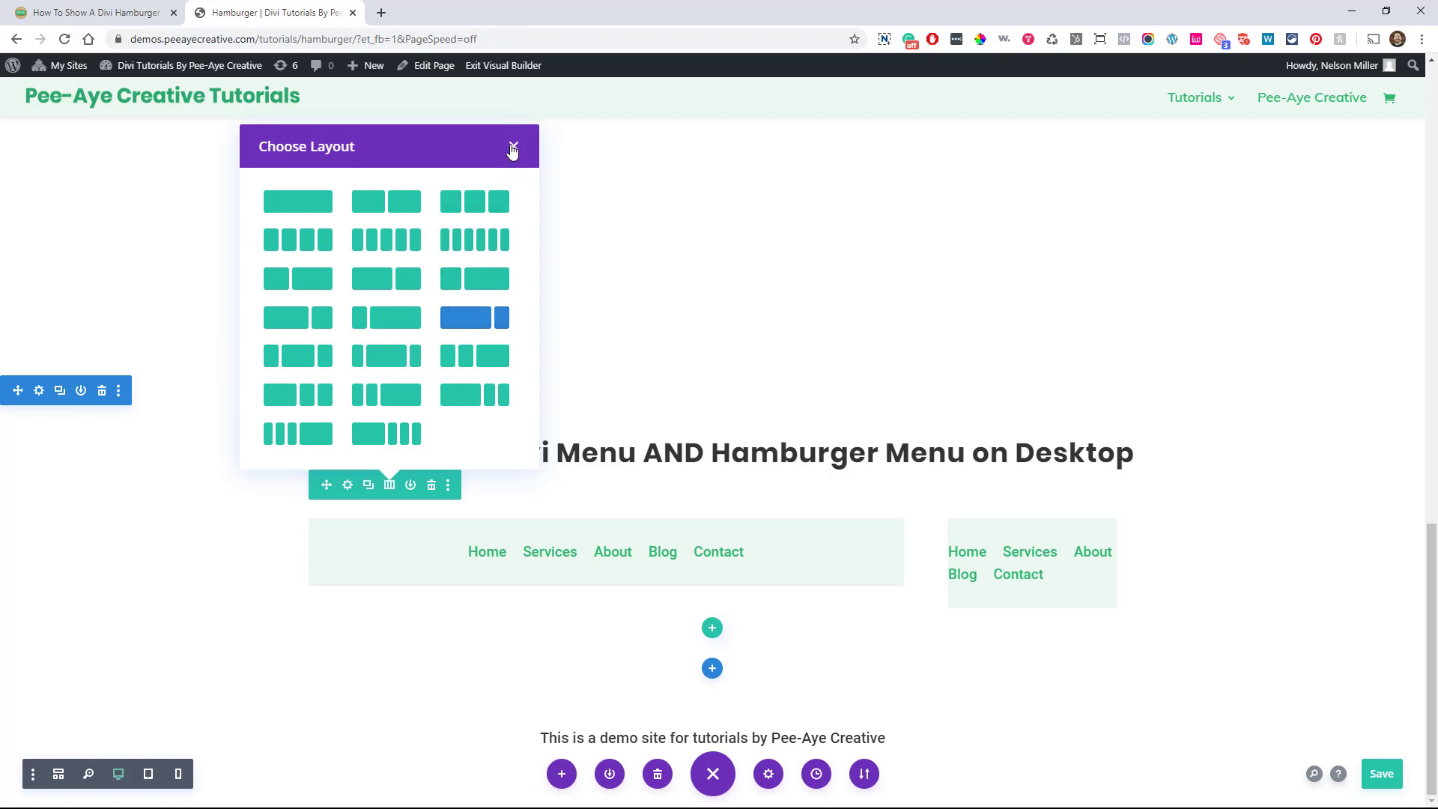
pyautogui.click(513, 150)
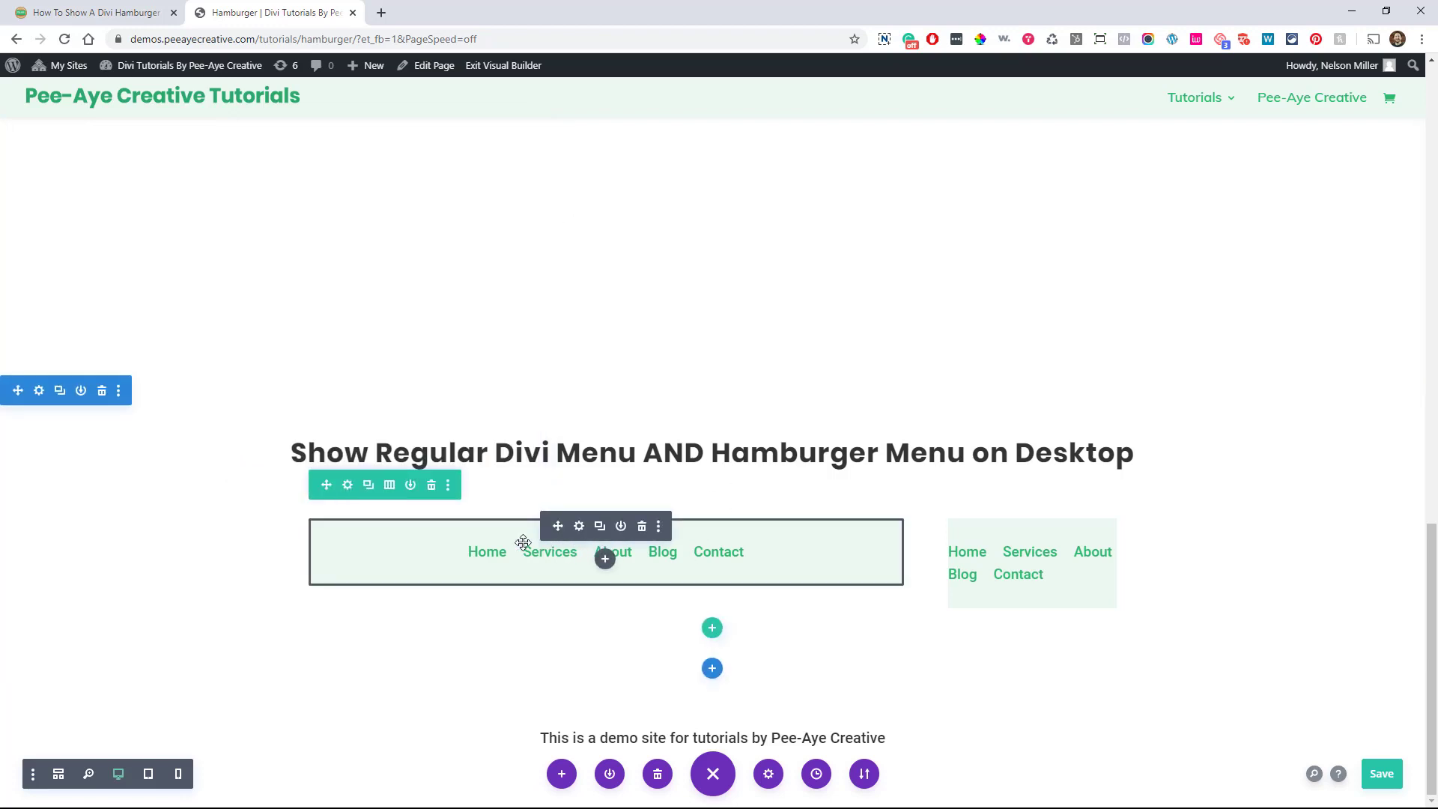
pyautogui.moveTo(675, 566)
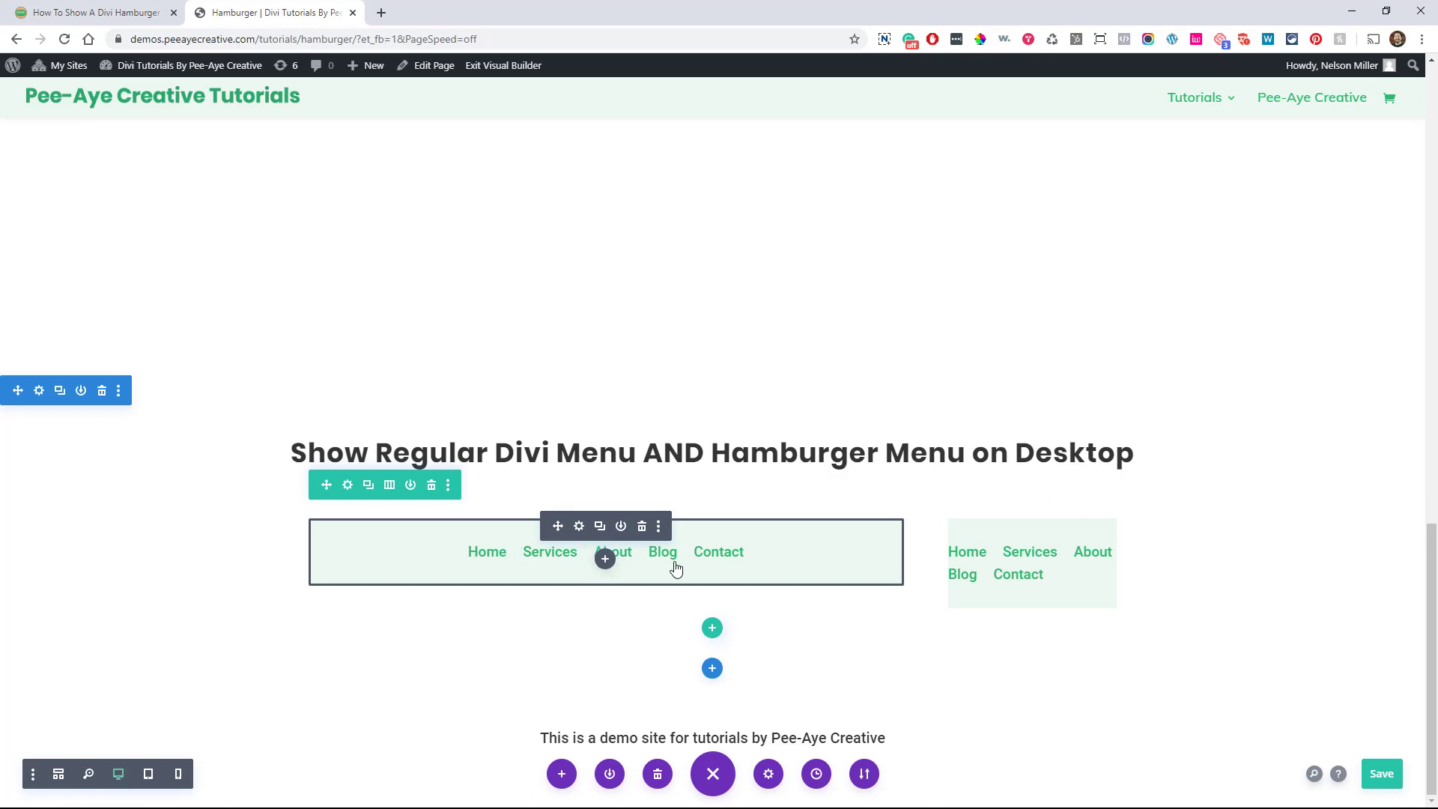
pyautogui.moveTo(623, 565)
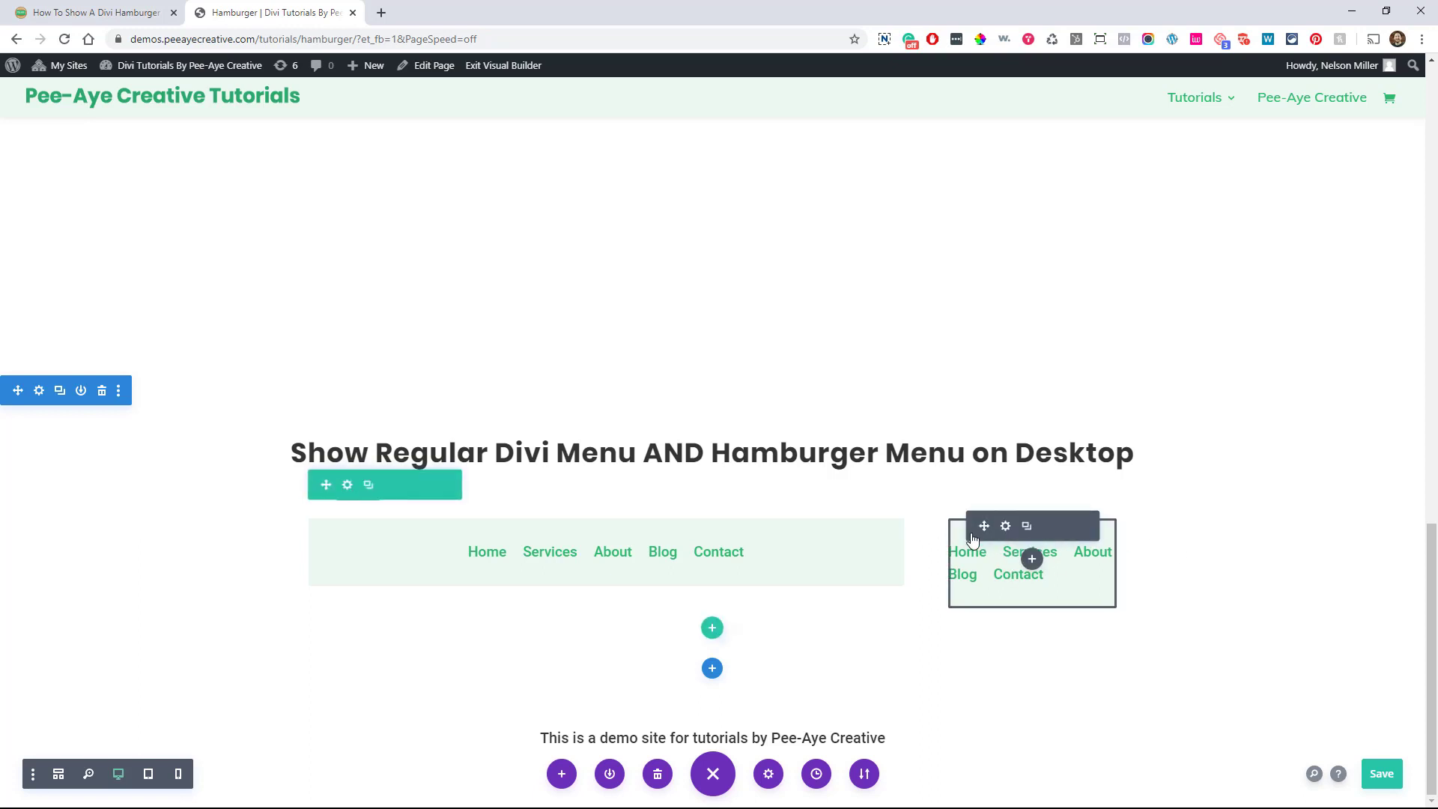
pyautogui.moveTo(1032, 558)
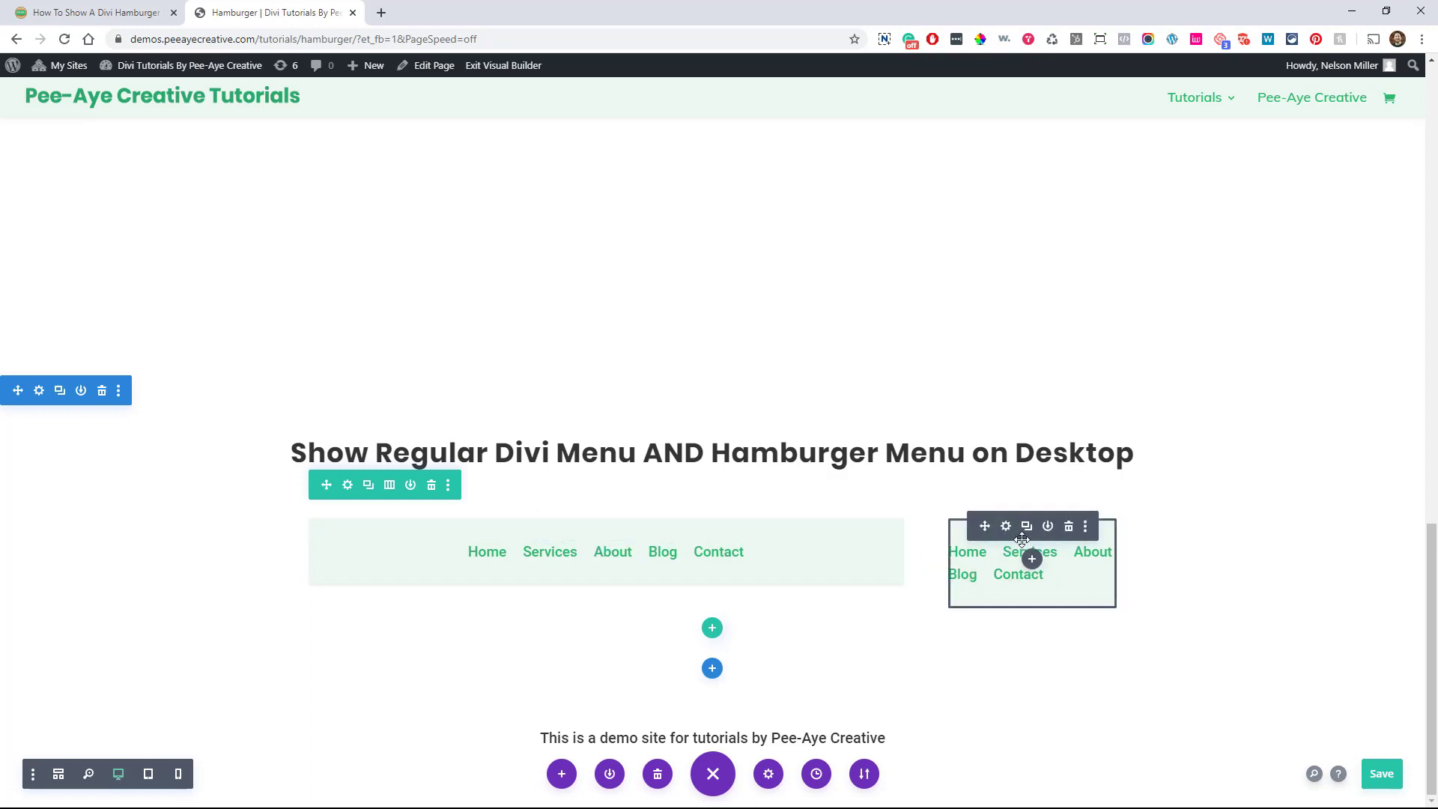
pyautogui.moveTo(1005, 525)
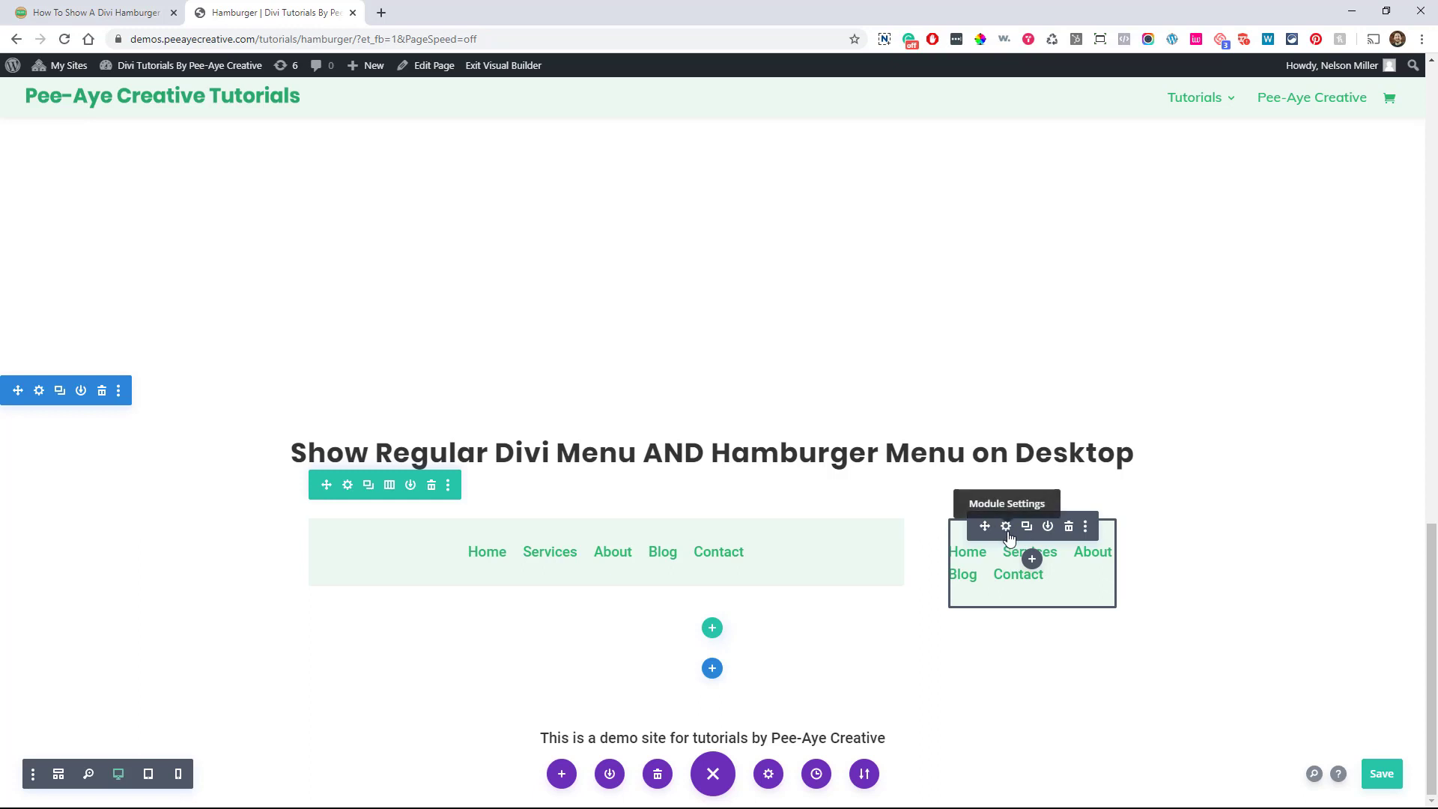
# Enter pa-hamburger-menu as the CSS Class of the right-hand menu module under Advanced CSS ID & Classes
pyautogui.click(1005, 526)
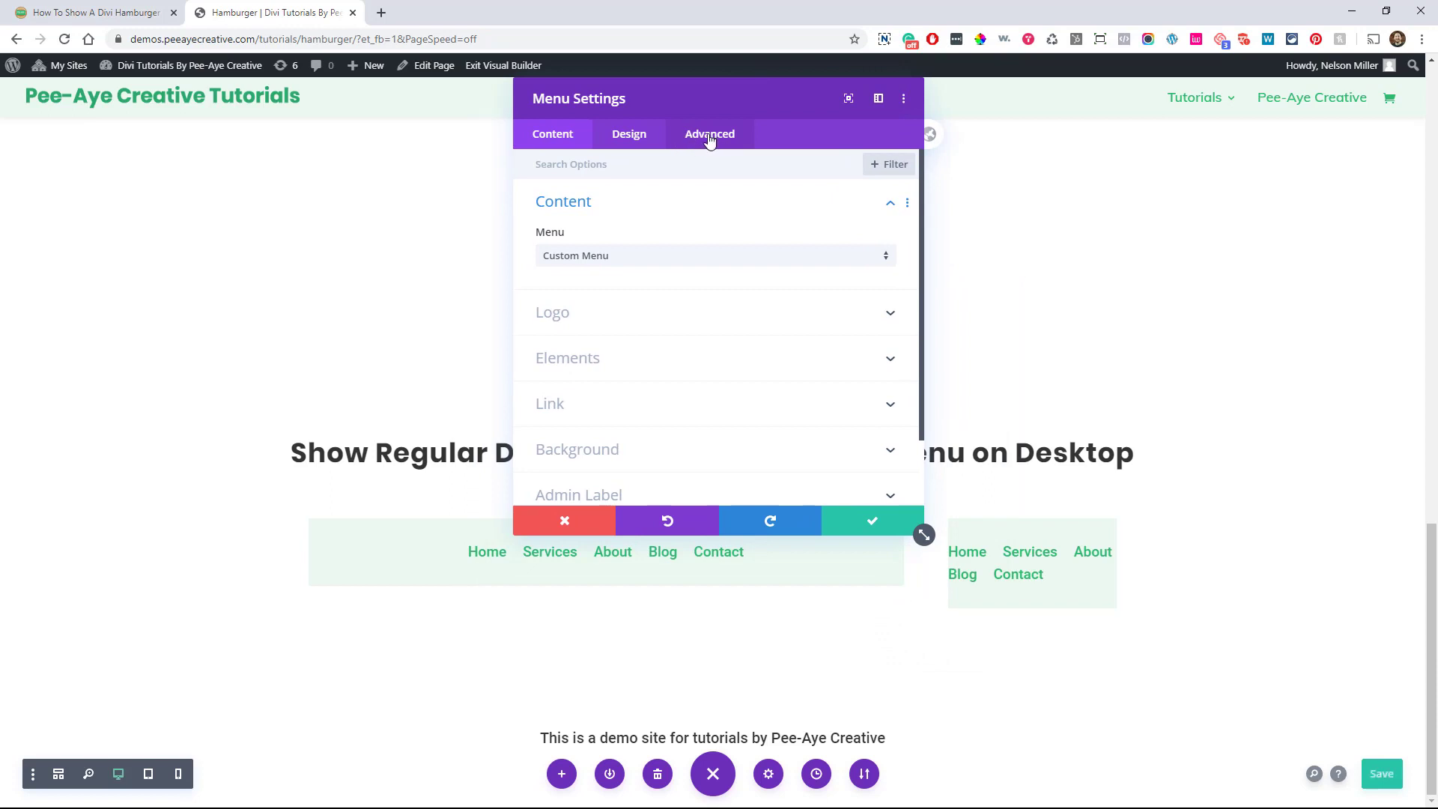
pyautogui.click(709, 133)
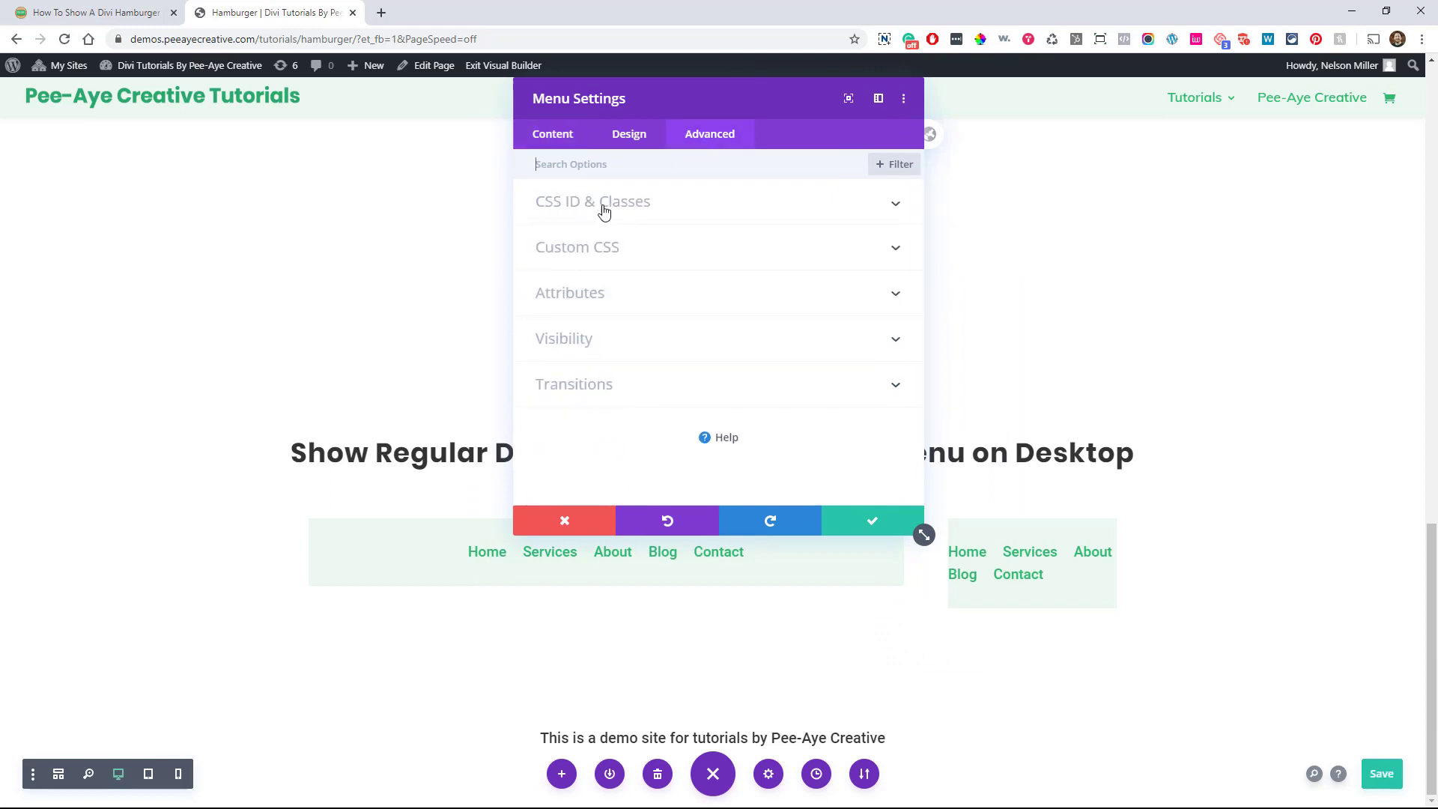
pyautogui.click(593, 201)
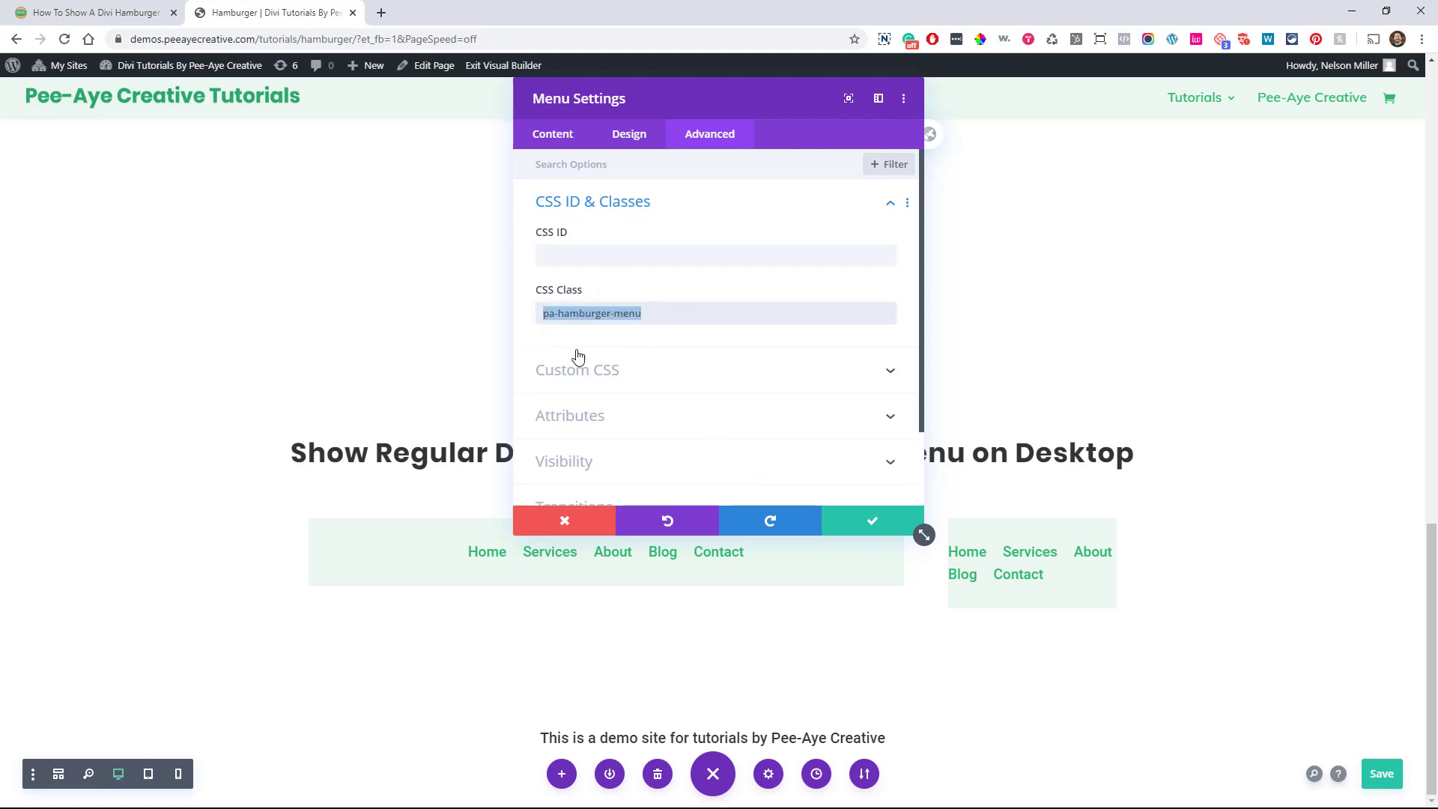
pyautogui.click(583, 313)
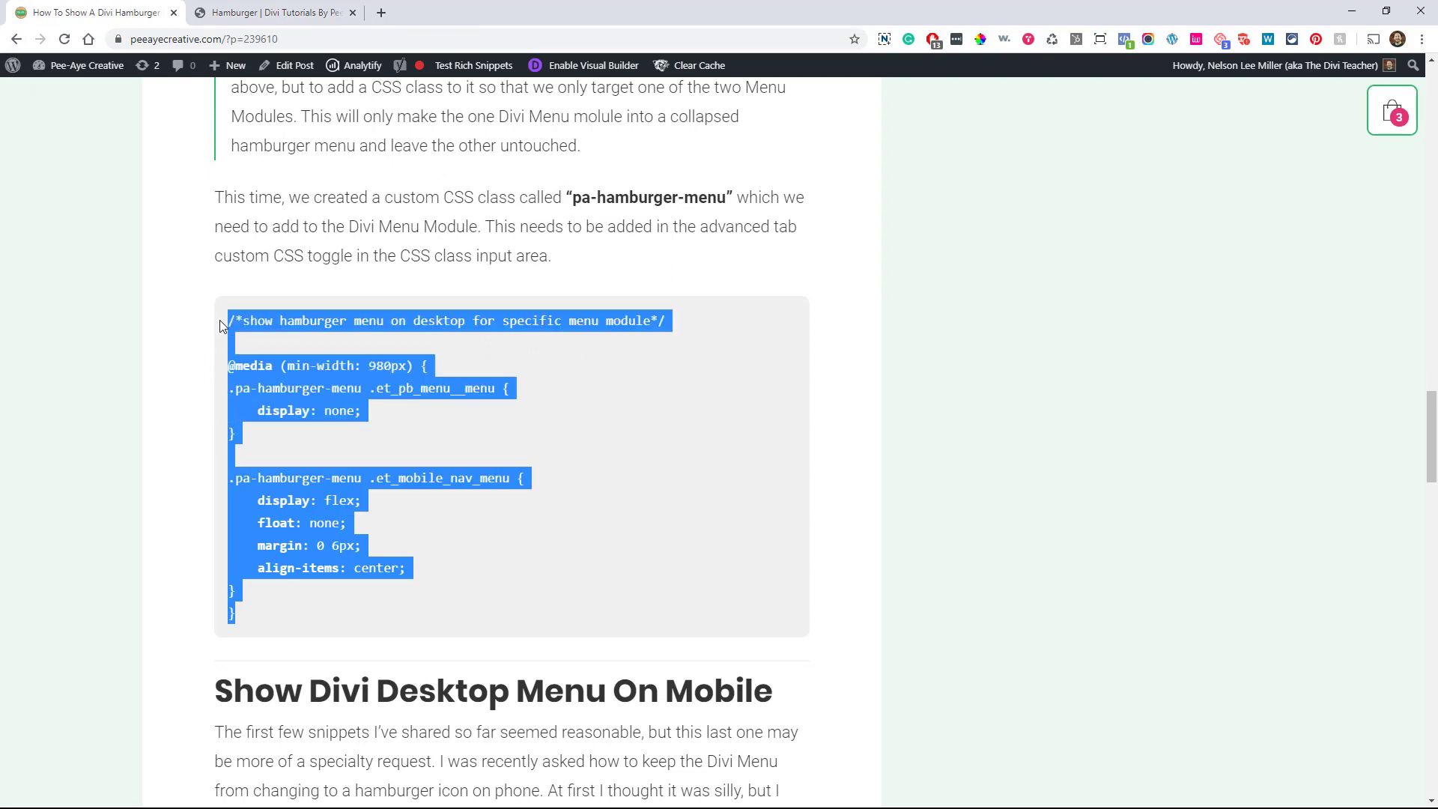
# Copy the pa-hamburger-menu CSS snippet from the post and switch to the demo site tab
pyautogui.scroll(3)
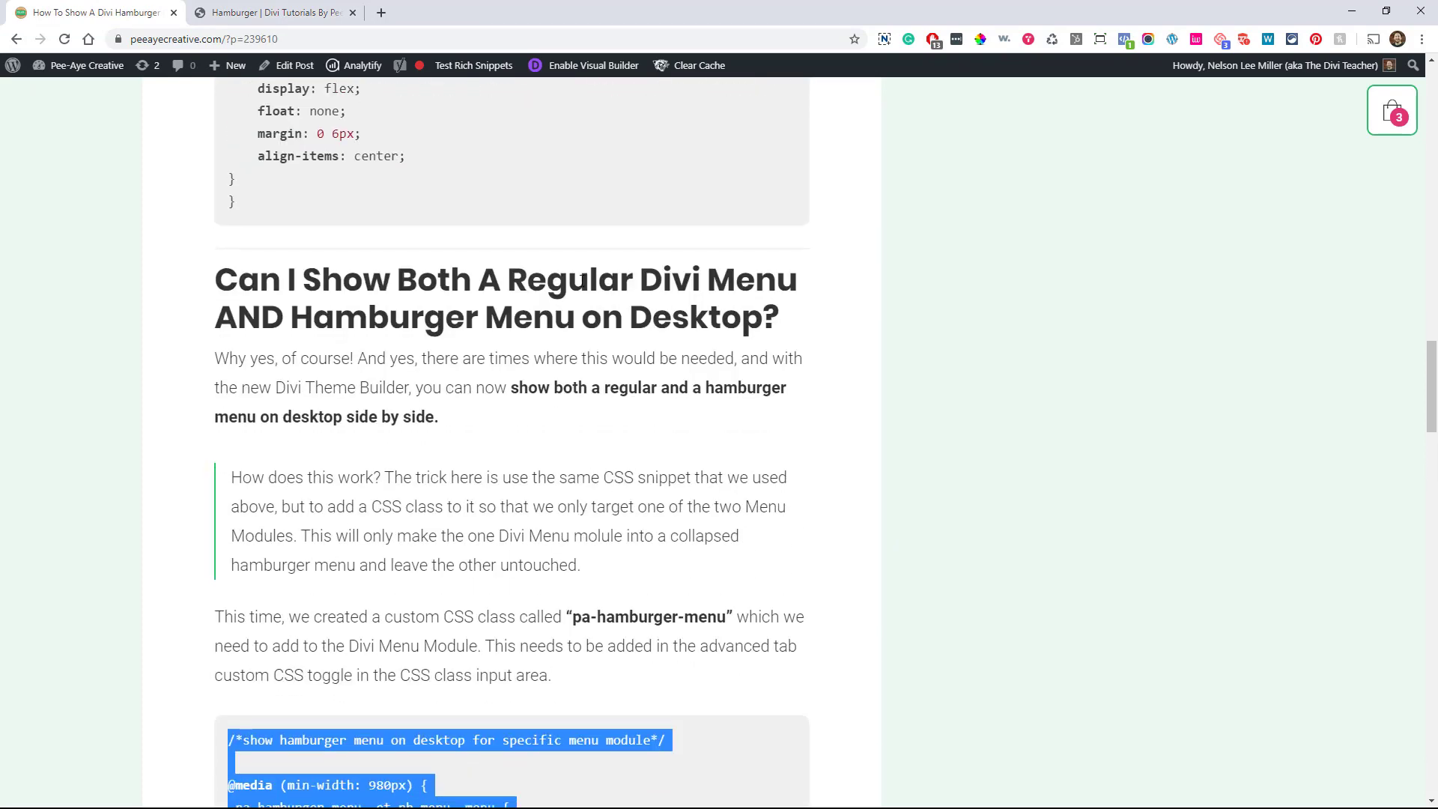
pyautogui.scroll(-3)
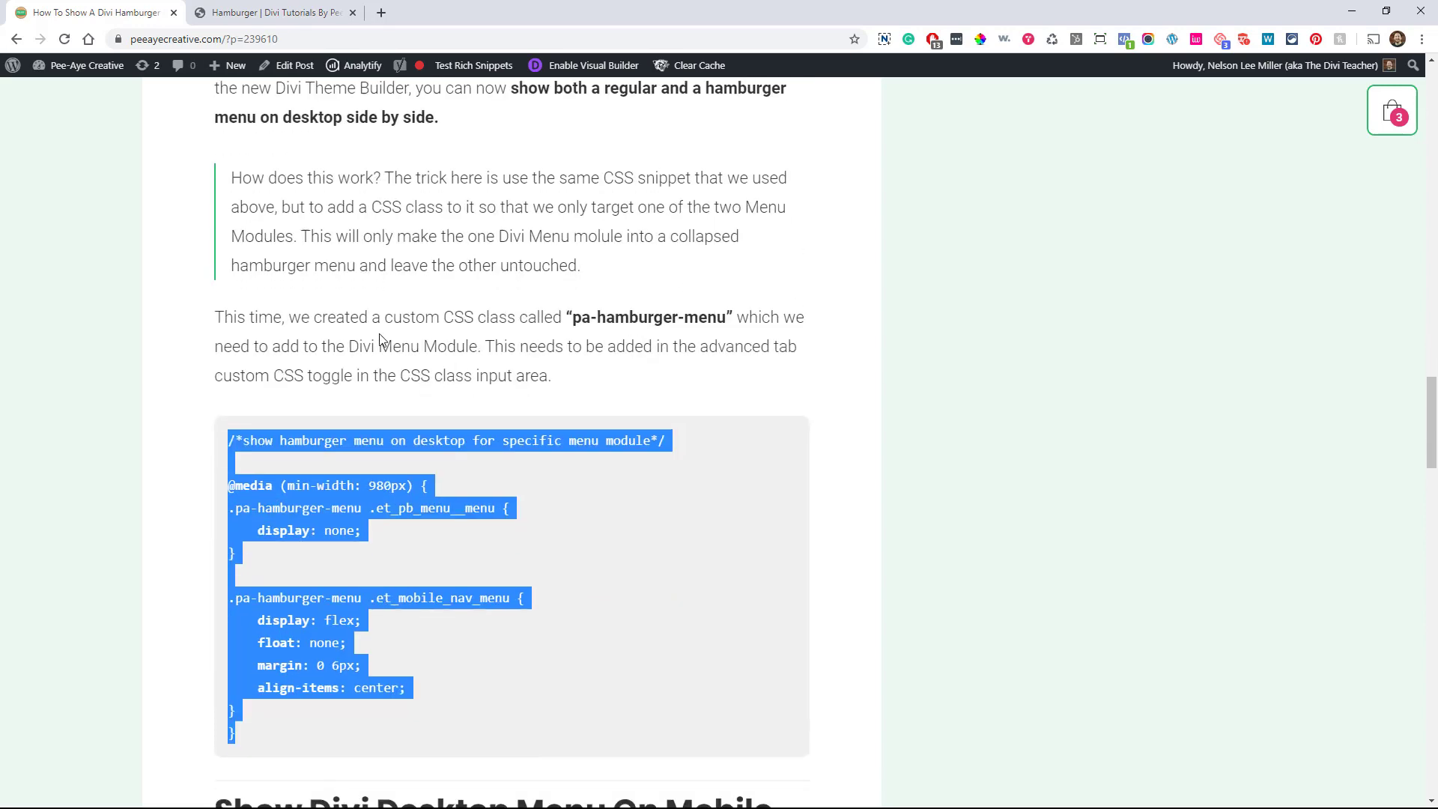
pyautogui.moveTo(232, 57)
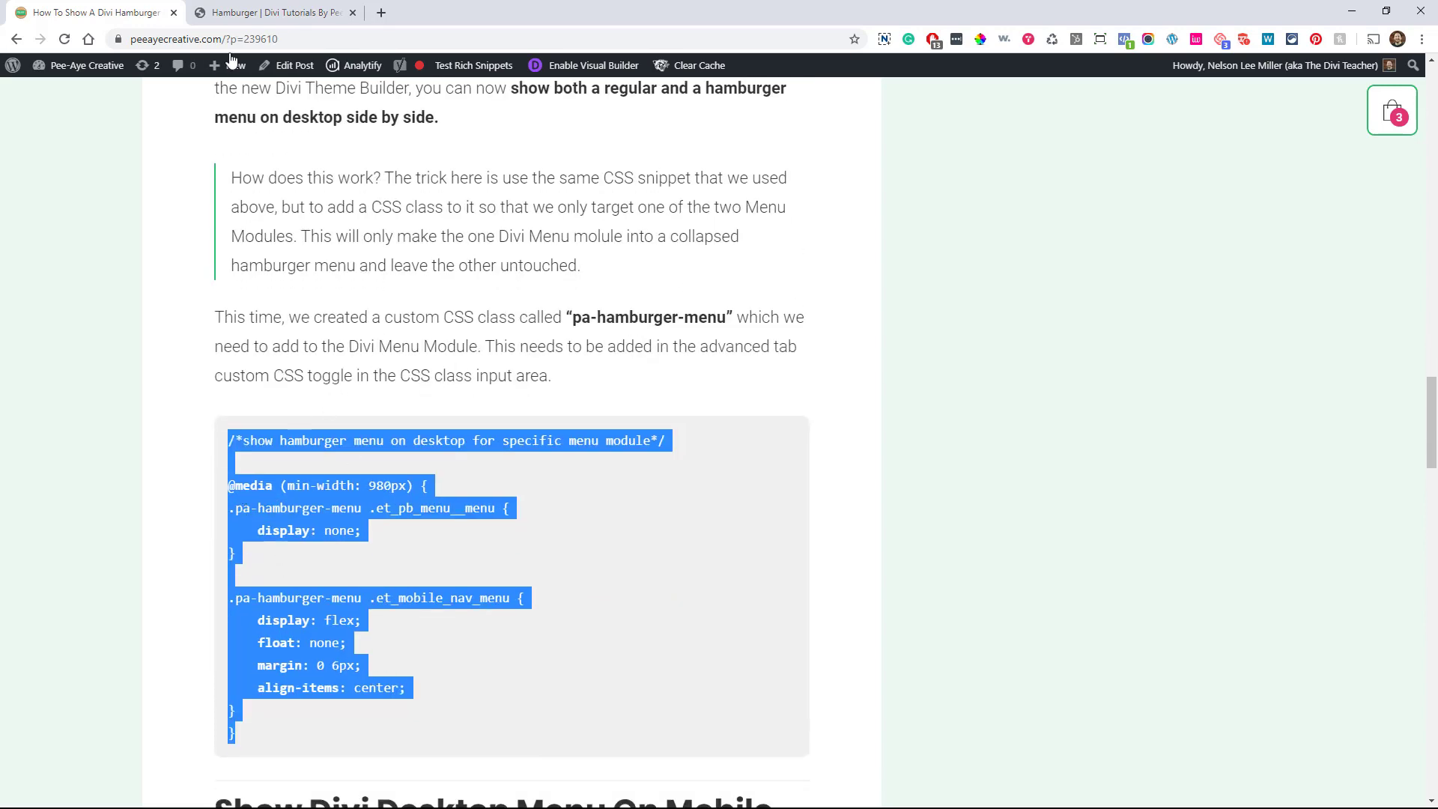
pyautogui.click(271, 12)
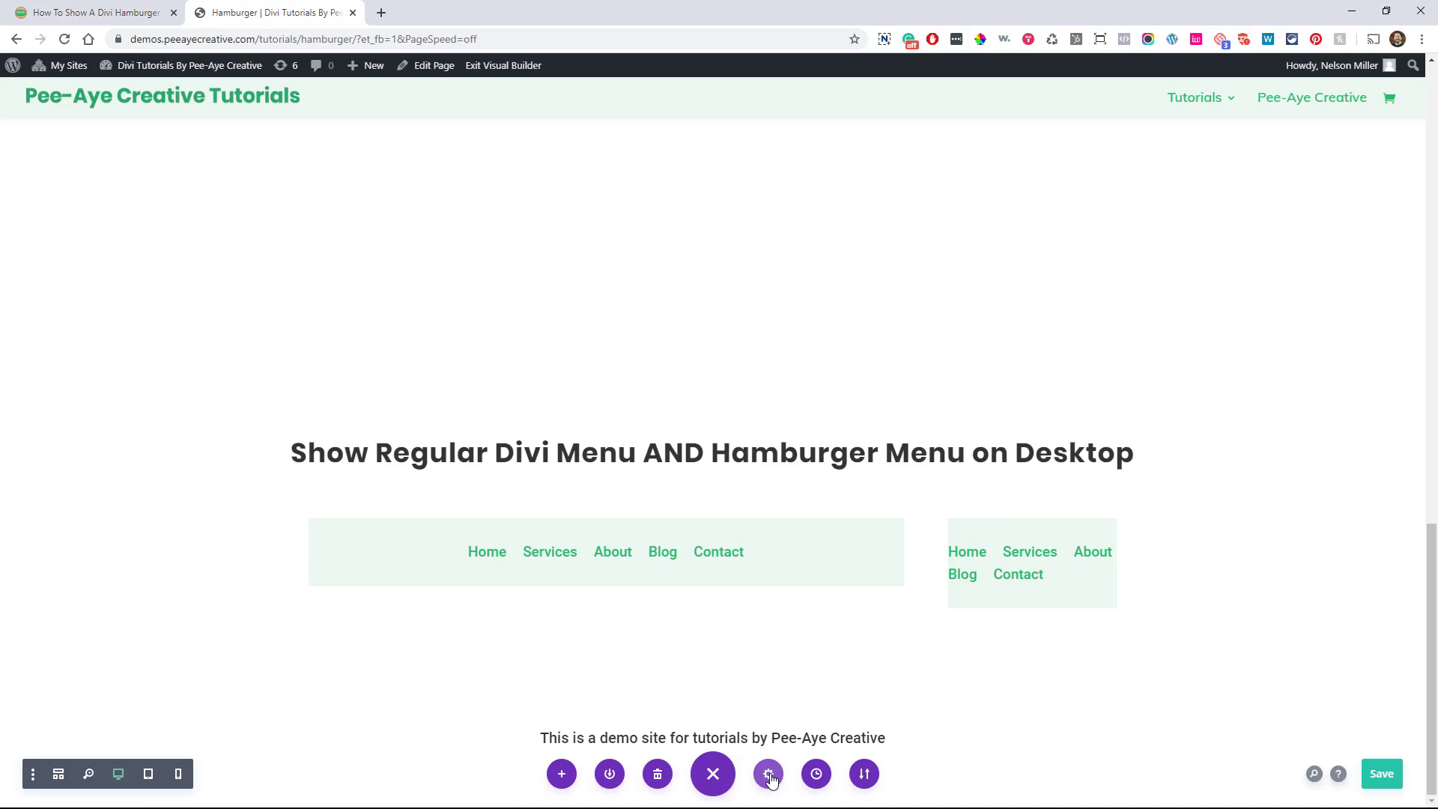
# Paste the class-targeted snippet into Page Settings Custom CSS and save, leaving only the right menu as a hamburger
pyautogui.click(767, 772)
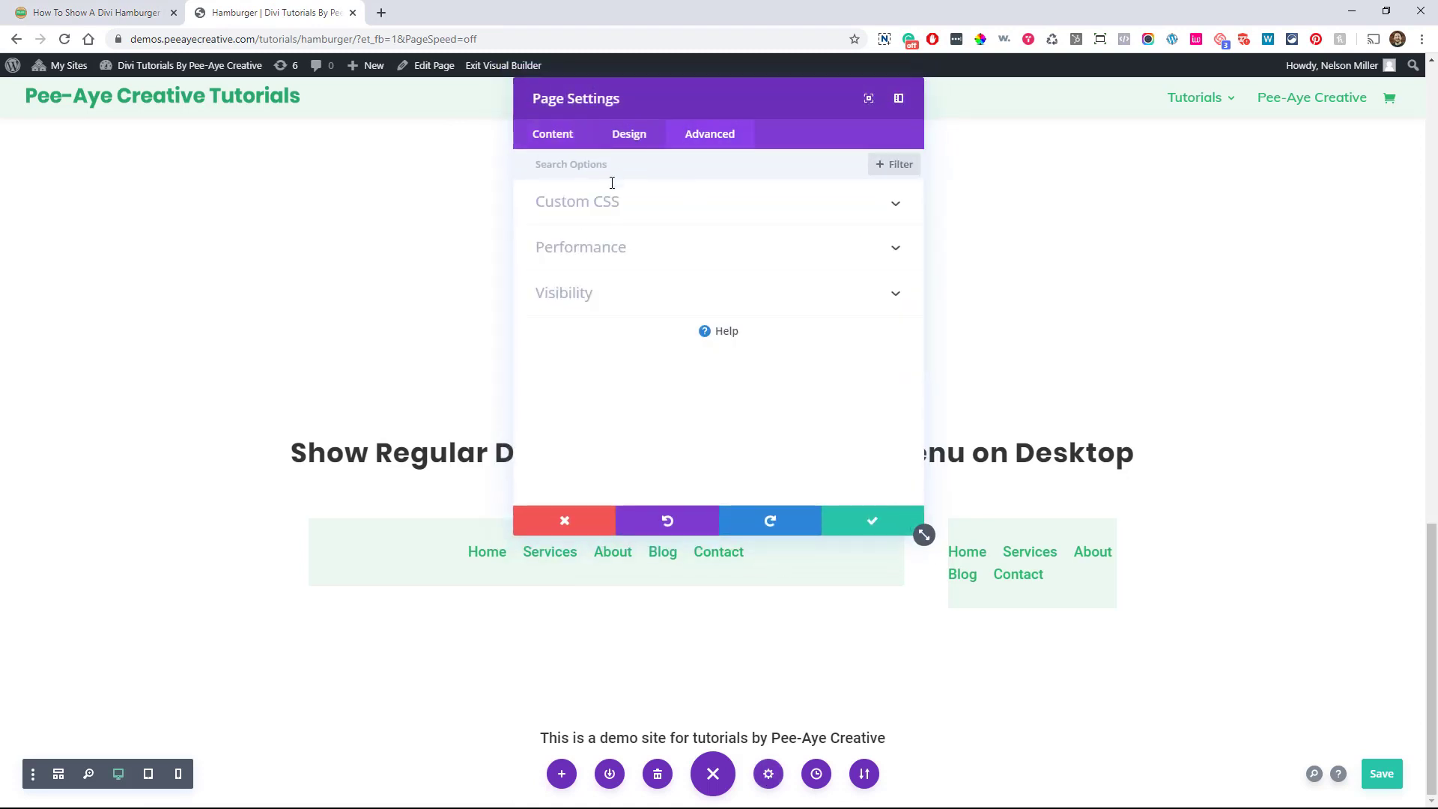
pyautogui.click(576, 200)
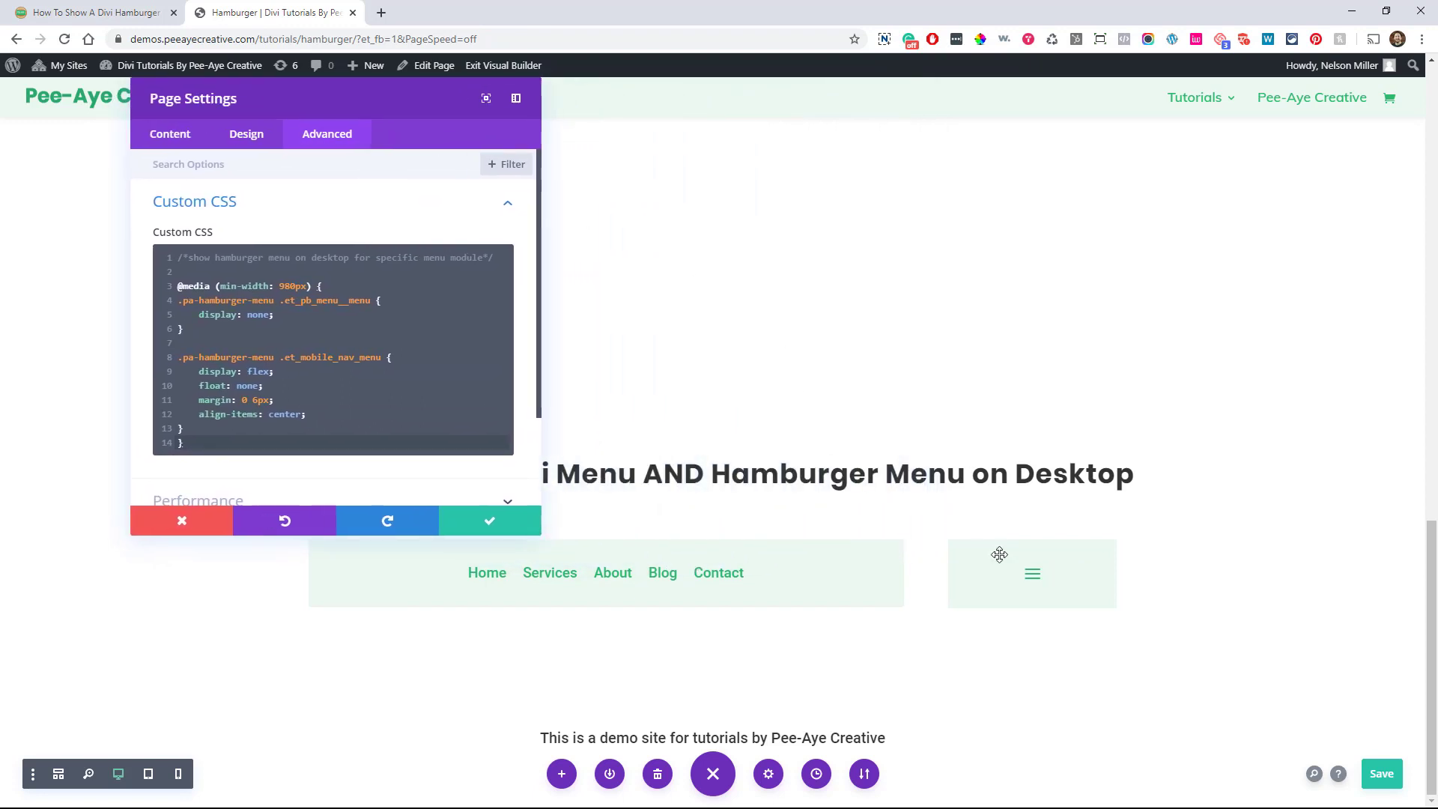
pyautogui.moveTo(578, 512)
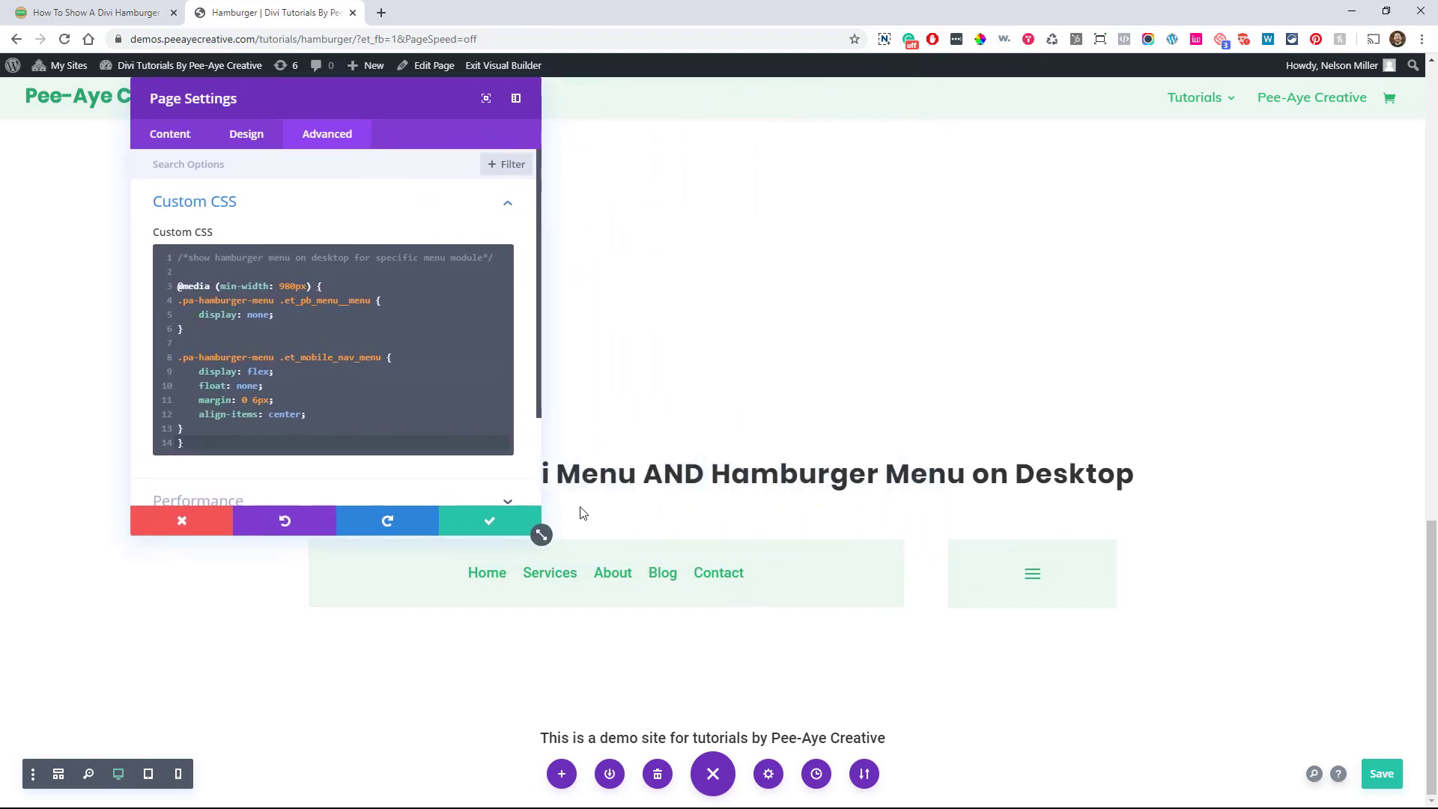
pyautogui.moveTo(536, 519)
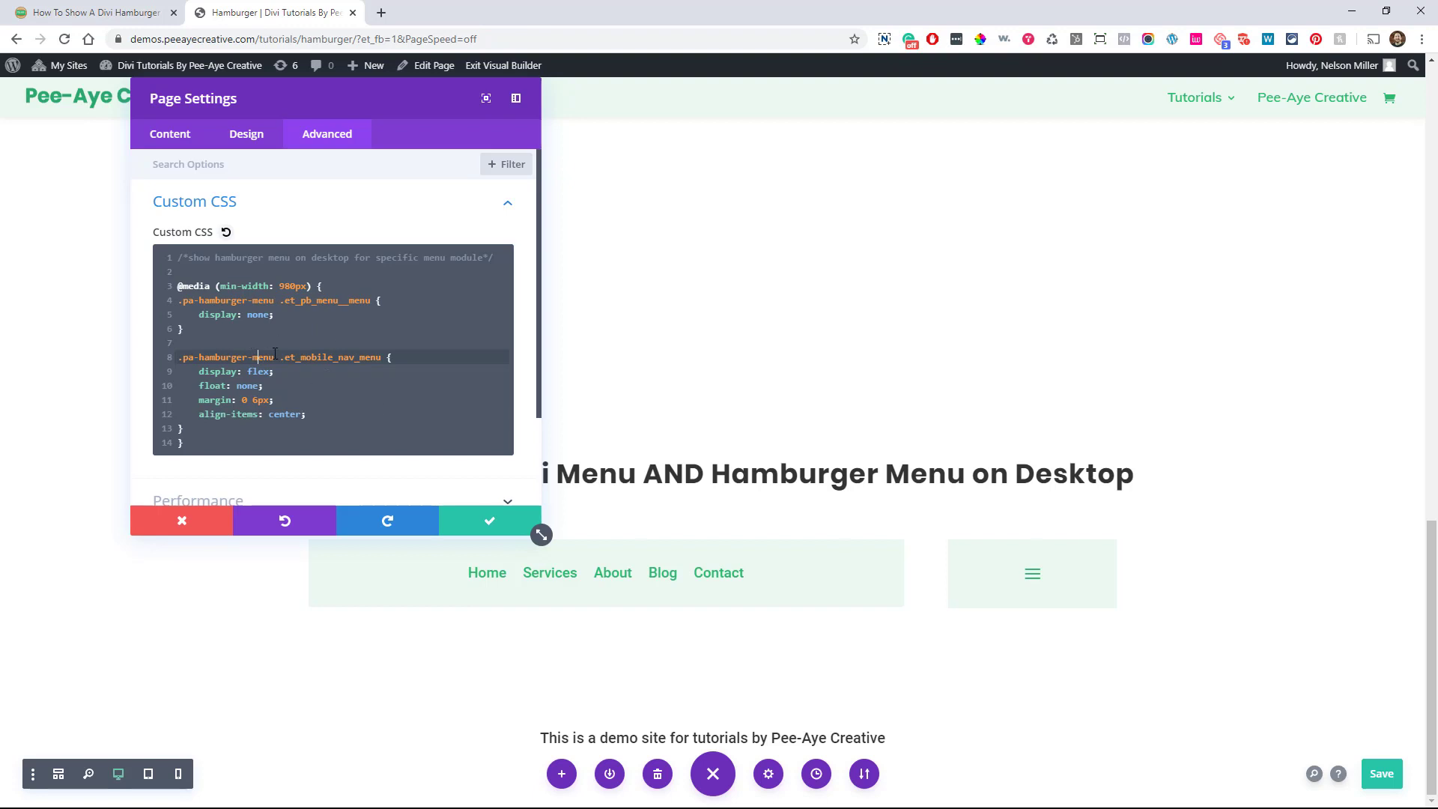
pyautogui.moveTo(1053, 579)
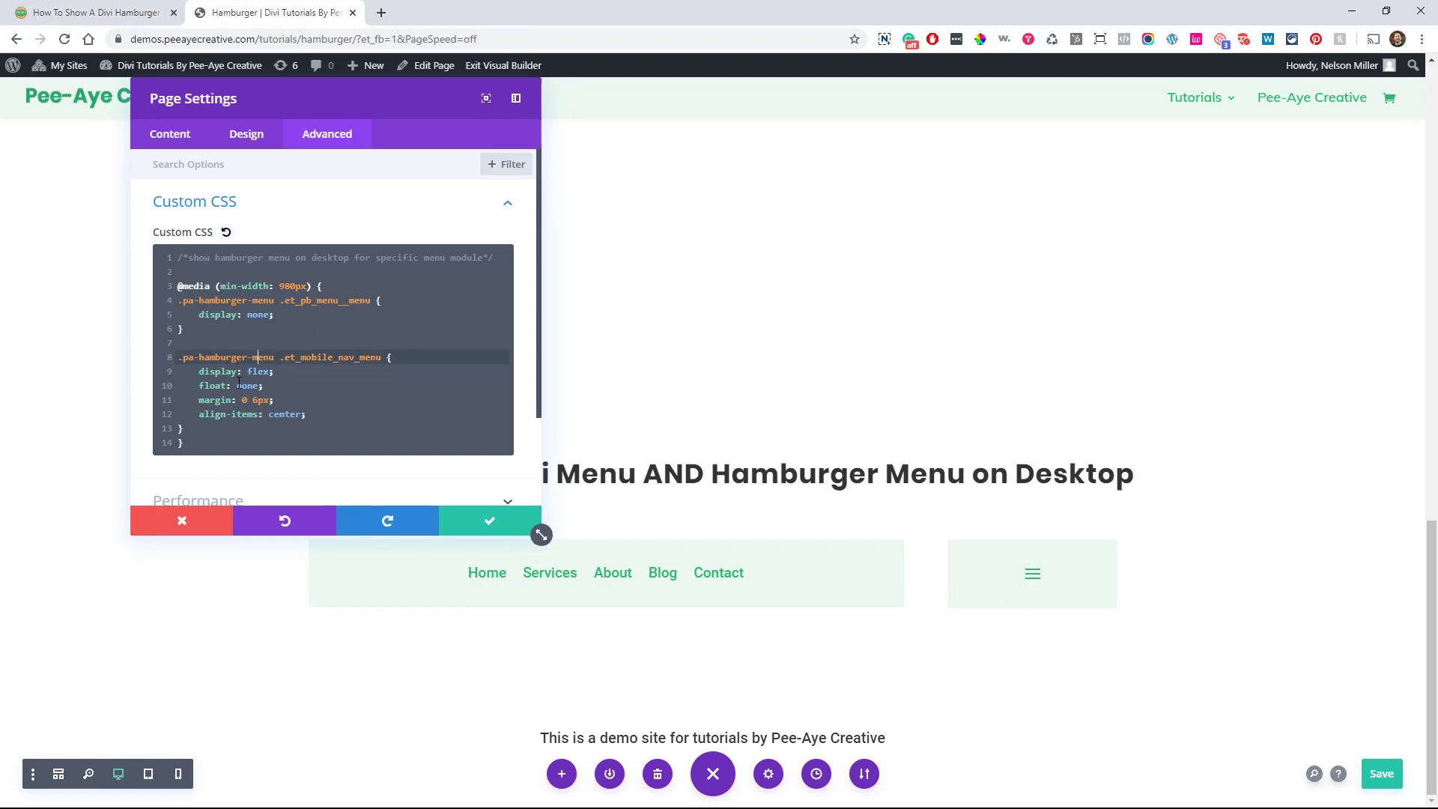
pyautogui.click(488, 520)
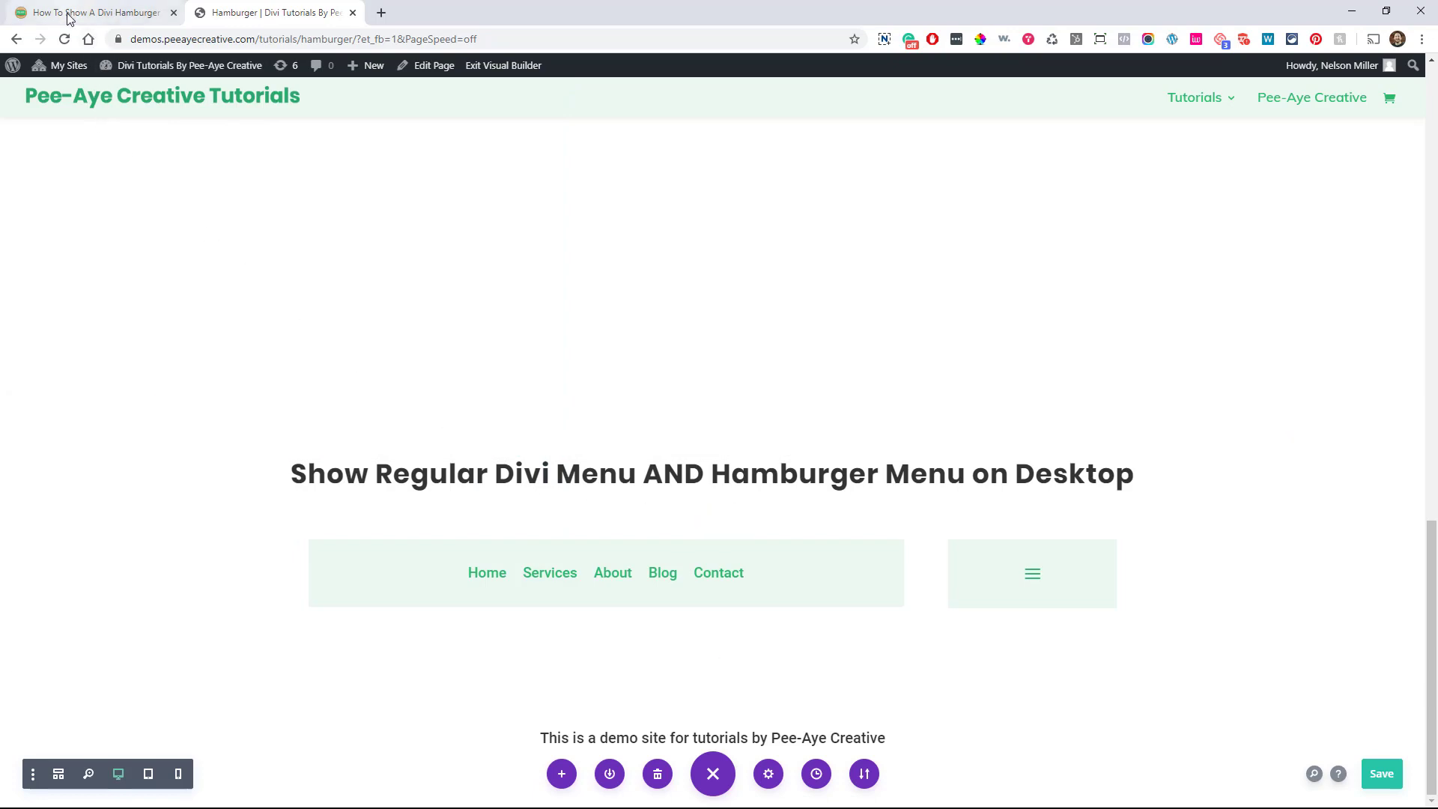
# Copy the 'Show Divi Desktop Menu On Mobile' snippet from the blog post and return to the demo tab
pyautogui.click(86, 12)
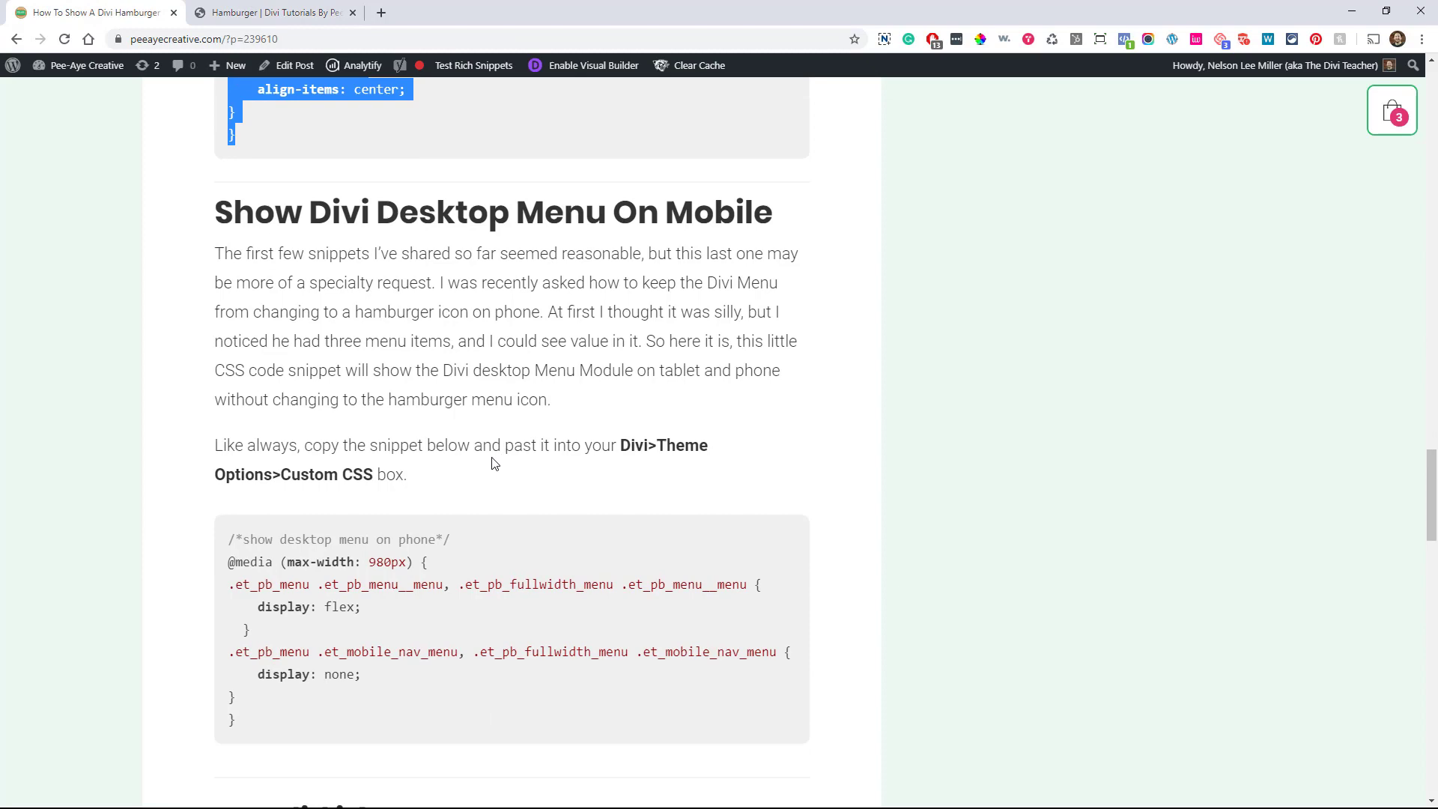
pyautogui.scroll(-3)
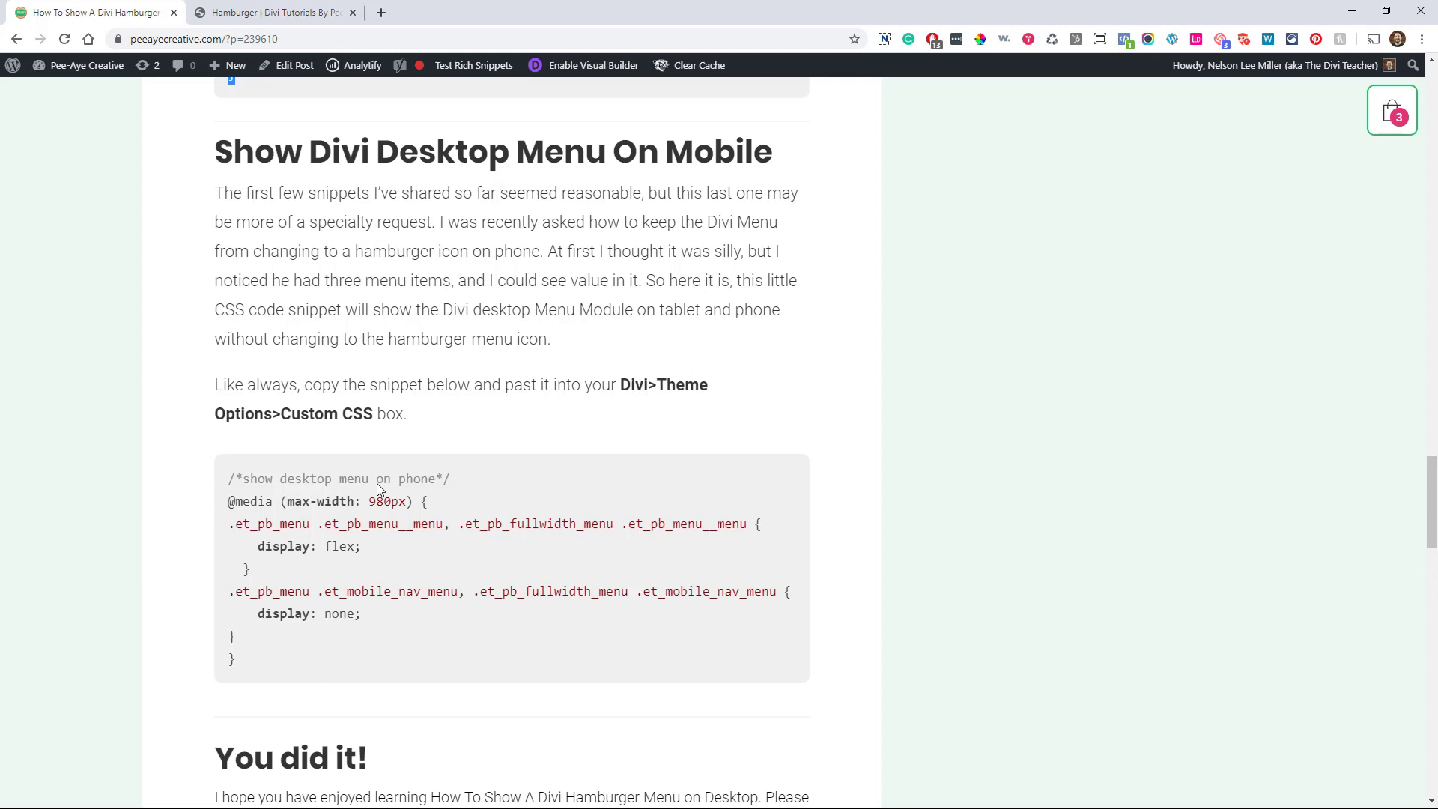
pyautogui.moveTo(414, 554)
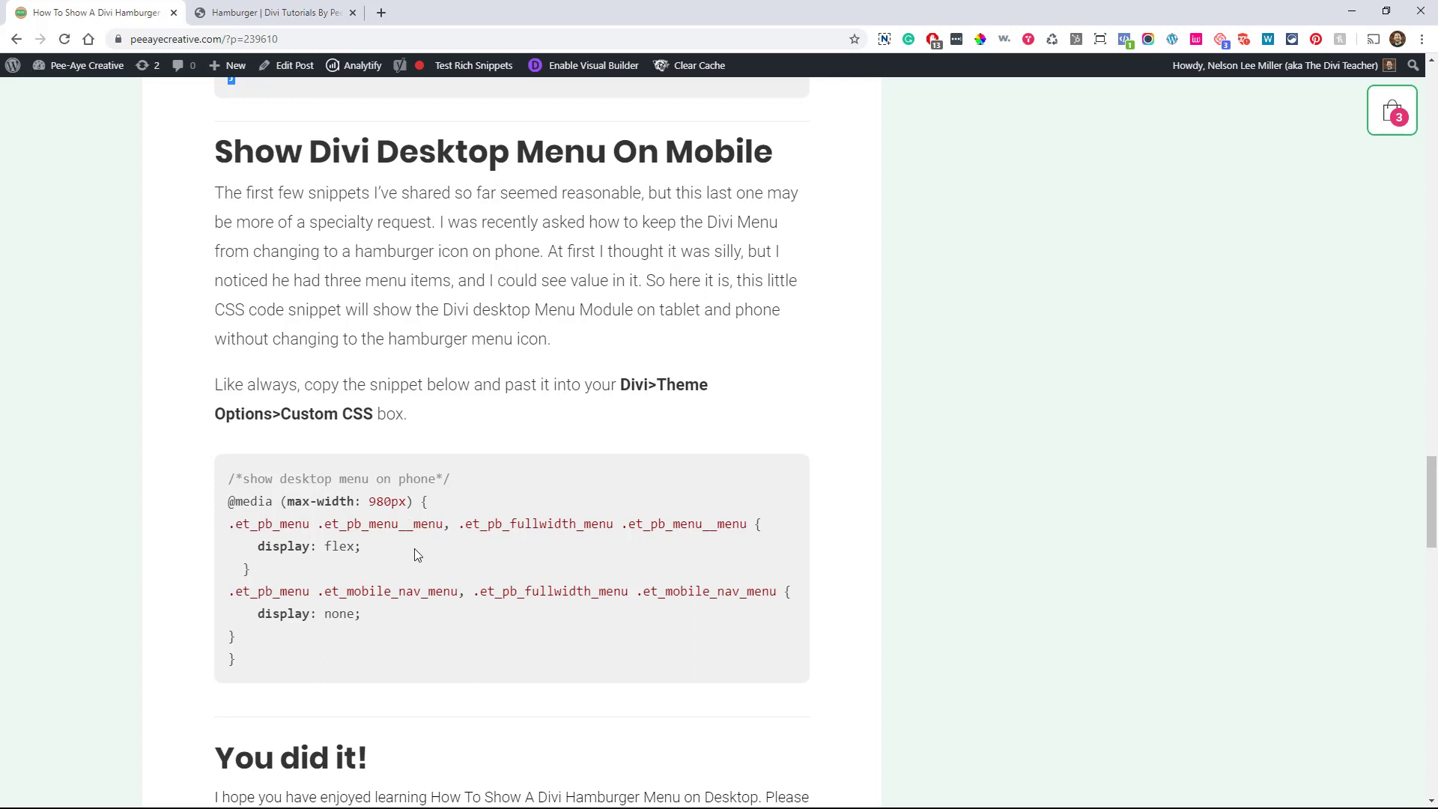
pyautogui.moveTo(495, 346)
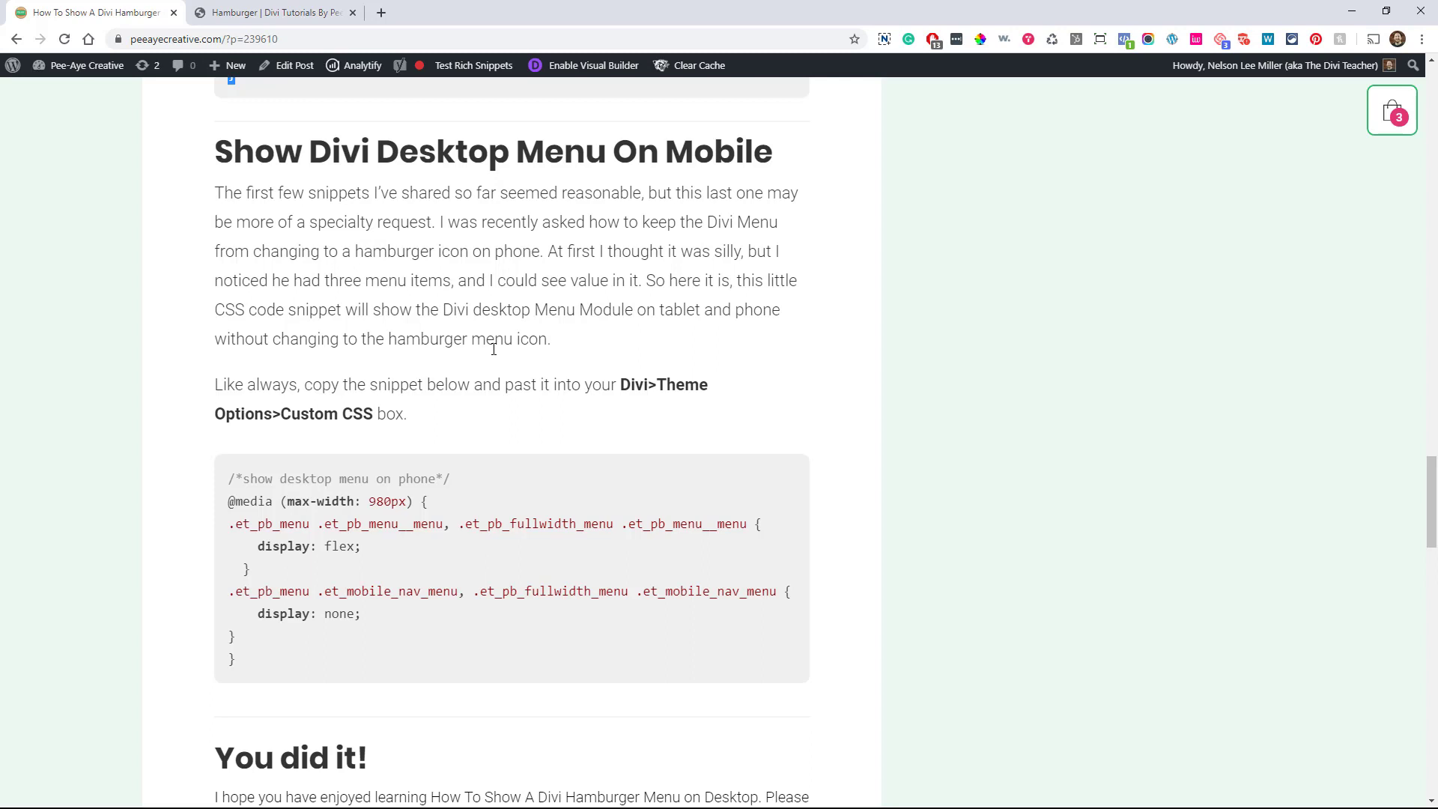
pyautogui.moveTo(343, 318)
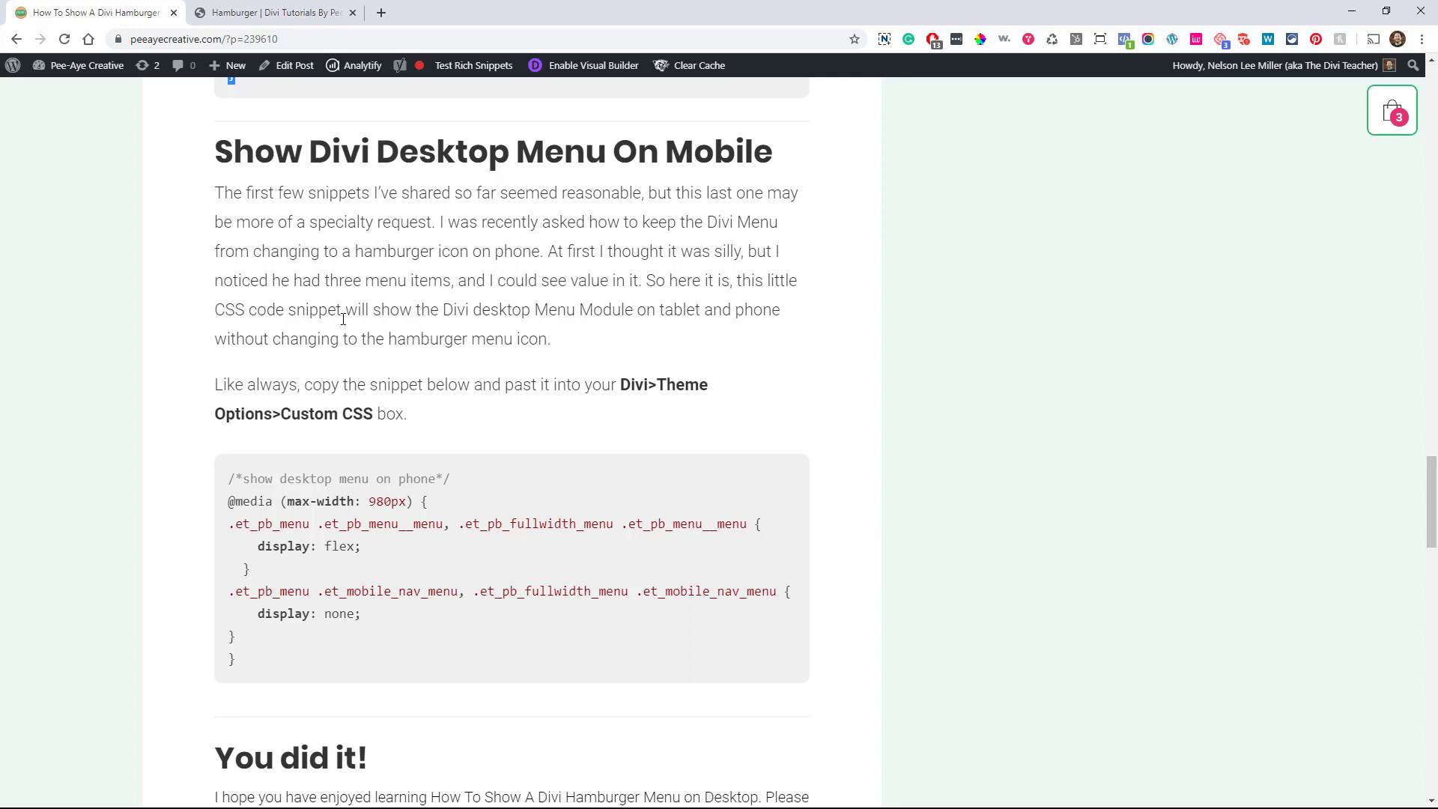
pyautogui.moveTo(318, 582)
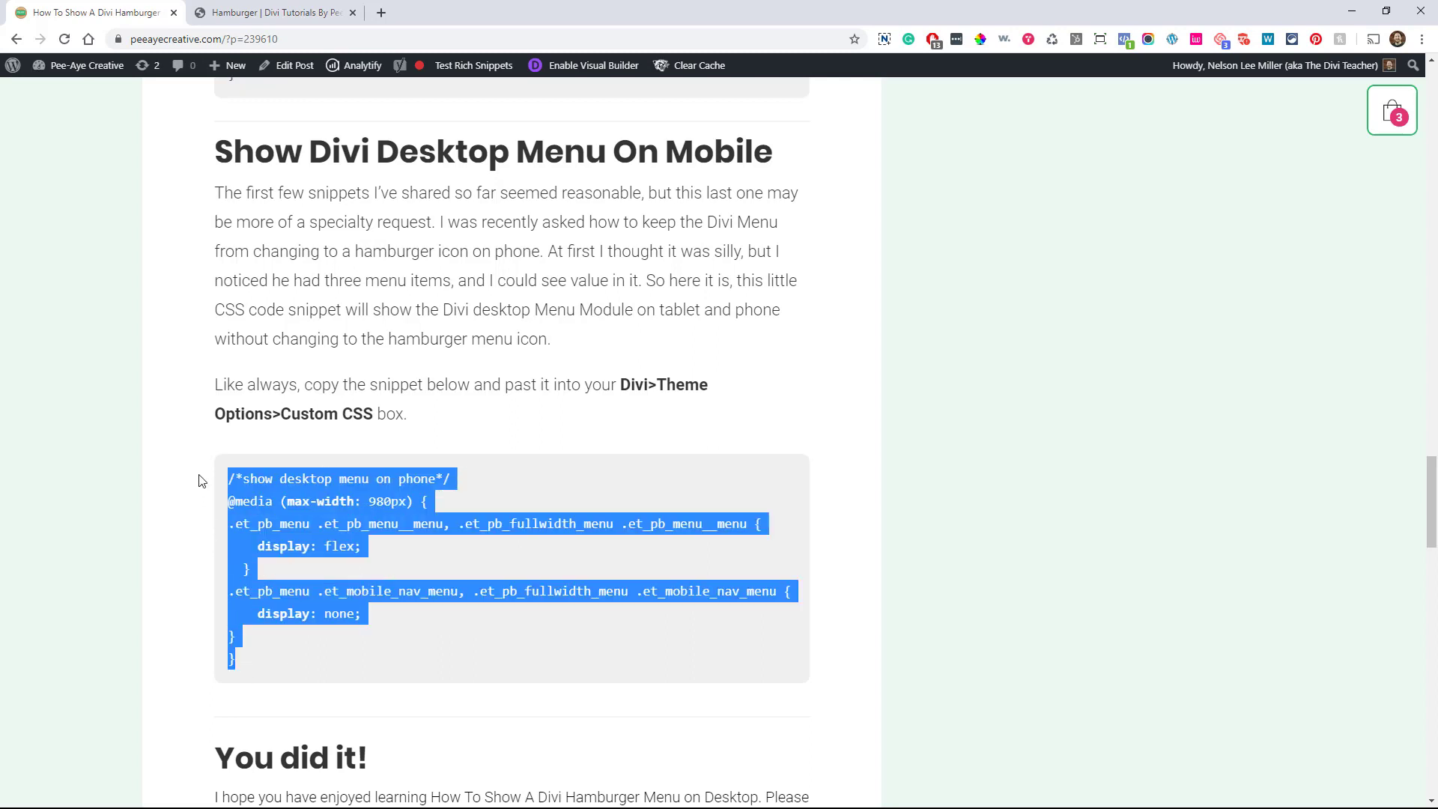
pyautogui.click(276, 12)
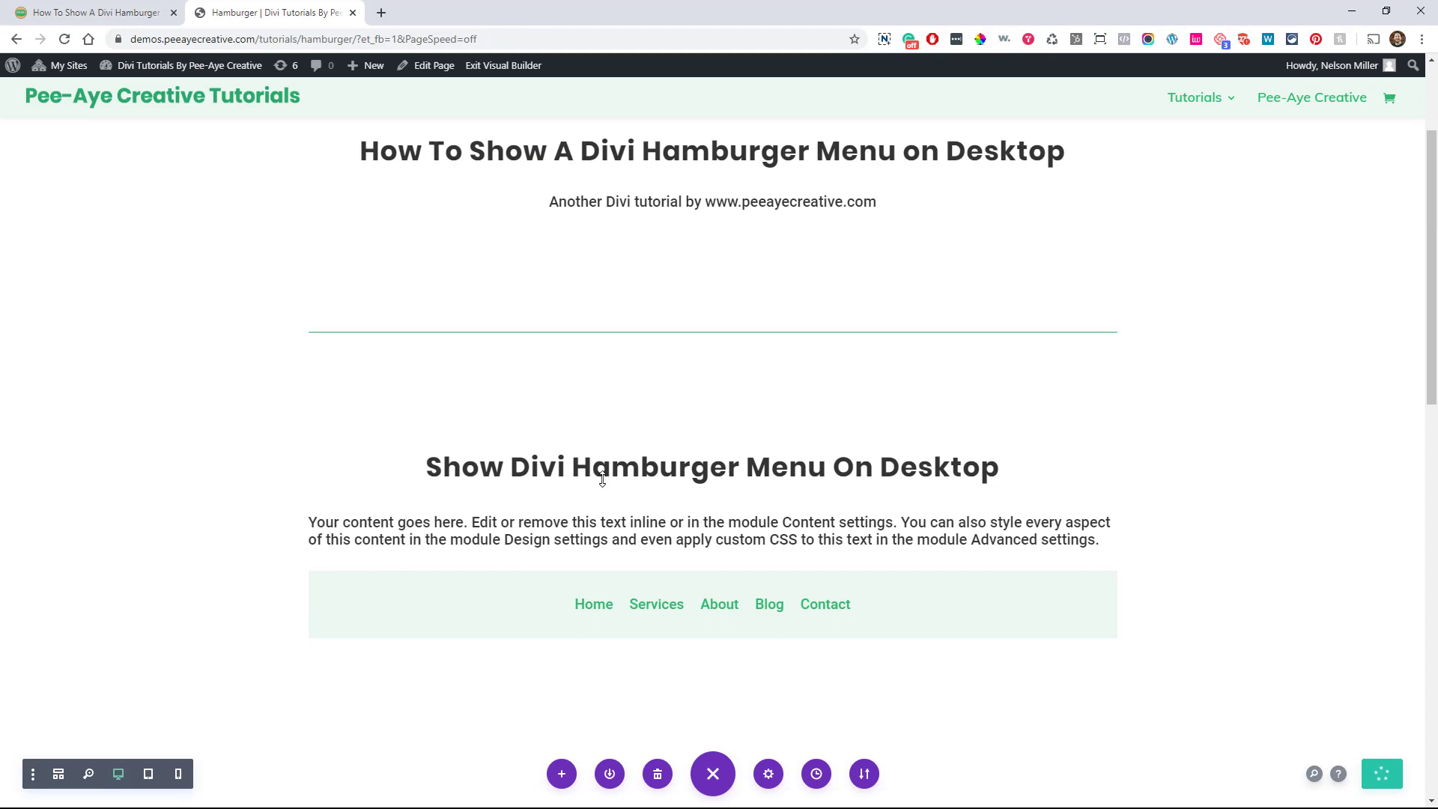
# Scroll to the mobile section and preview the page at phone width, where its menu is a hamburger
pyautogui.scroll(-3)
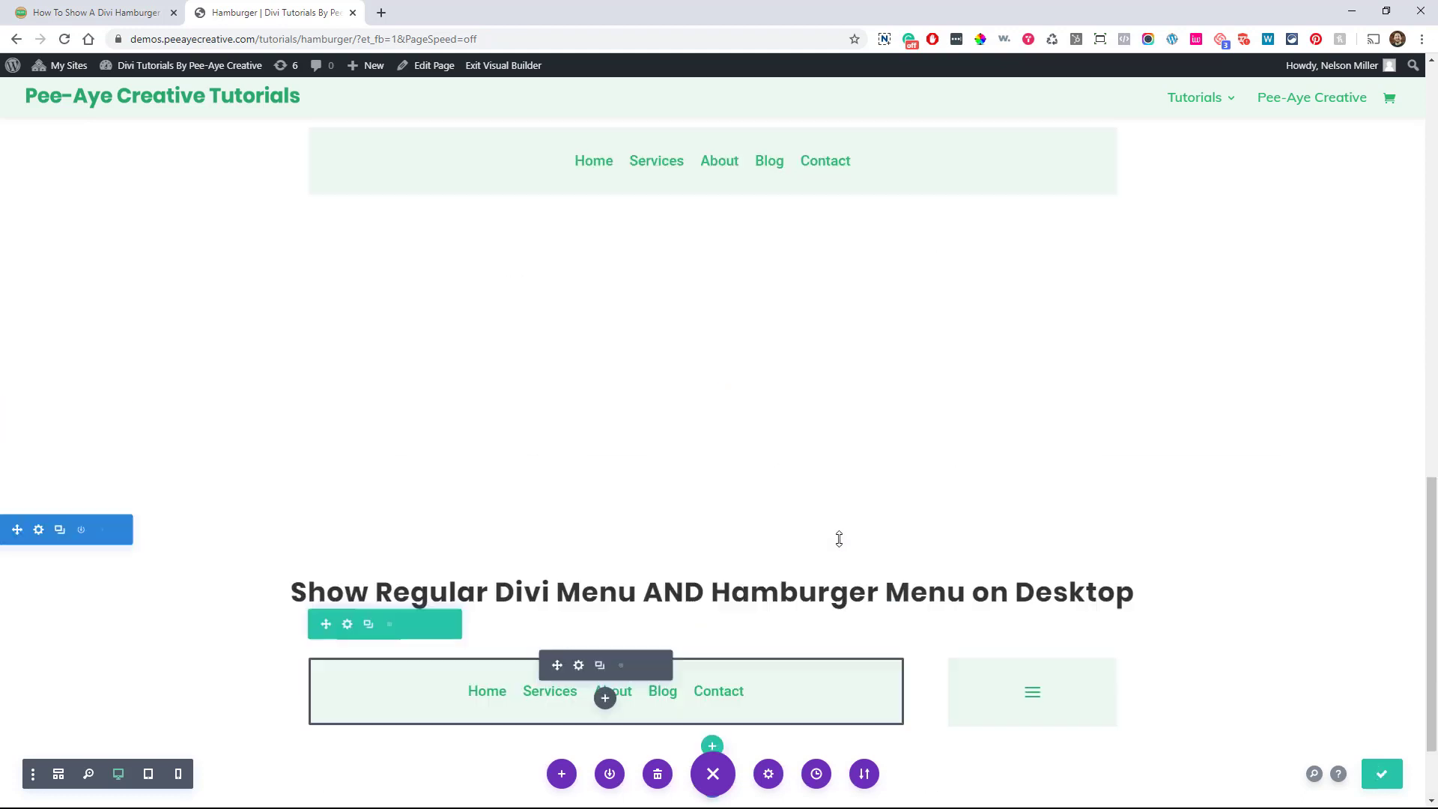
pyautogui.scroll(3)
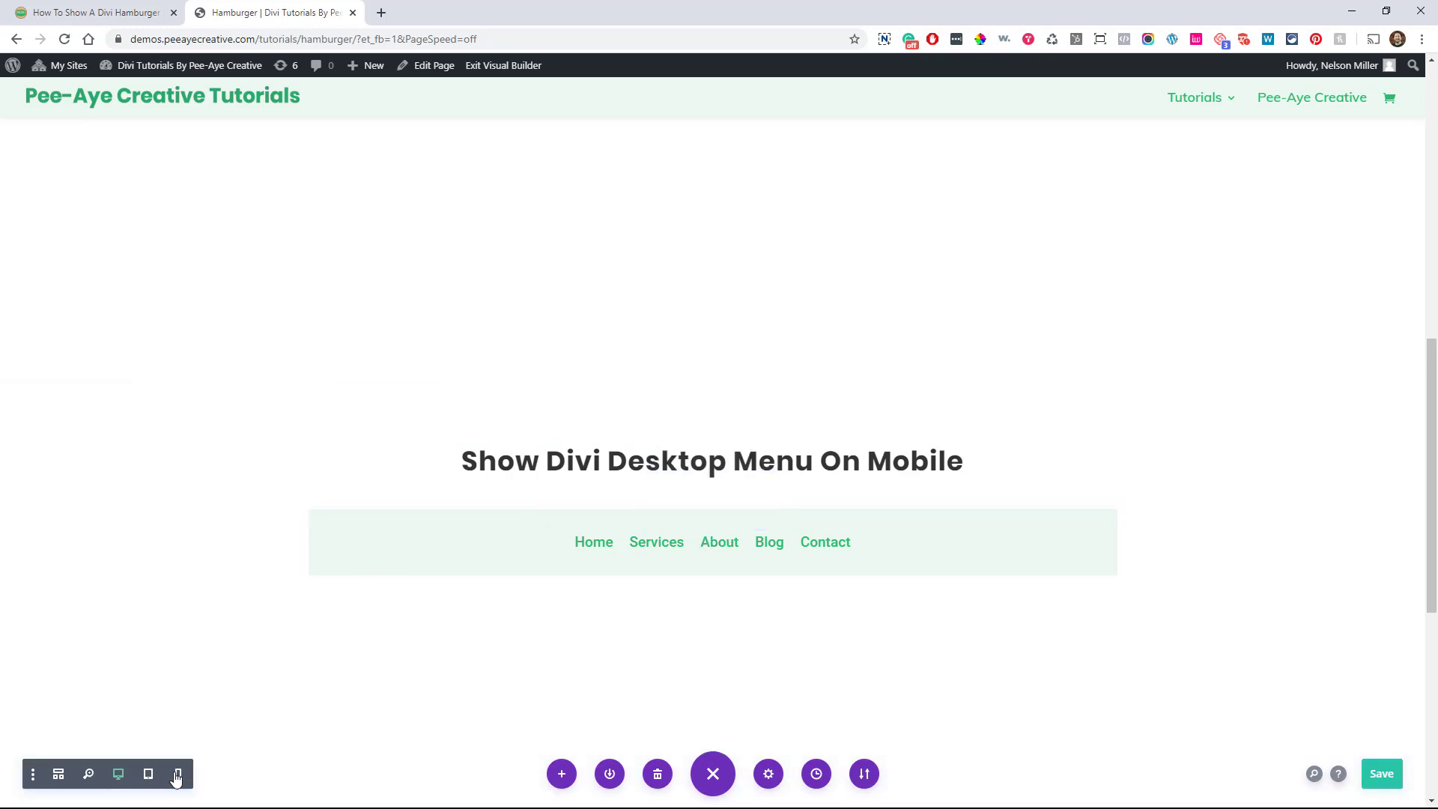
pyautogui.click(178, 773)
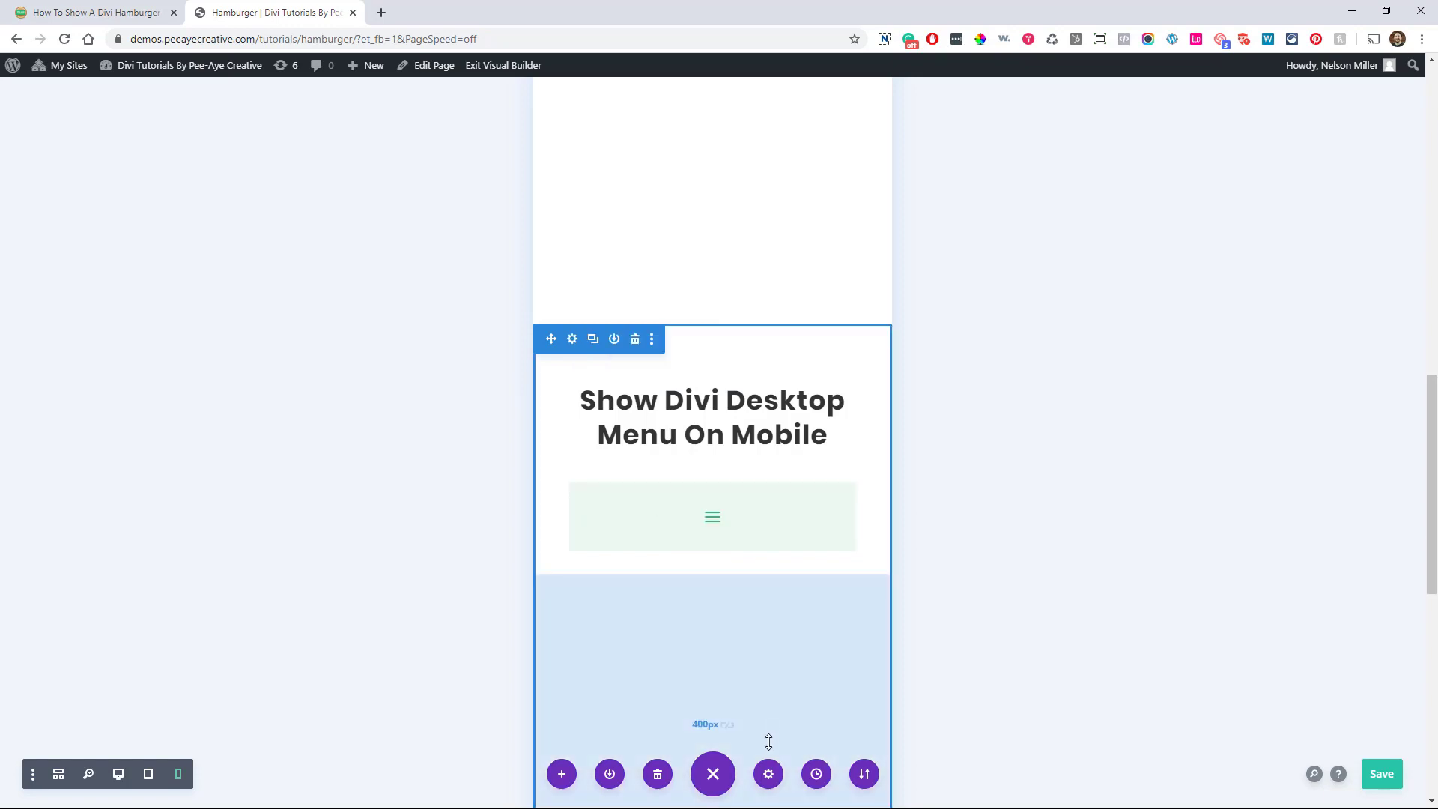
# Bring up Page Settings Advanced and expand the Custom CSS box for the mobile snippet
pyautogui.click(767, 773)
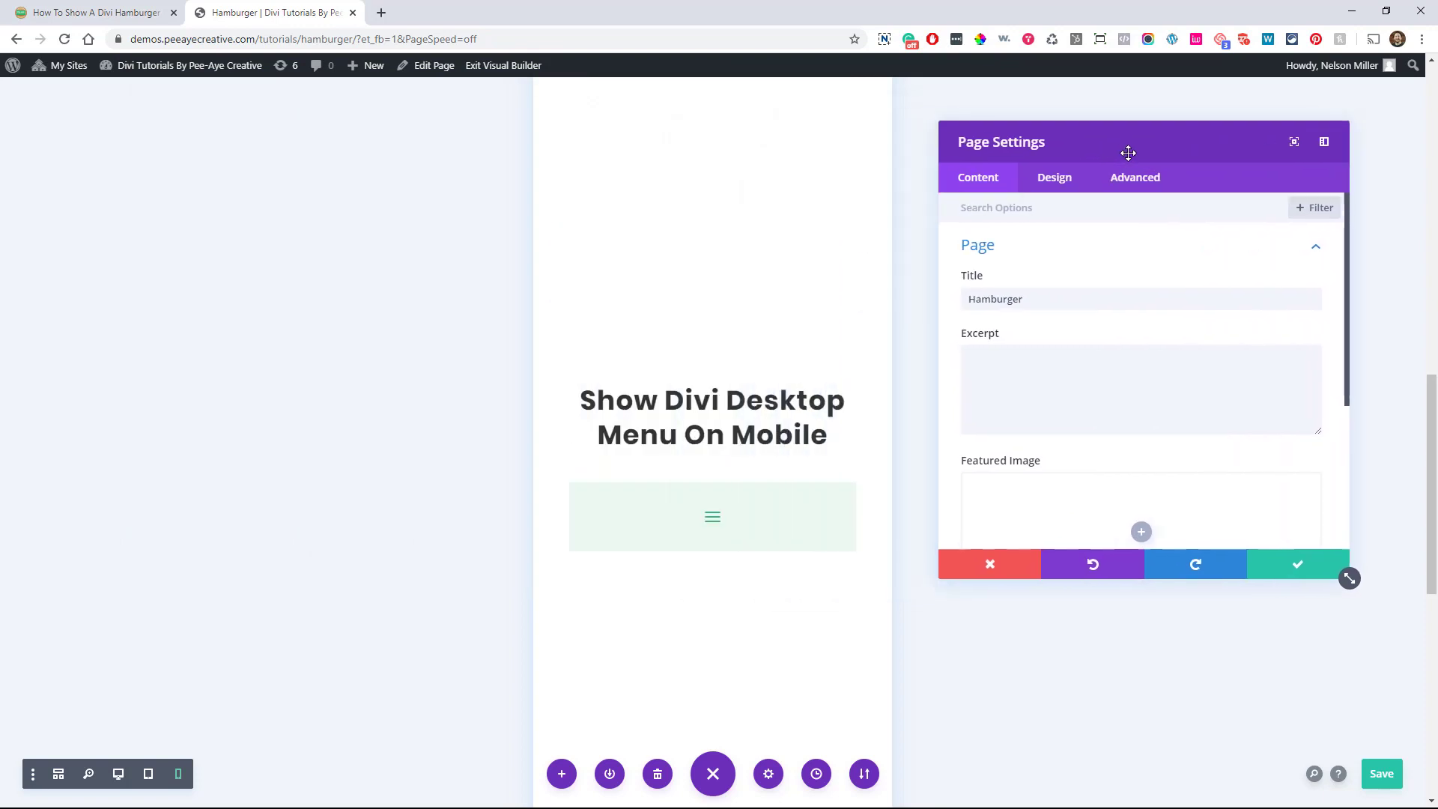
pyautogui.click(1133, 177)
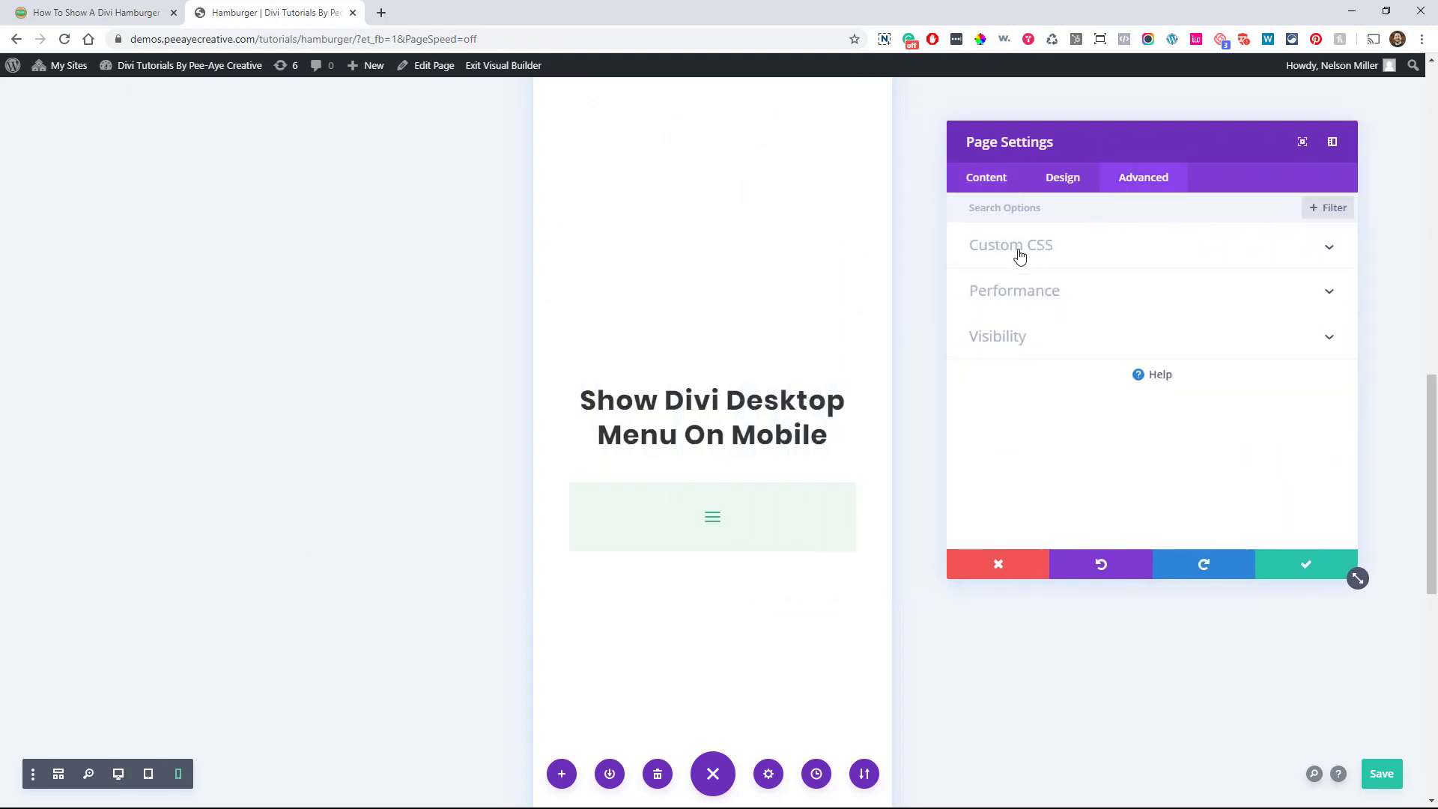
pyautogui.click(1011, 244)
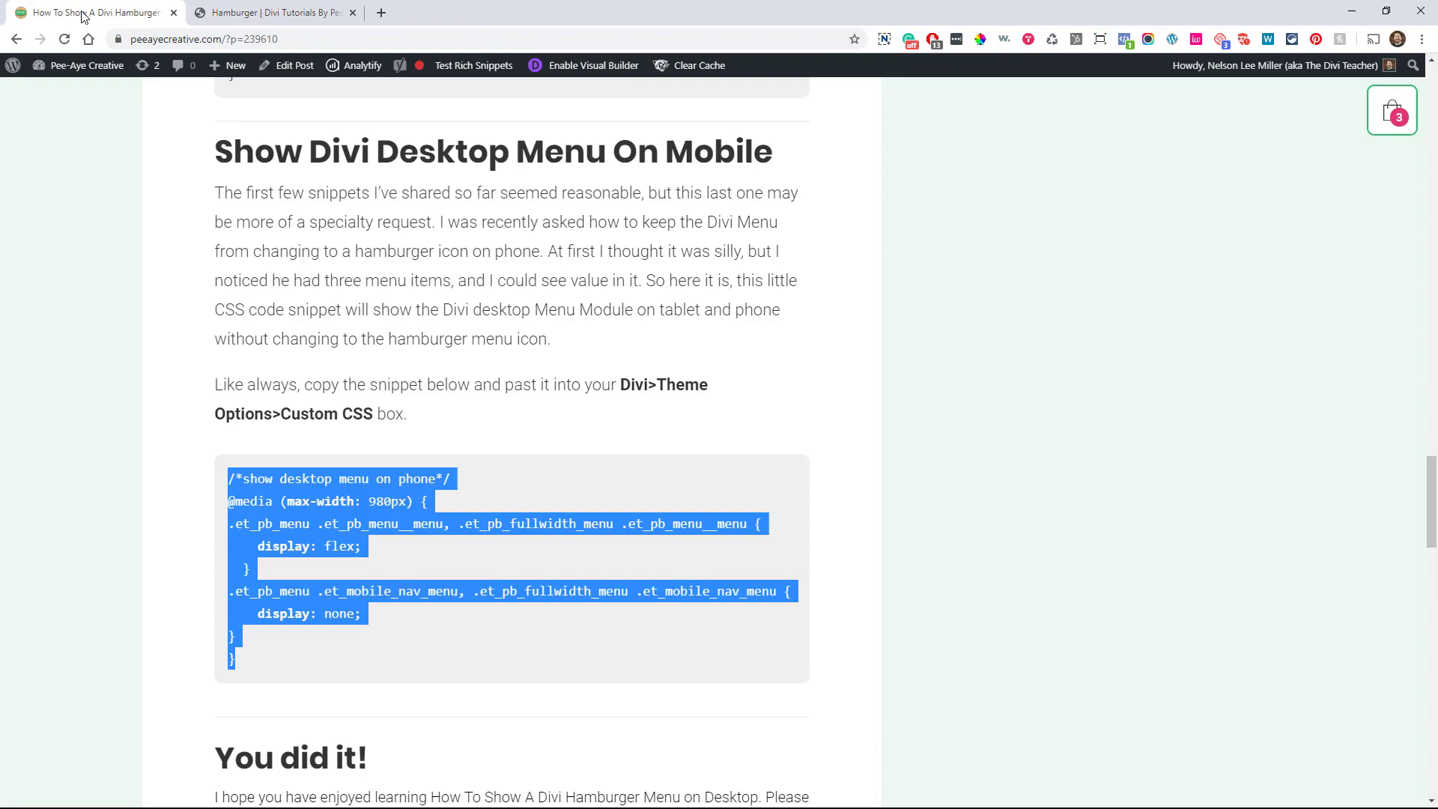
pyautogui.scroll(-3)
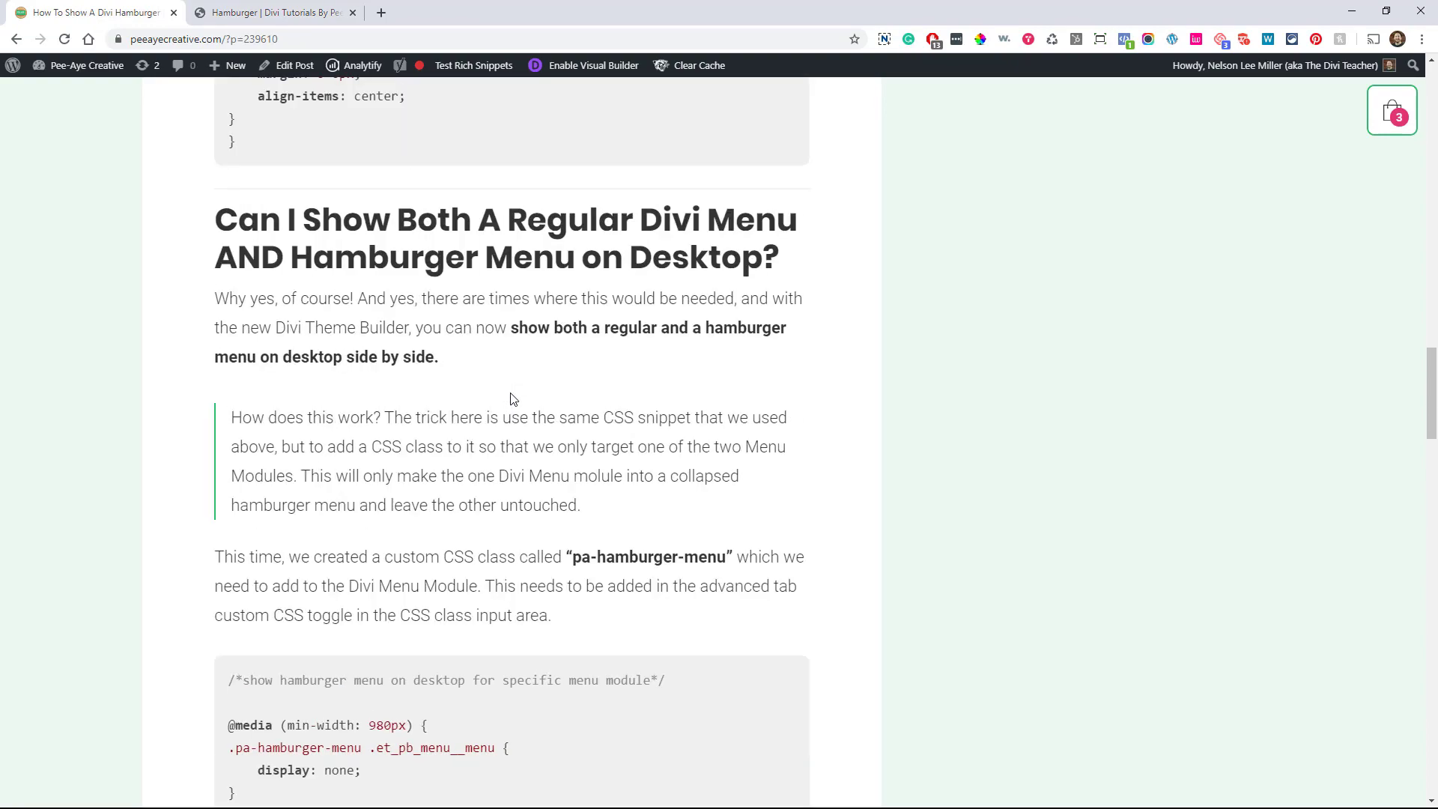
pyautogui.scroll(3)
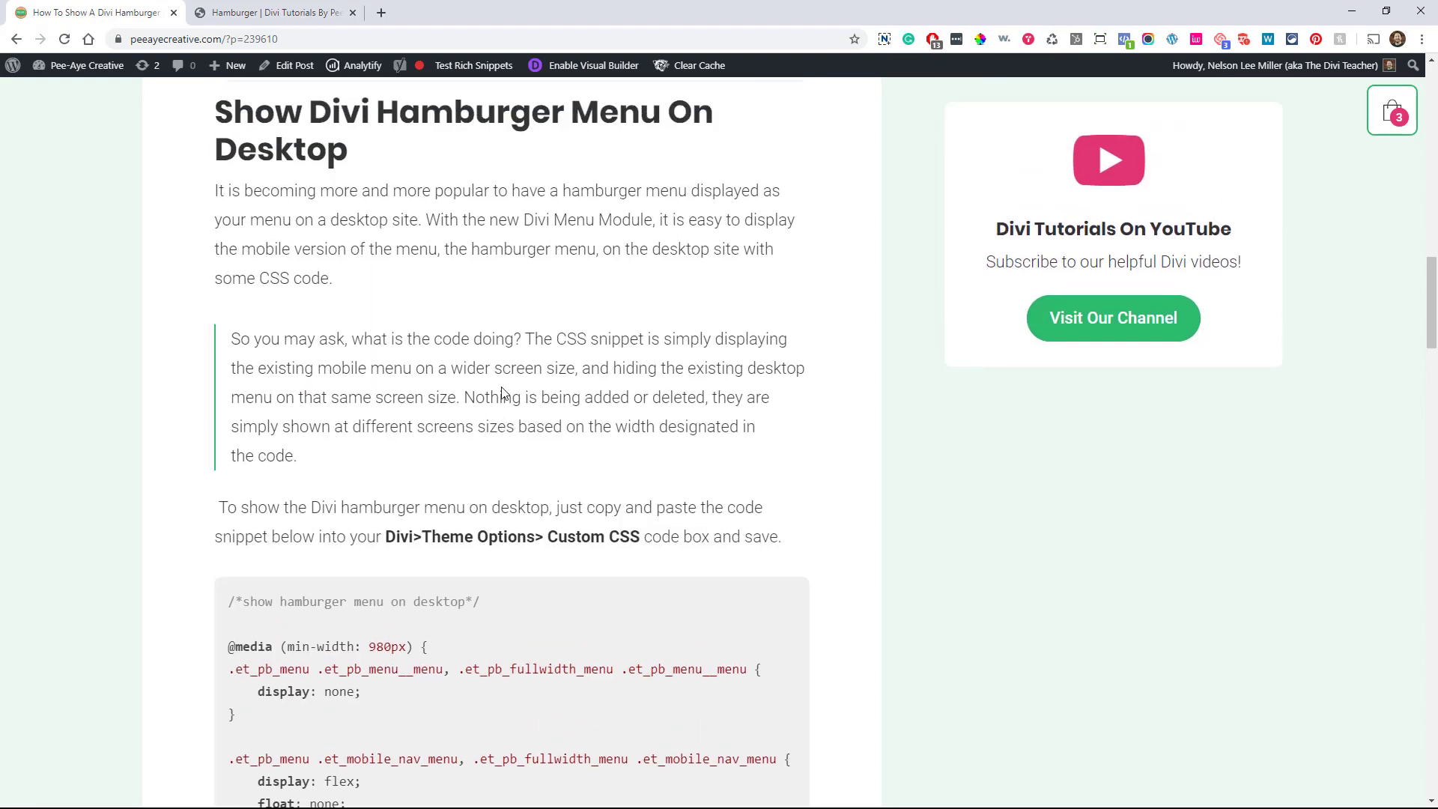
pyautogui.scroll(-3)
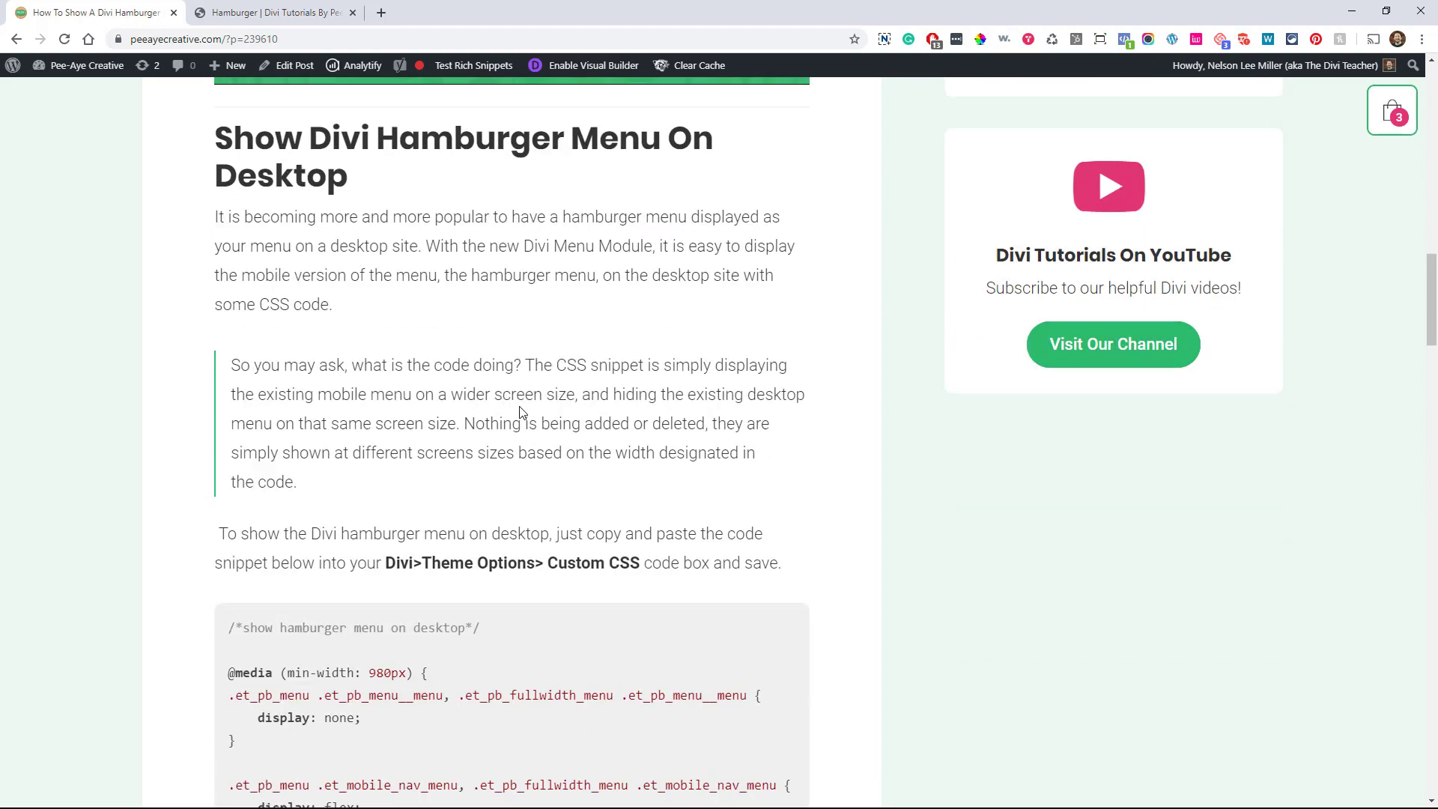
pyautogui.scroll(-3)
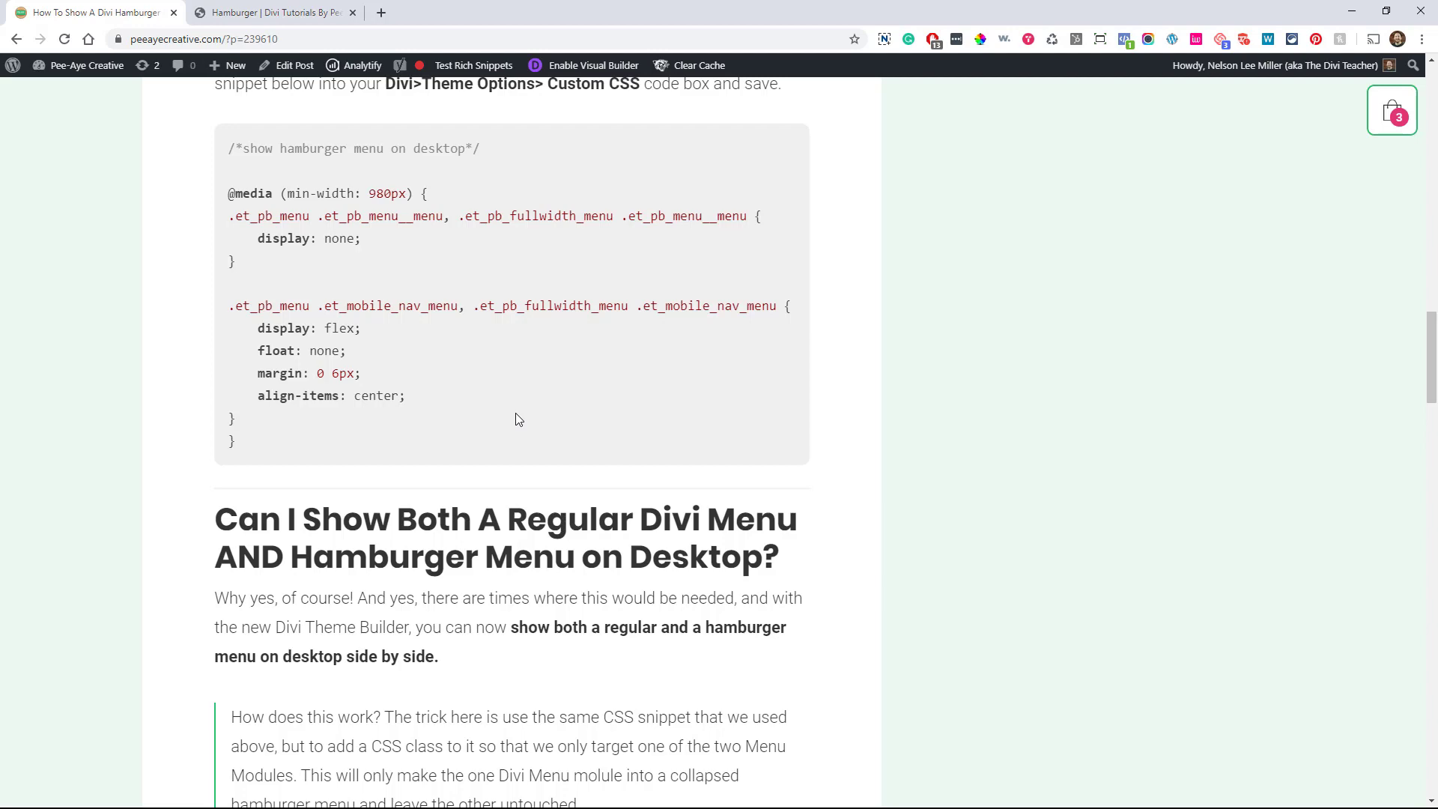
pyautogui.scroll(-3)
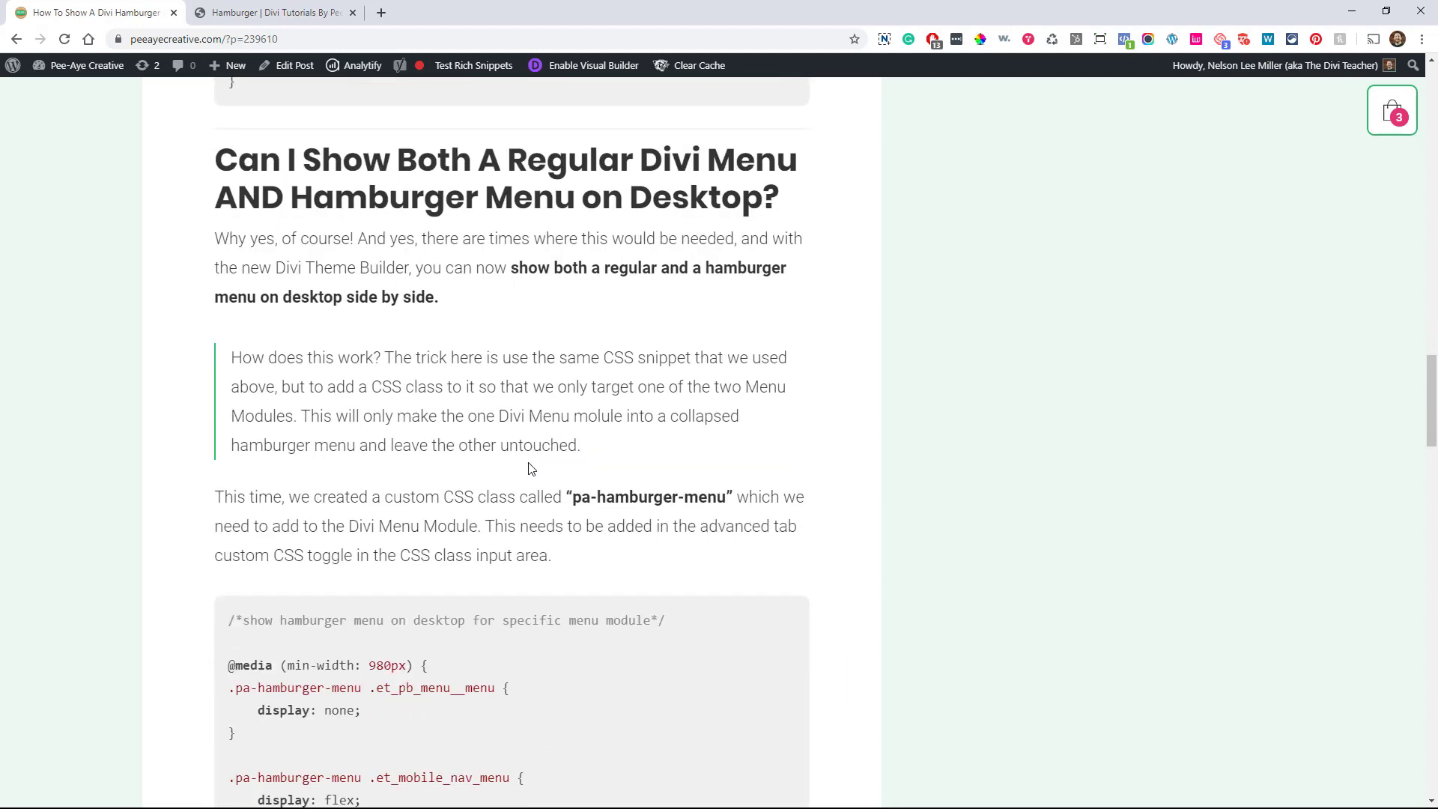
pyautogui.scroll(-3)
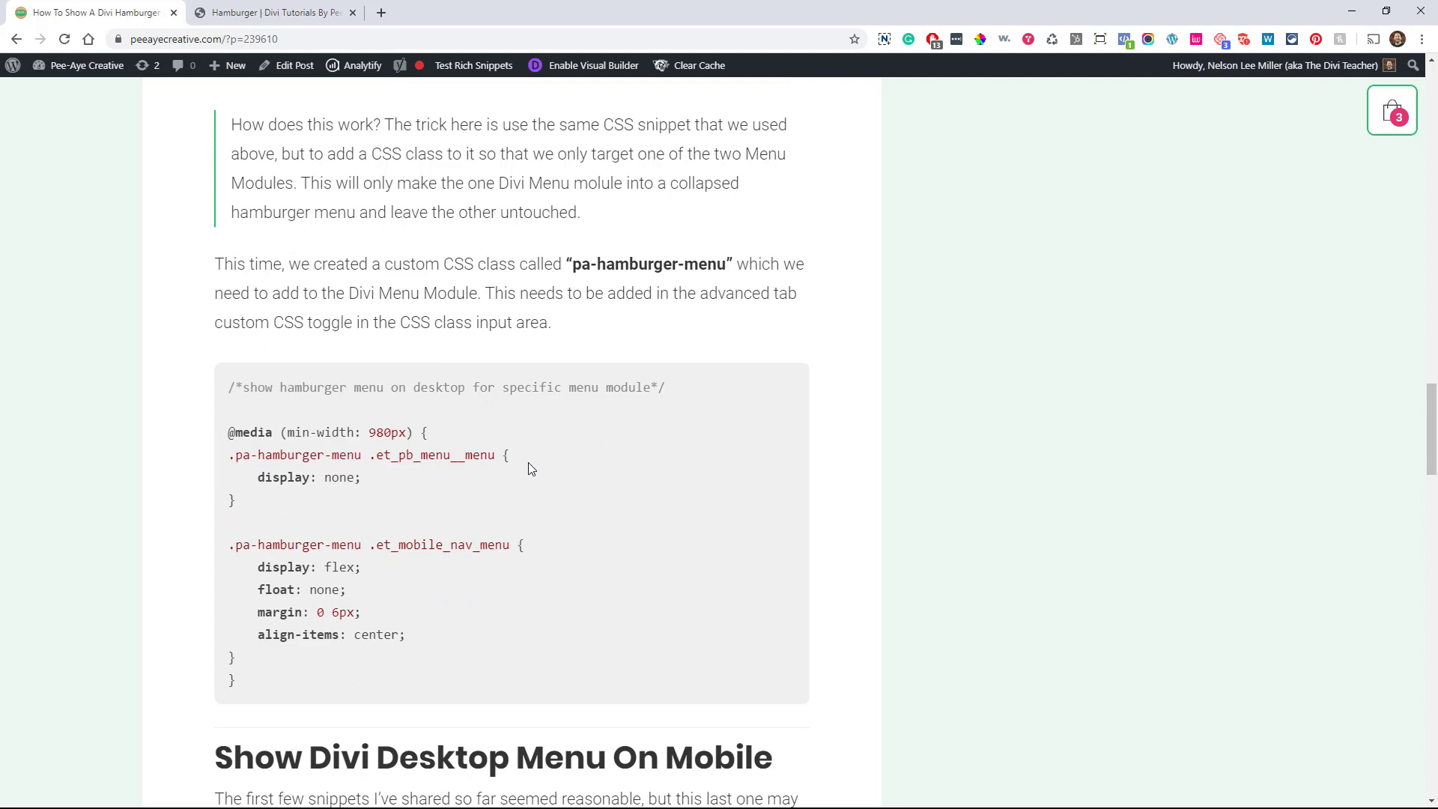
pyautogui.scroll(-3)
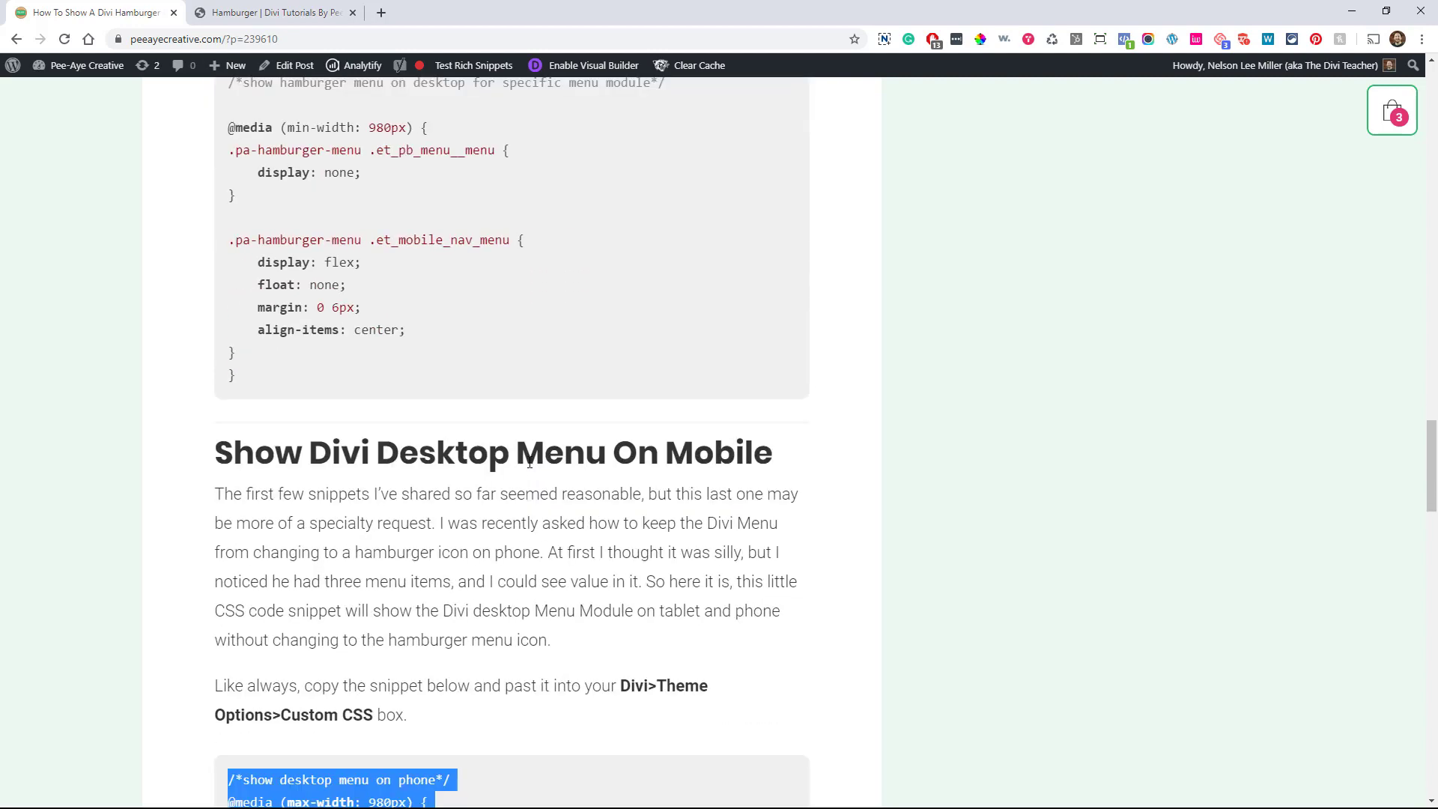
pyautogui.scroll(-3)
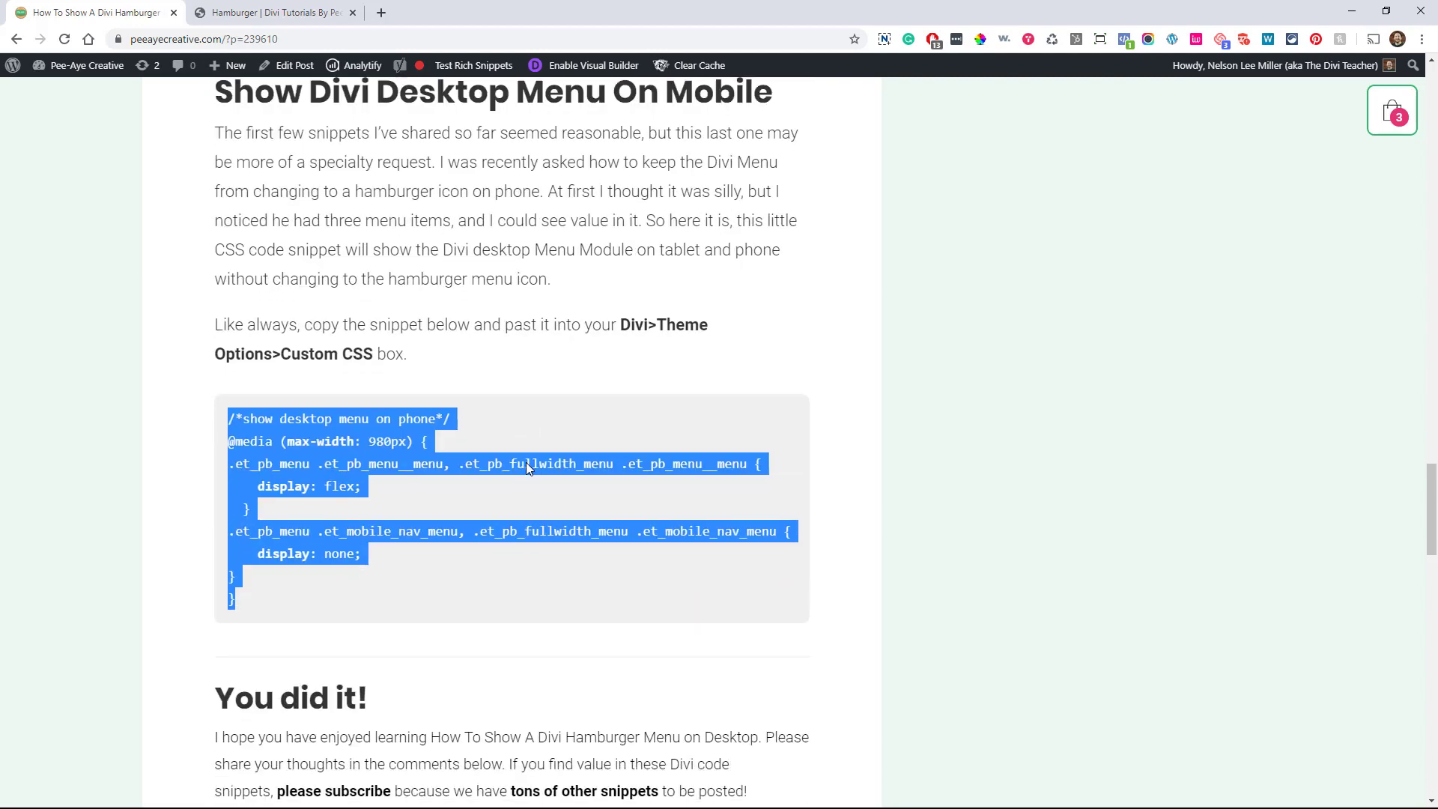